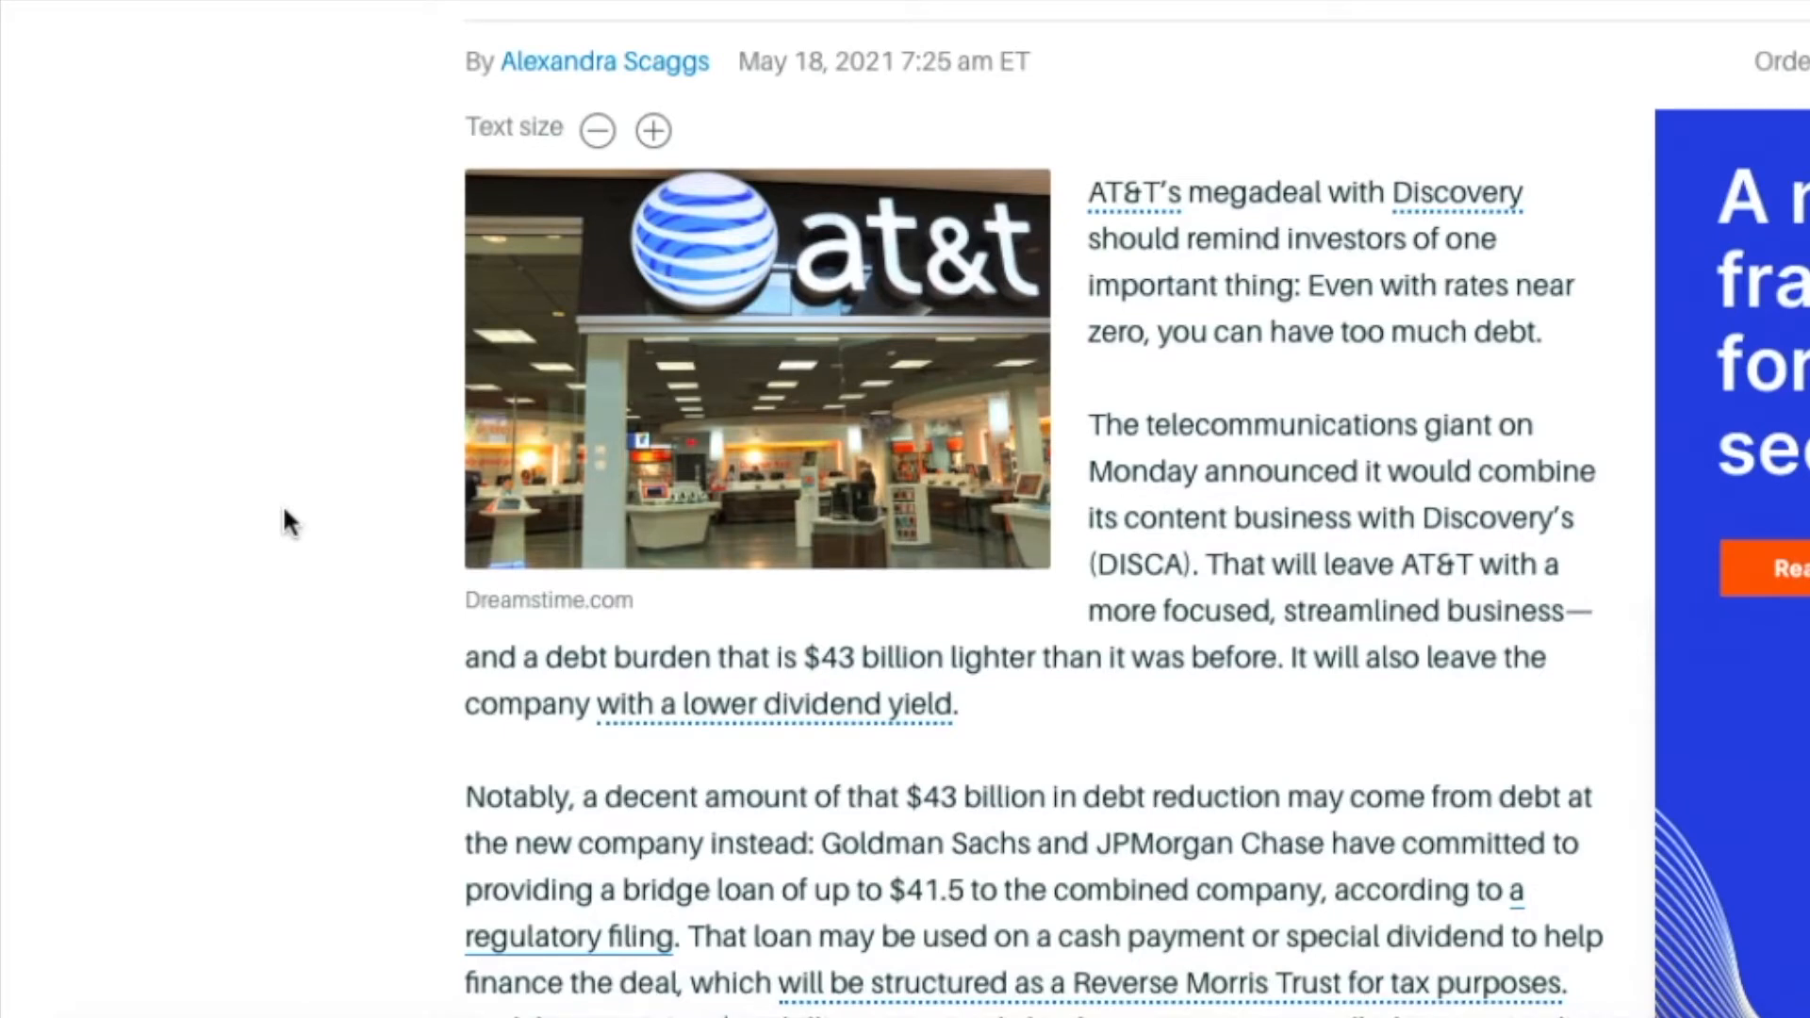
# Scroll further down the Barron's article on AT&T's credit ratings.
pyautogui.scroll(-3)
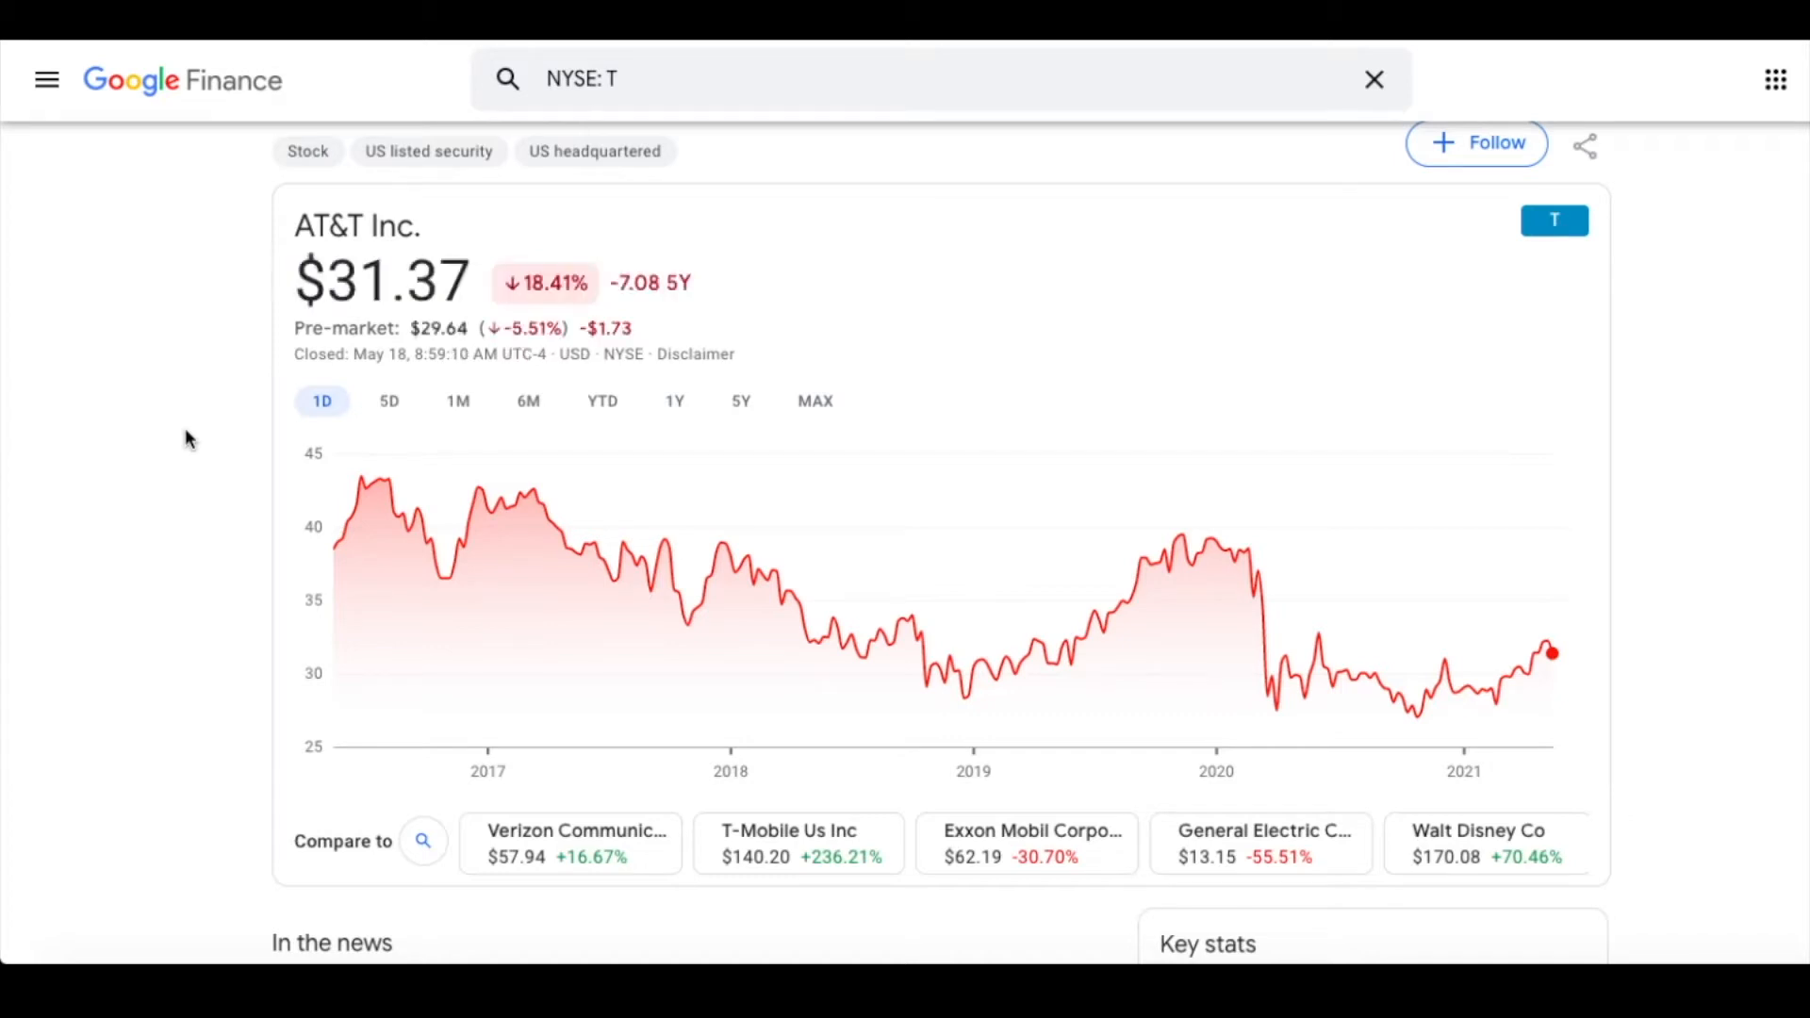
pyautogui.moveTo(1265, 633)
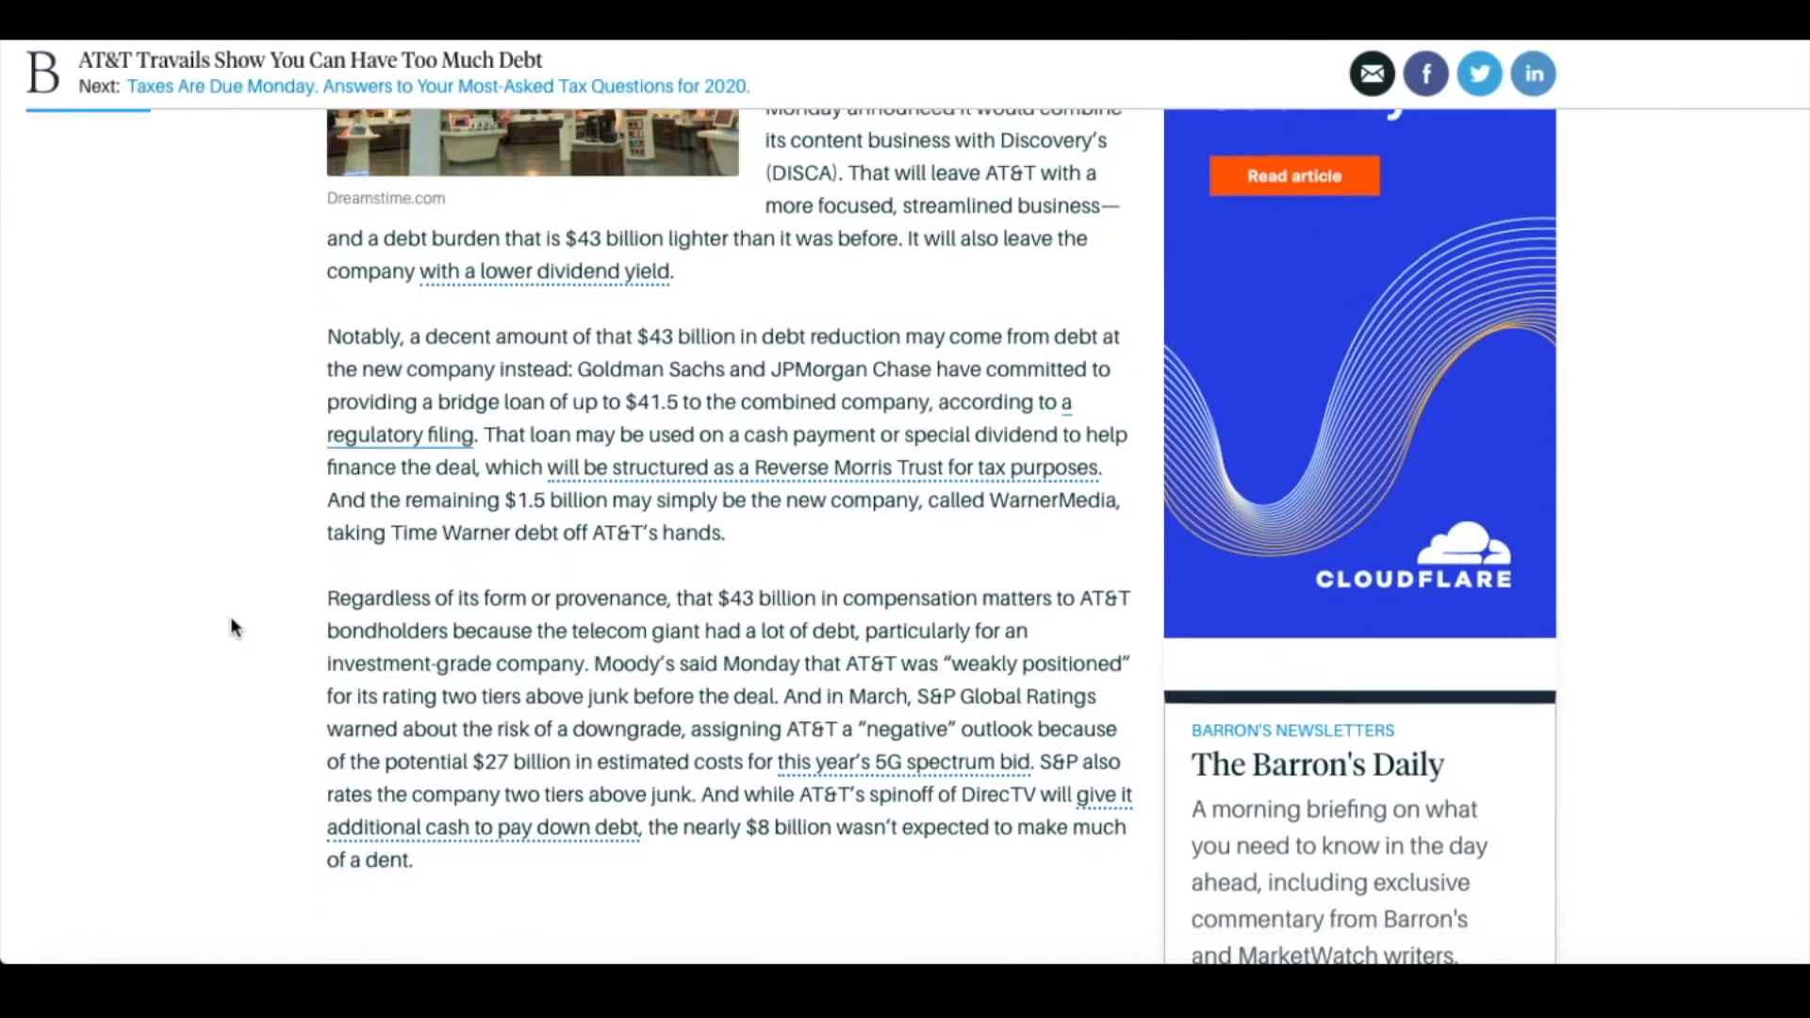
pyautogui.scroll(-3)
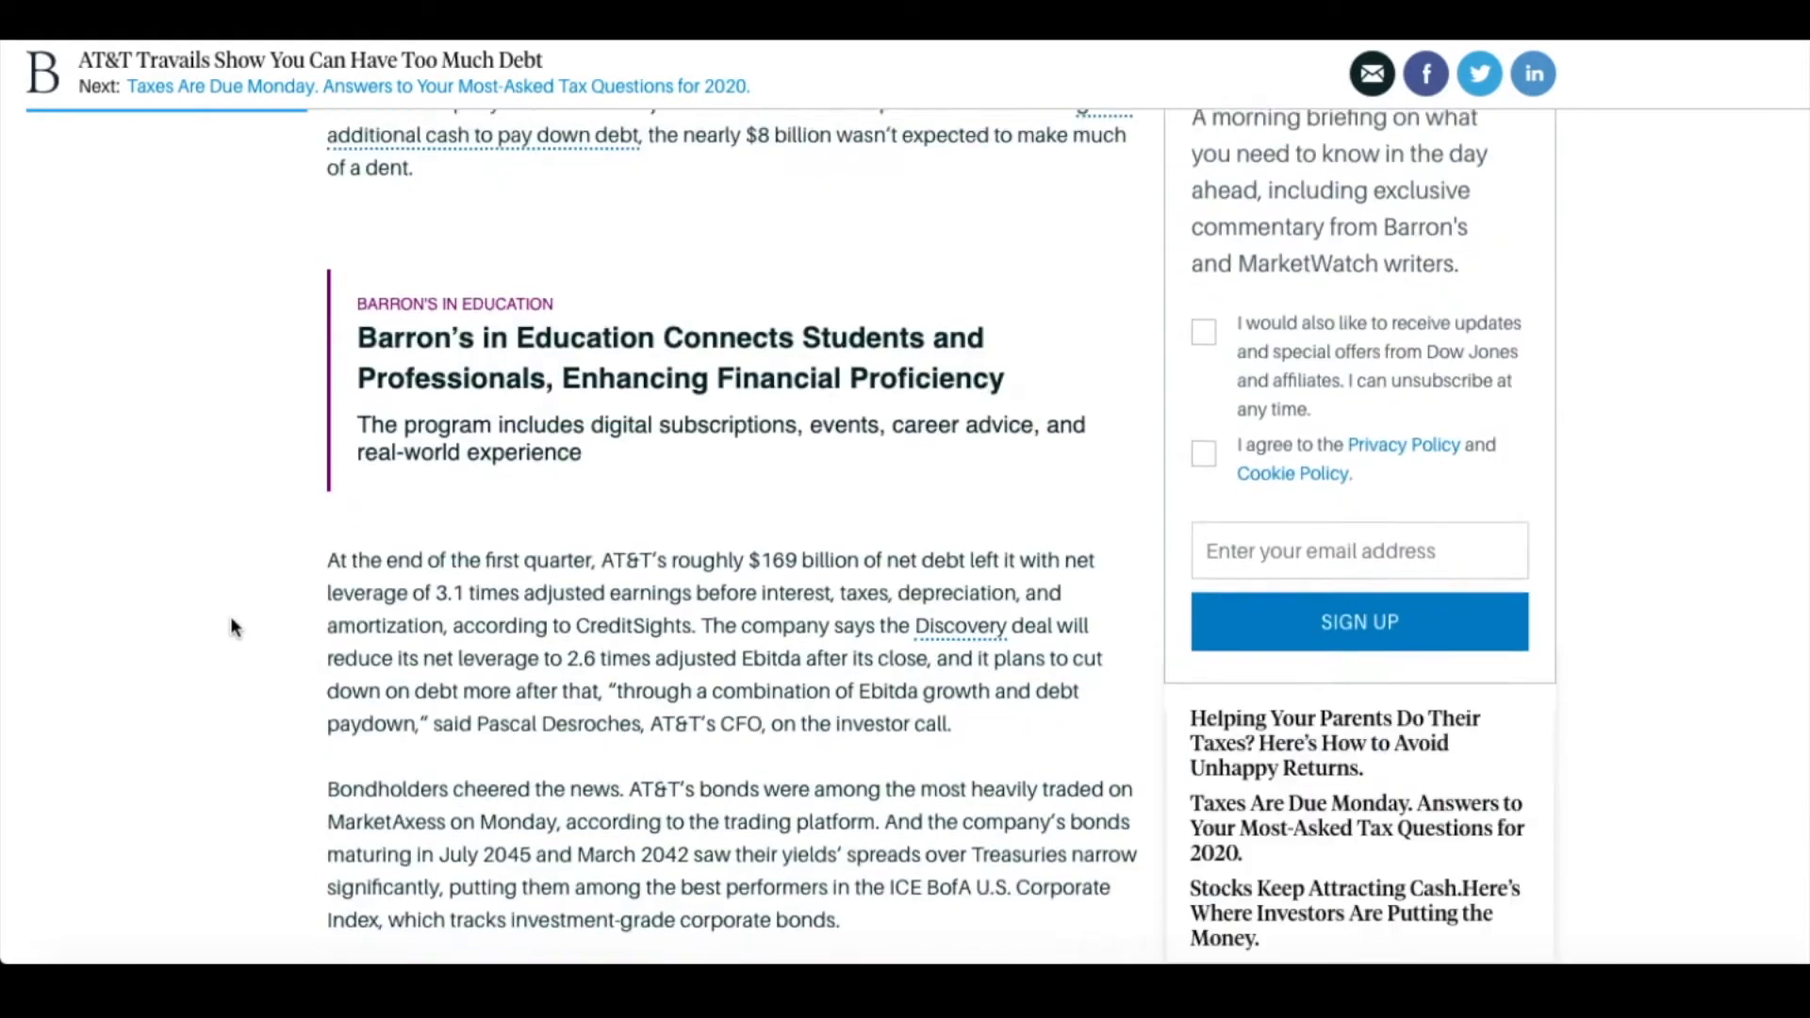
pyautogui.scroll(-3)
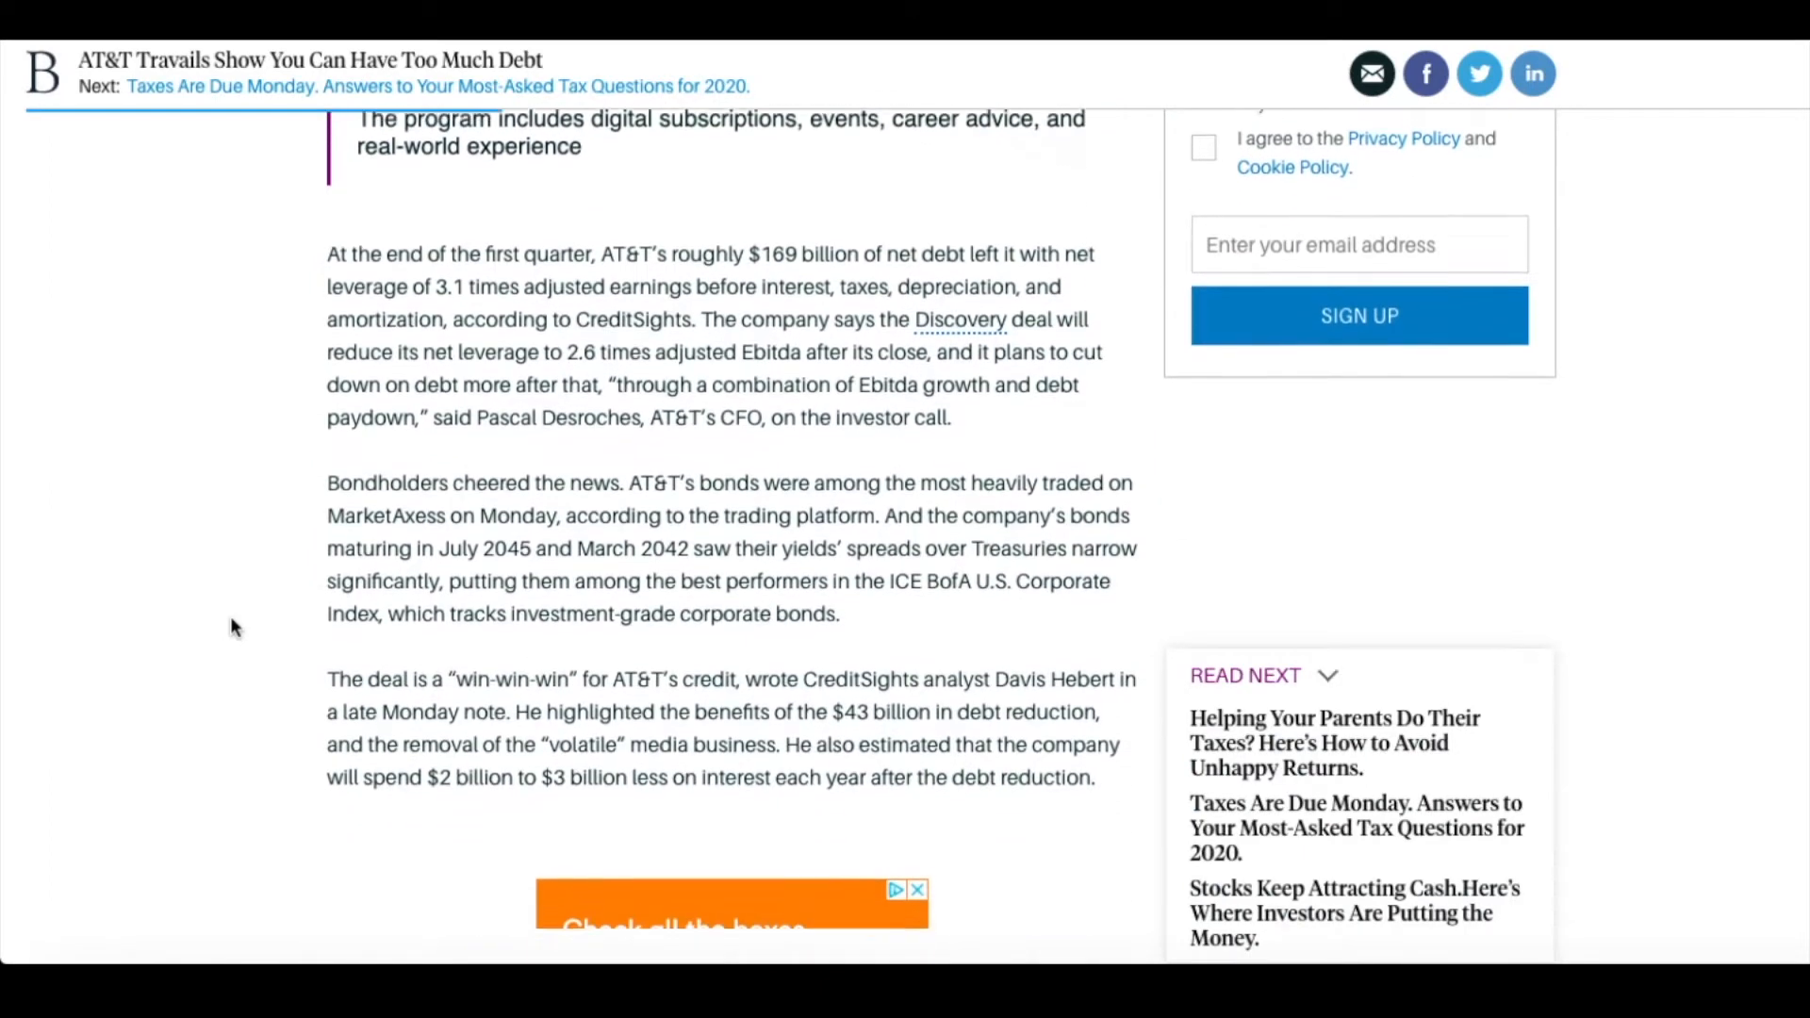
pyautogui.scroll(-3)
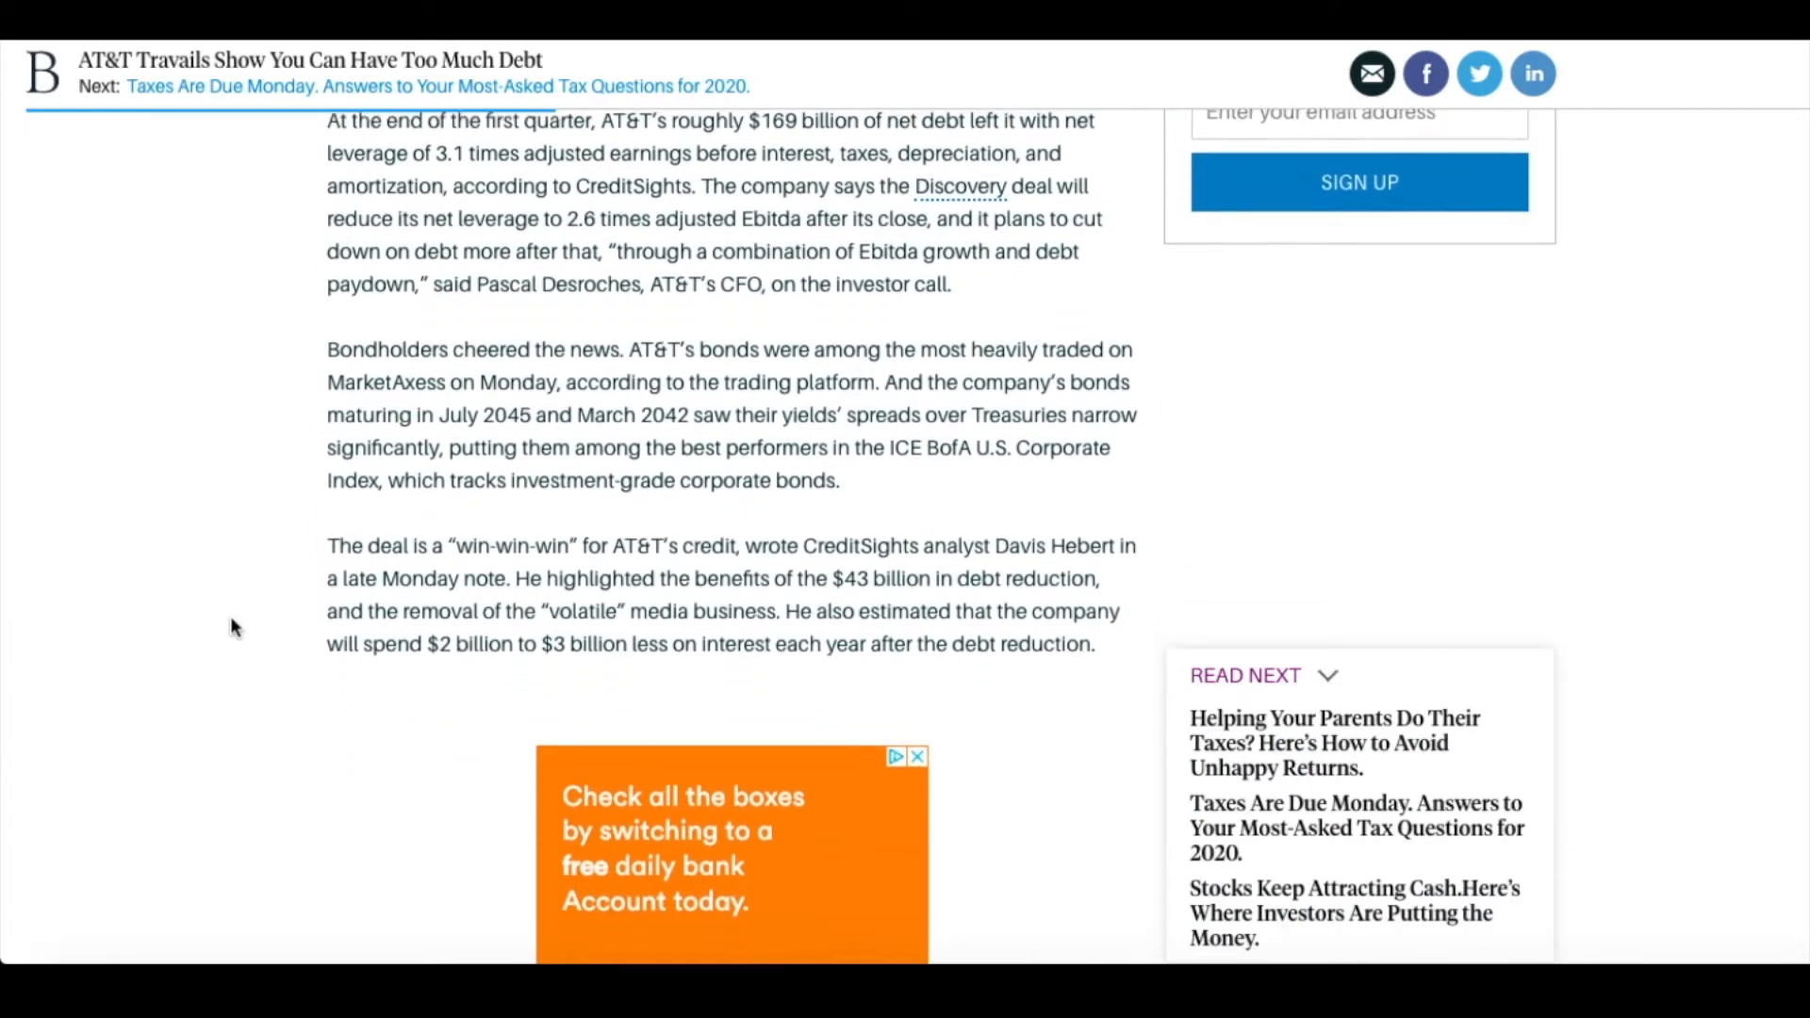
pyautogui.scroll(-3)
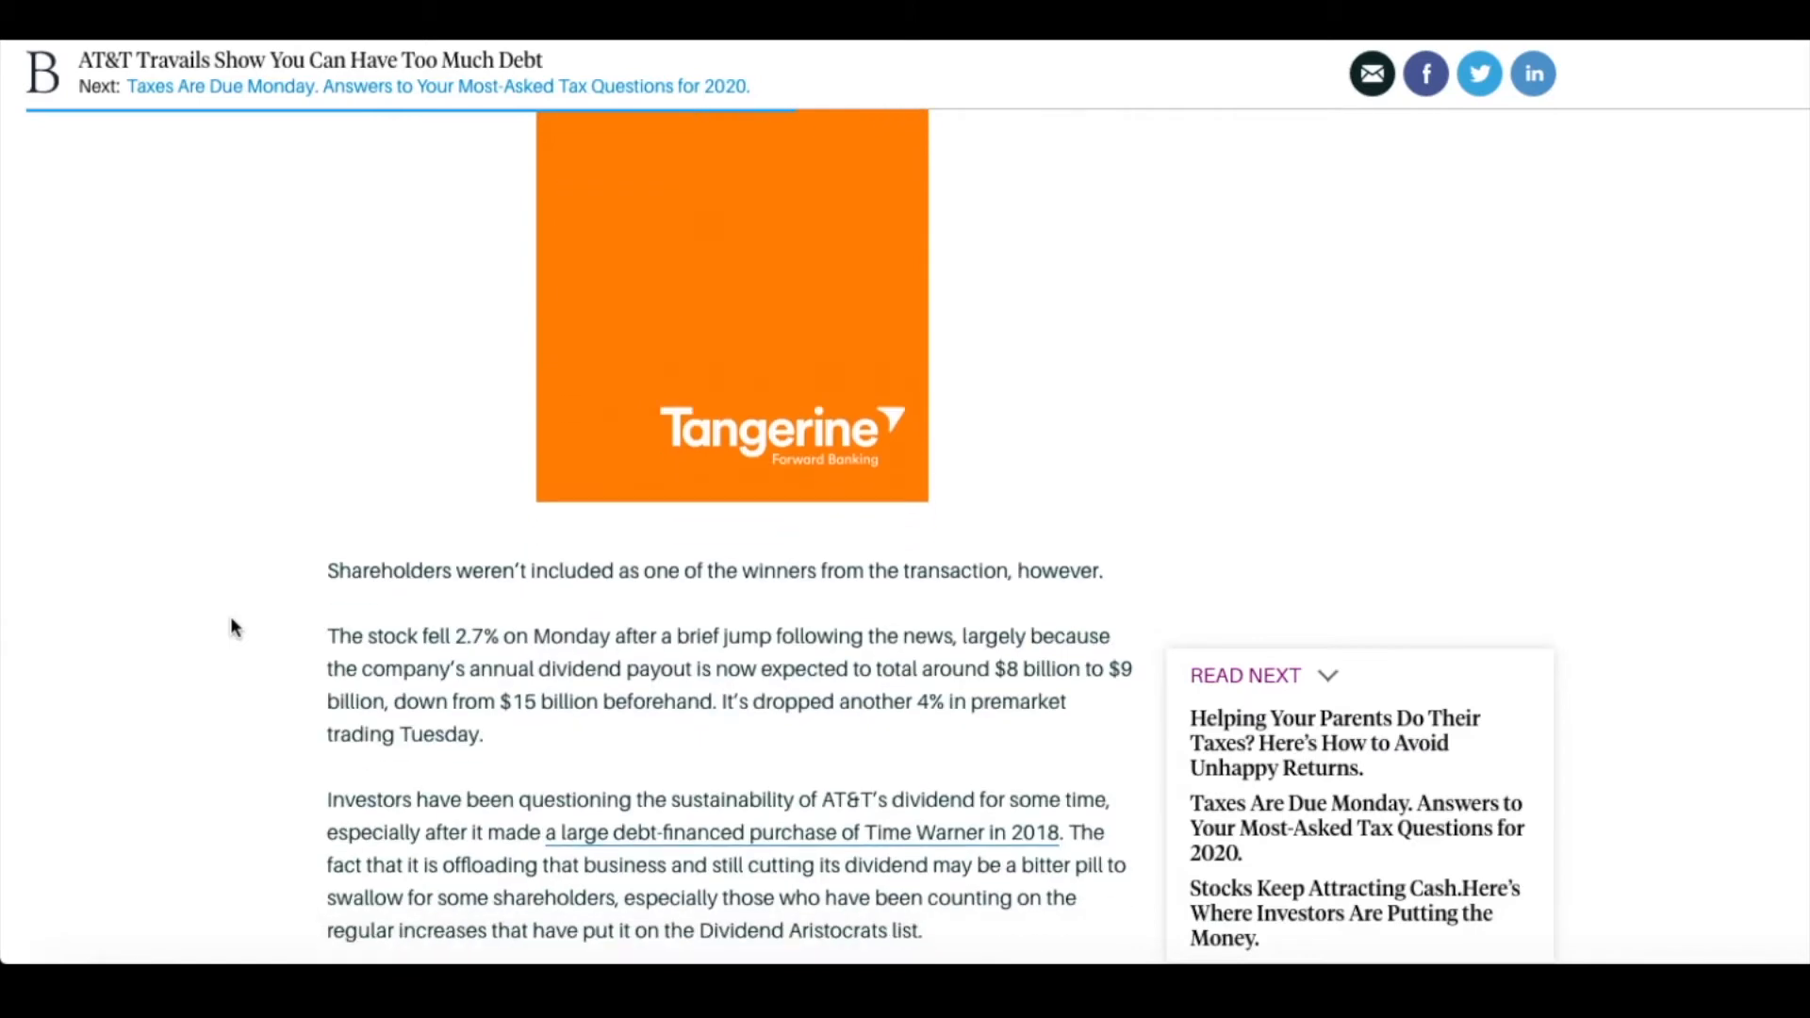
pyautogui.scroll(-3)
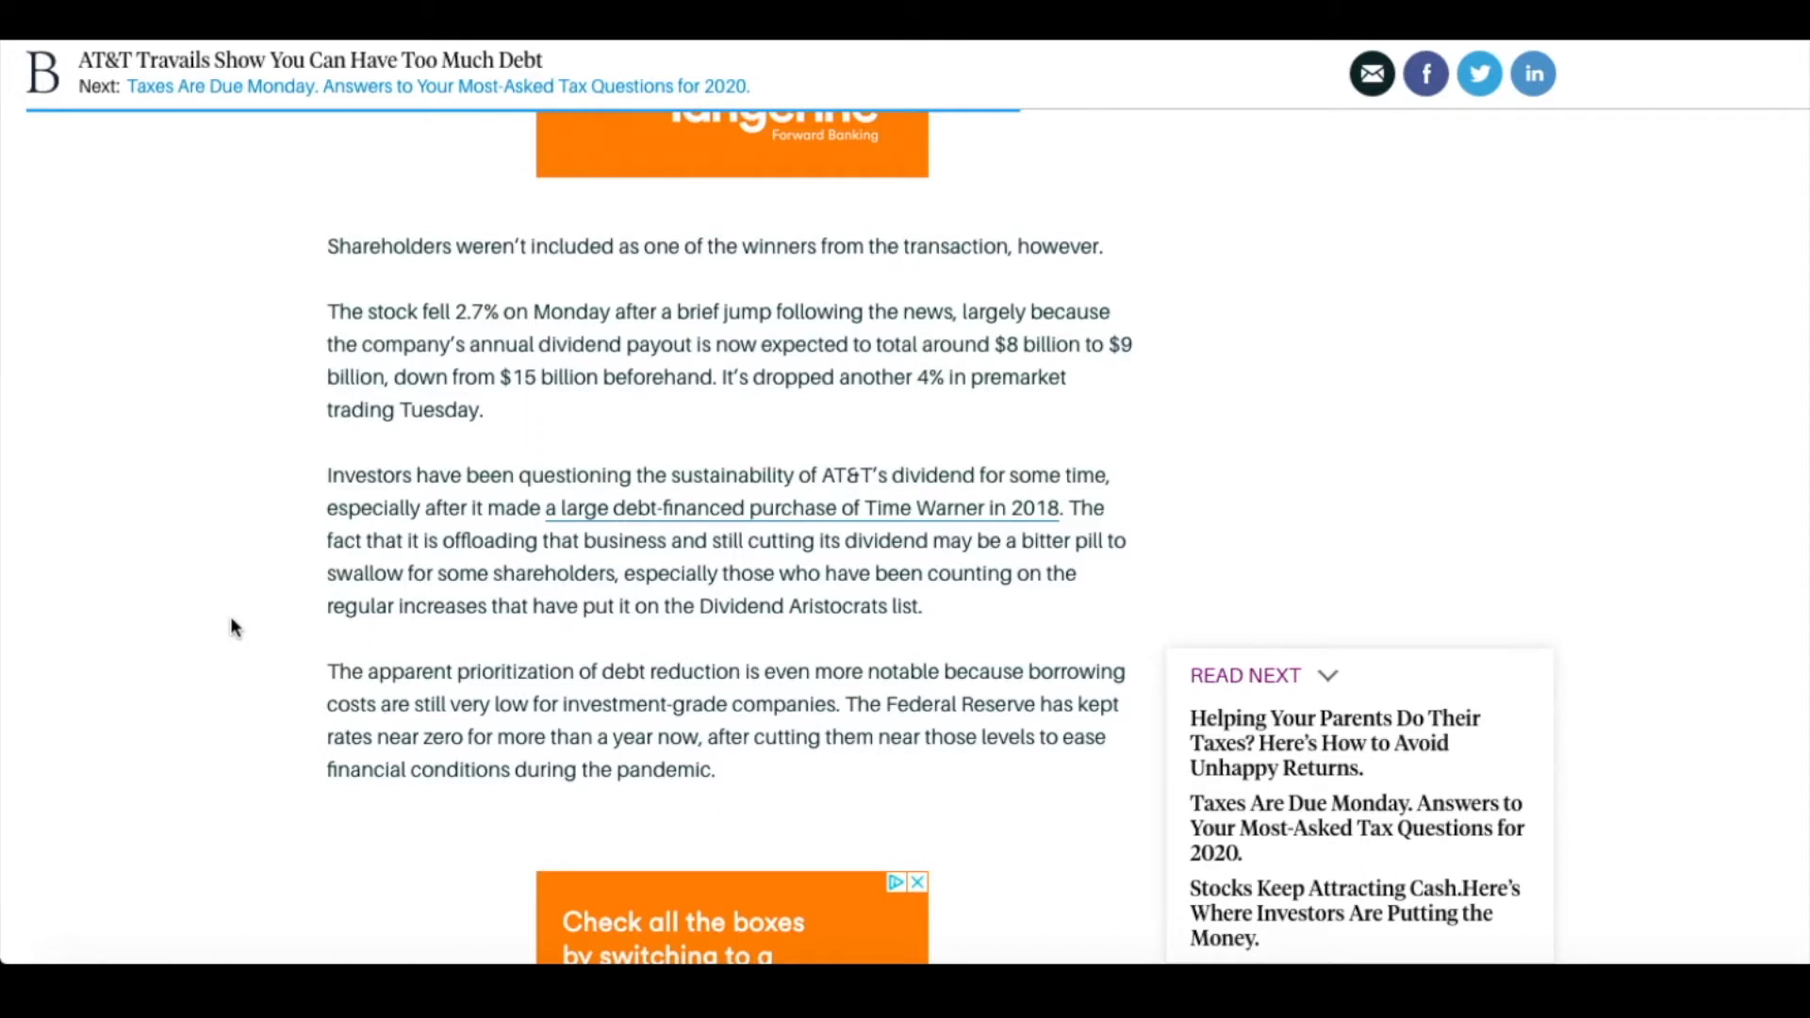
pyautogui.moveTo(328, 312); pyautogui.dragTo(474, 377)
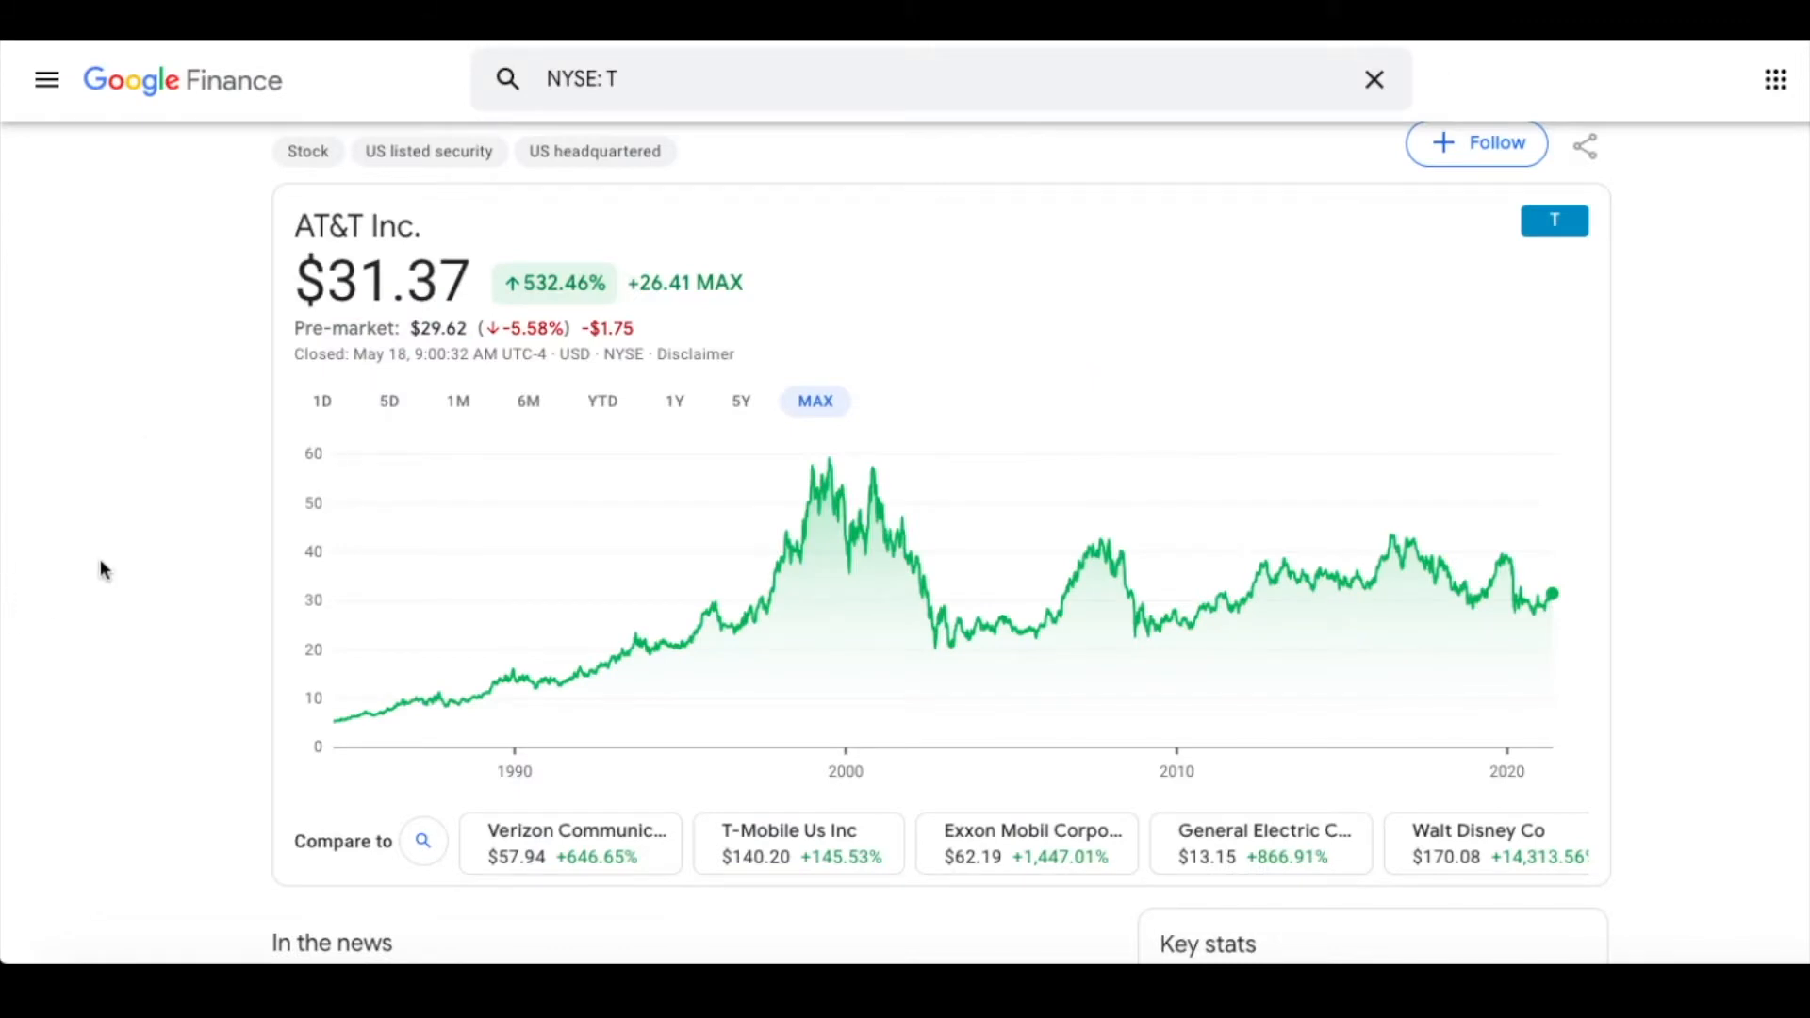
# Switch AT&T's Google Finance chart to the 5D range.
pyautogui.scroll(-3)
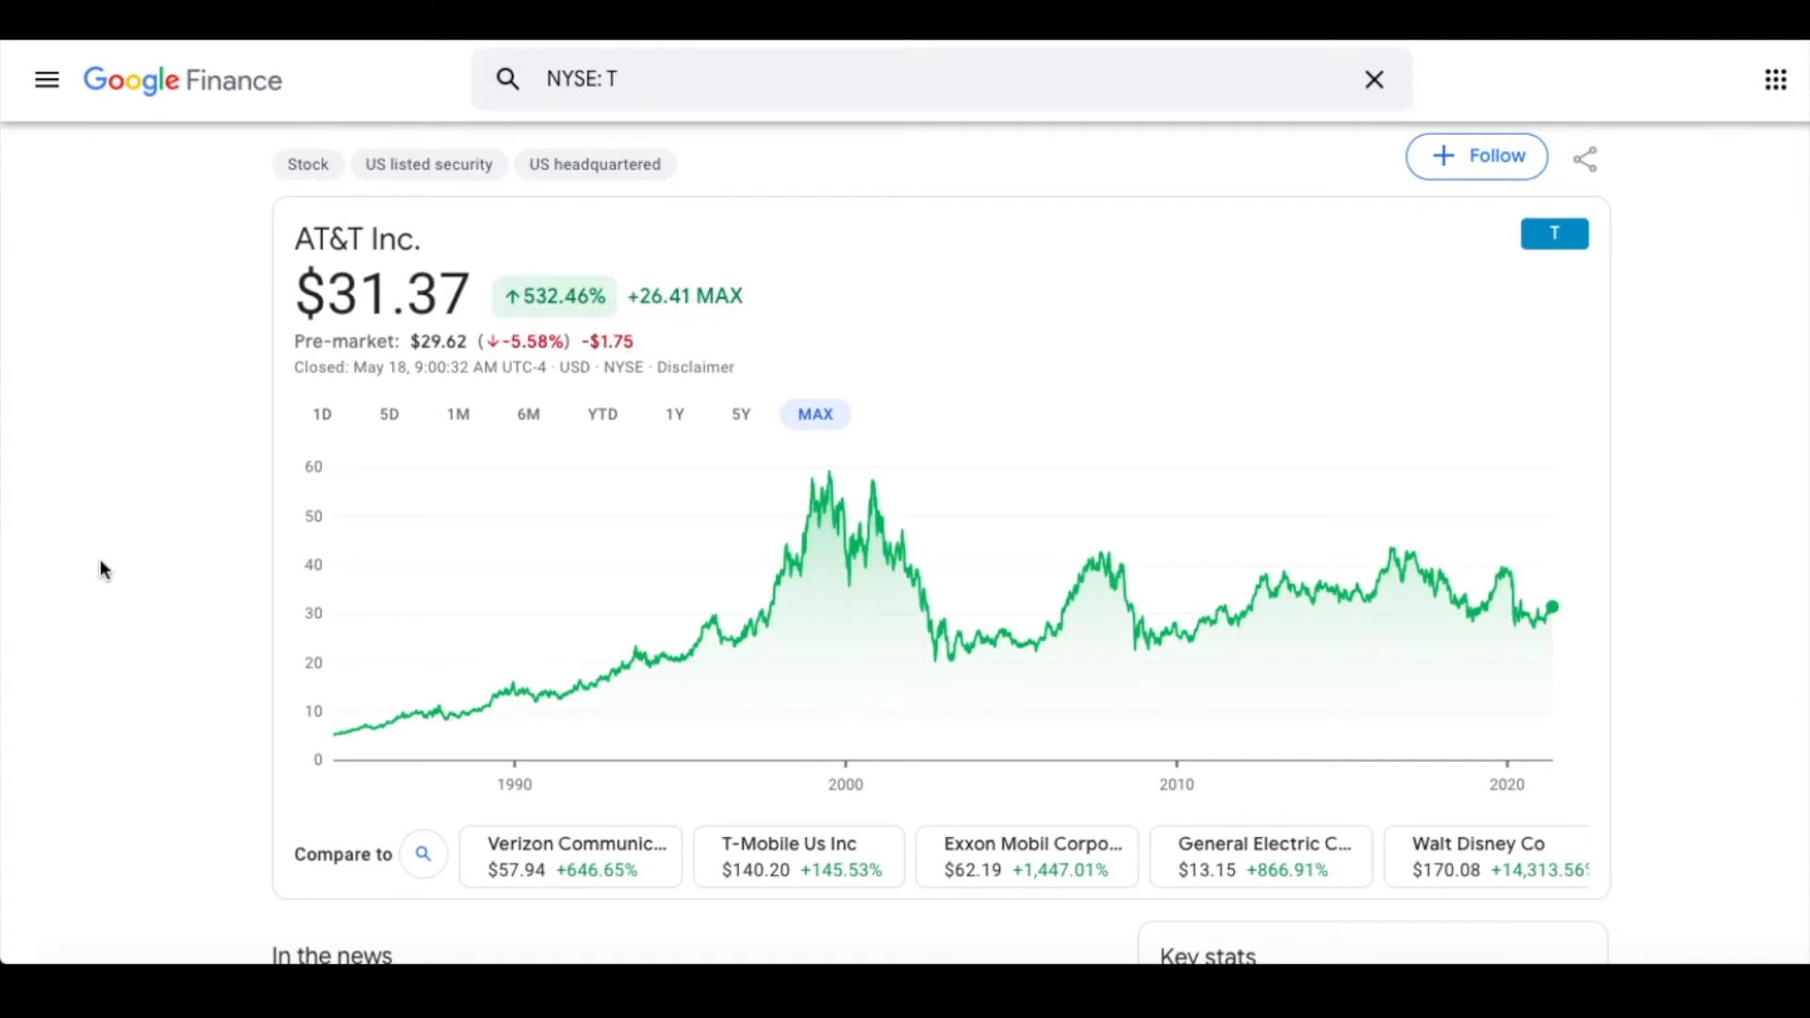
pyautogui.moveTo(389, 415)
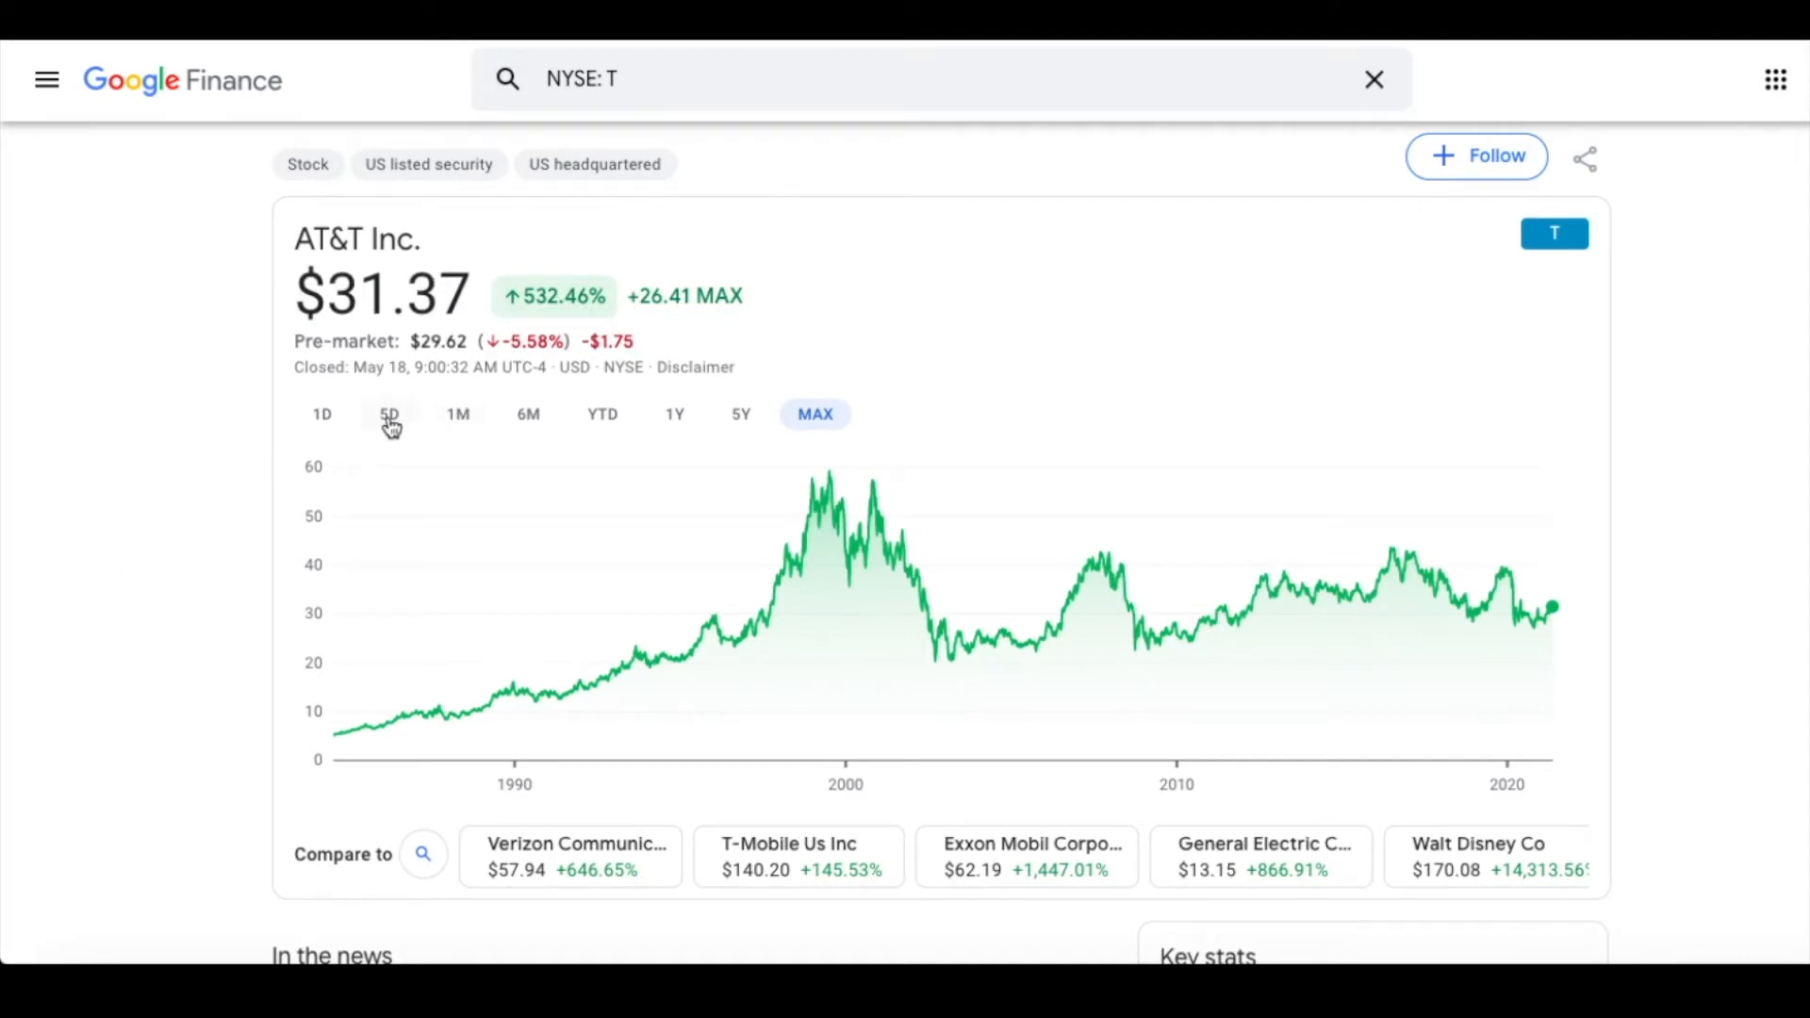
pyautogui.click(389, 415)
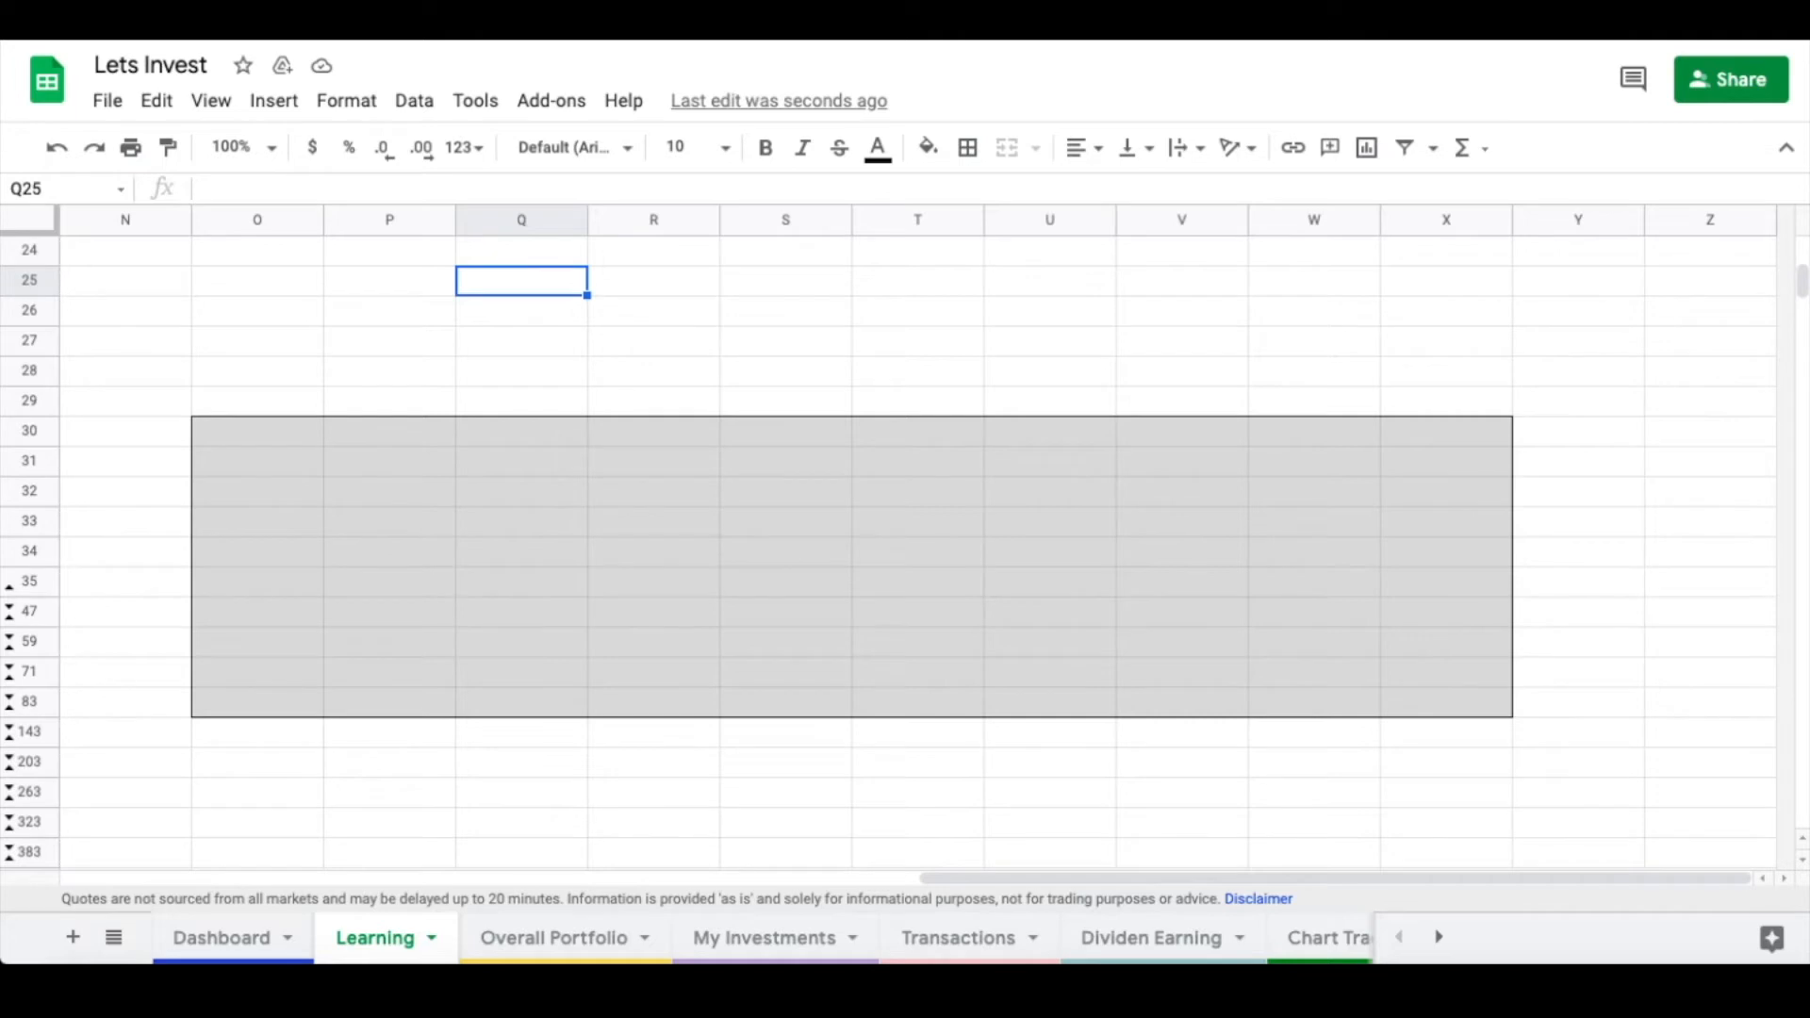
pyautogui.click(1445, 701)
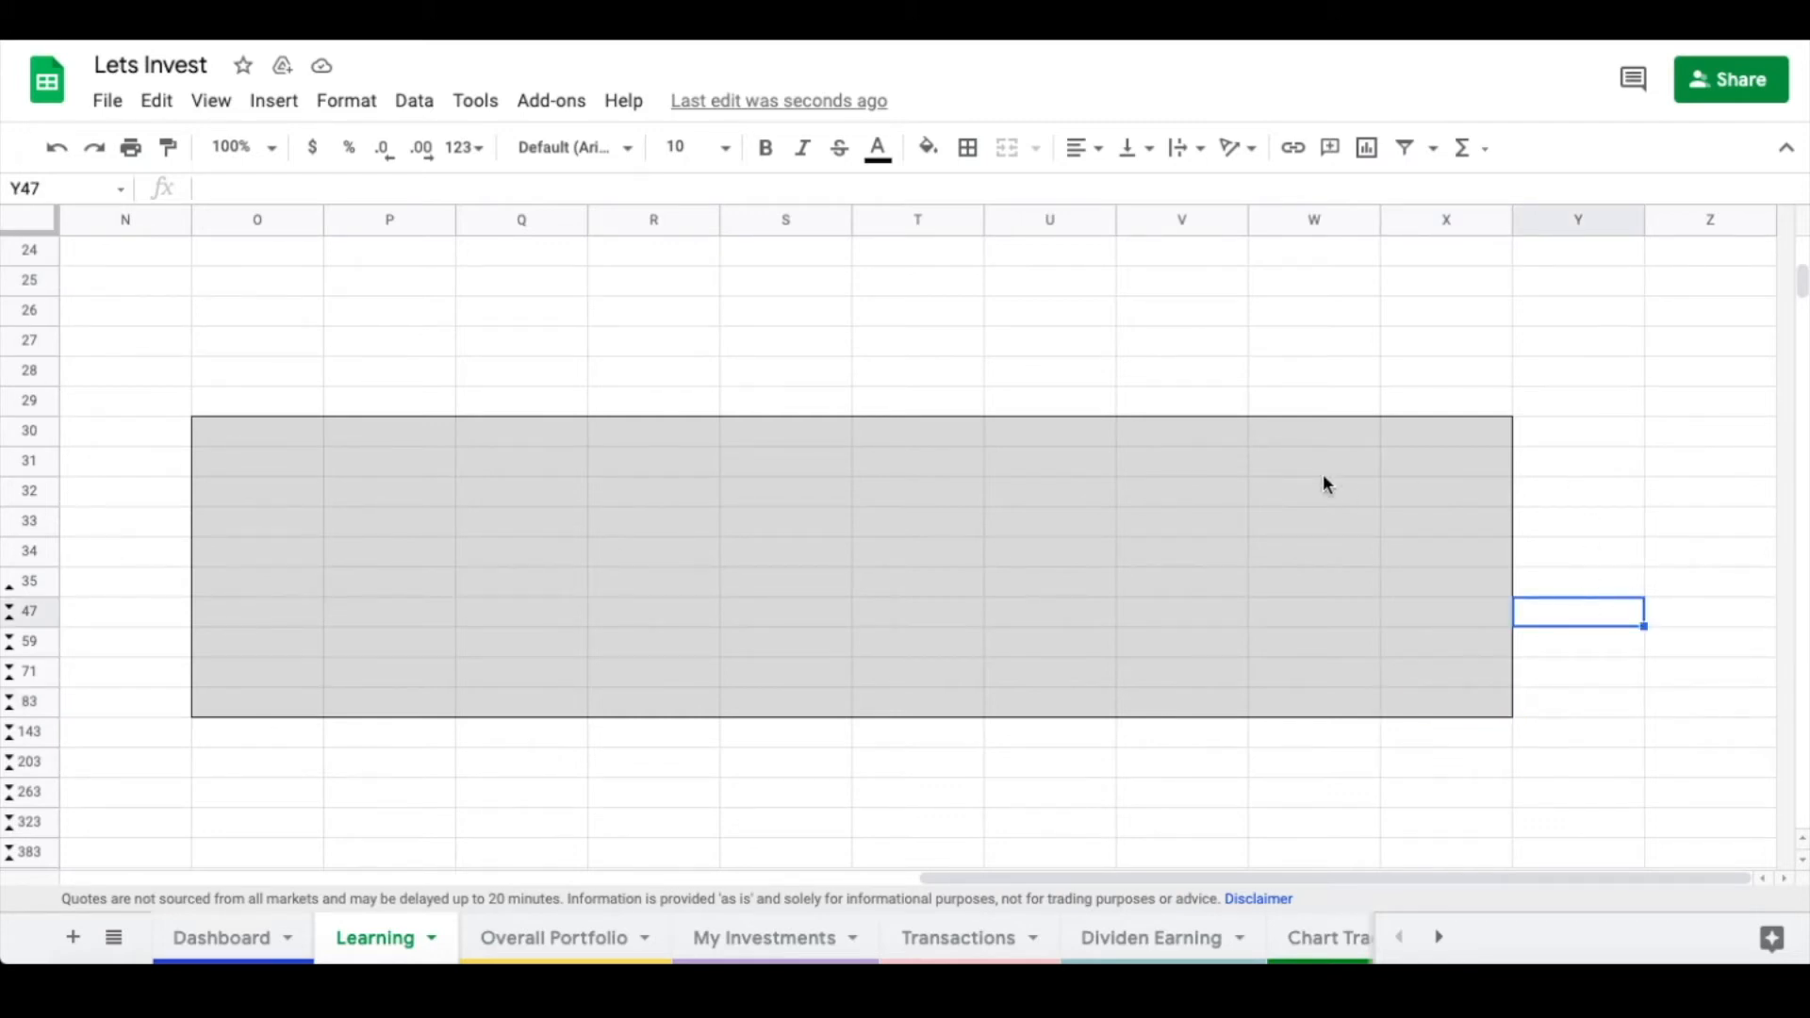
pyautogui.moveTo(998, 776)
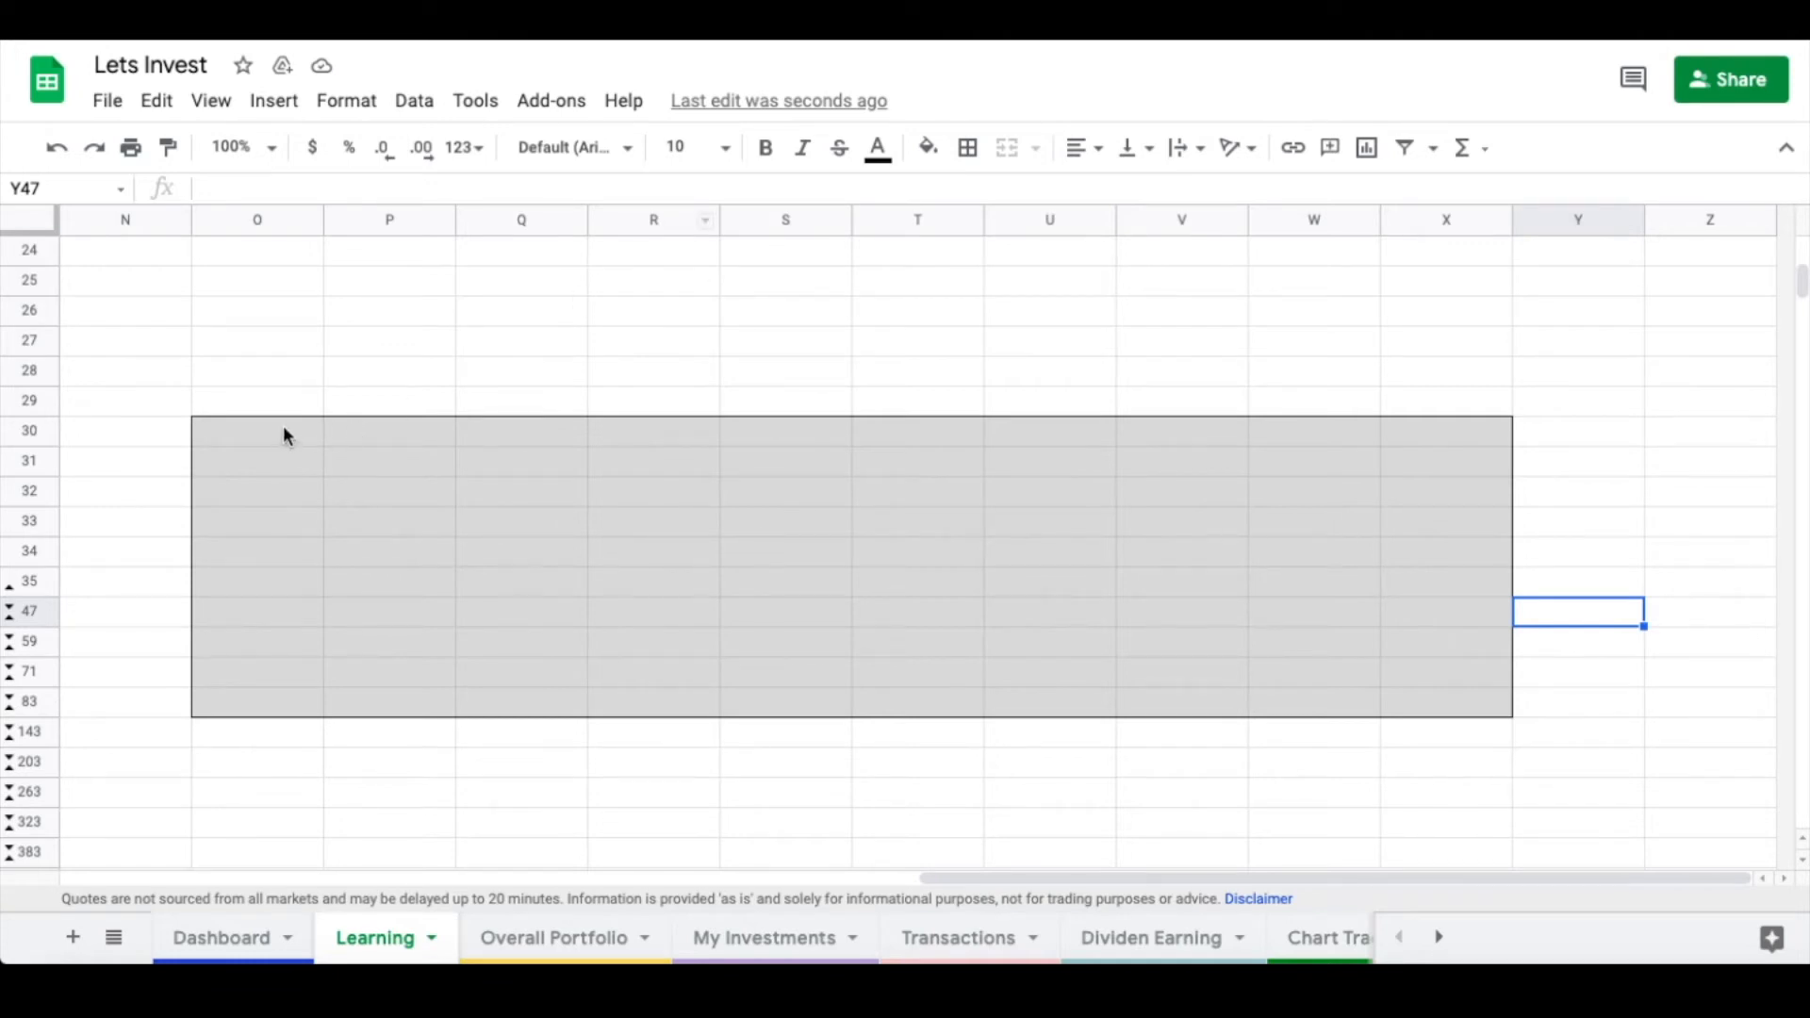
# Fill cells O30:P30 on the Learning sheet with green.
pyautogui.click(927, 147)
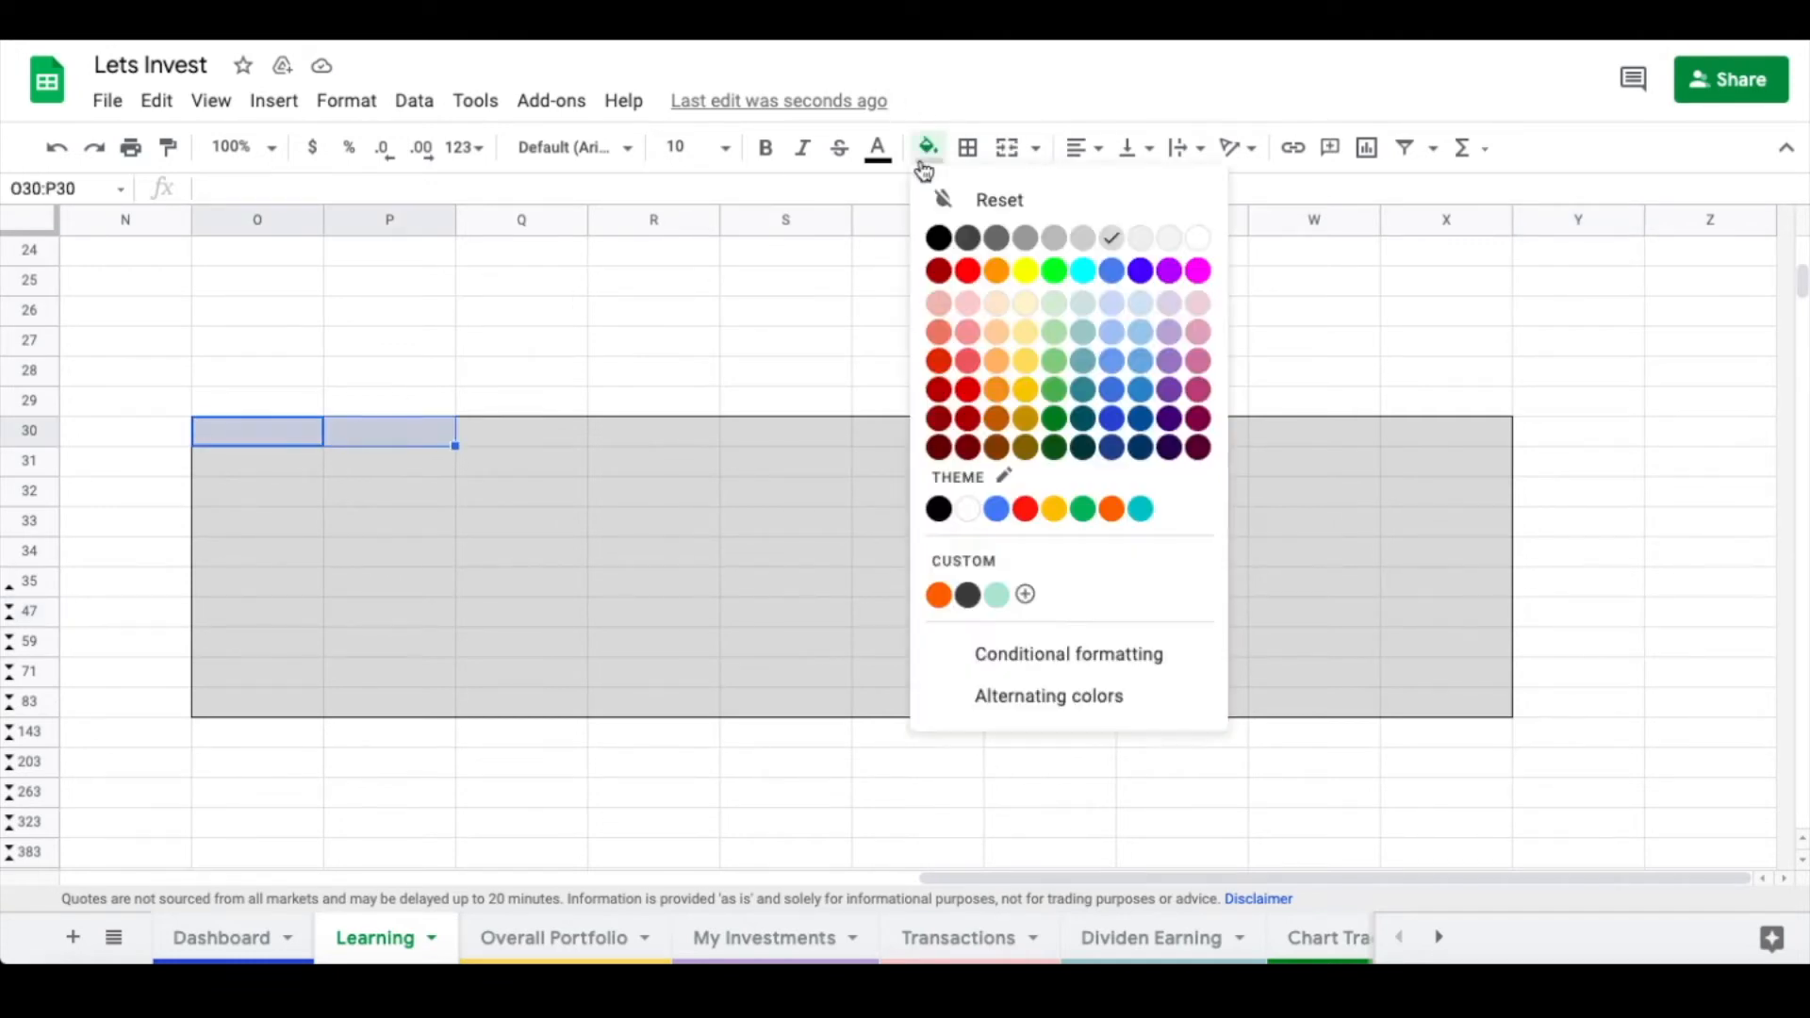
pyautogui.moveTo(1051, 360)
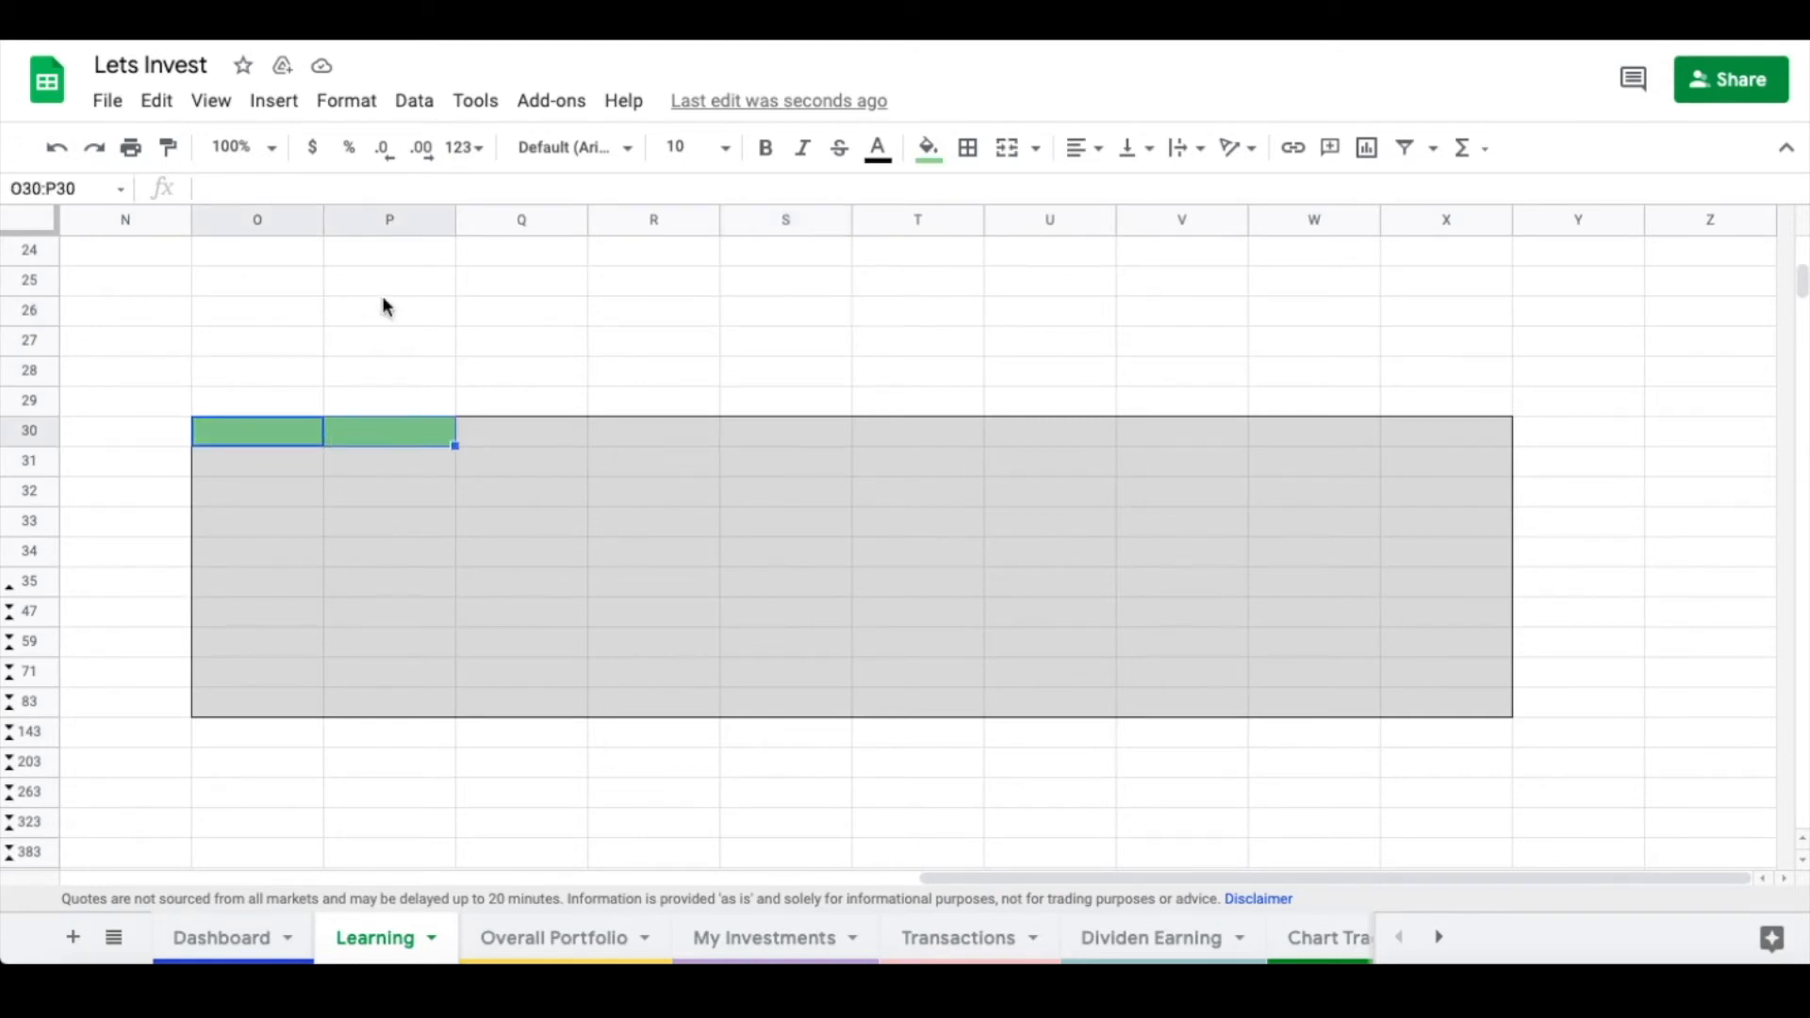
pyautogui.click(389, 309)
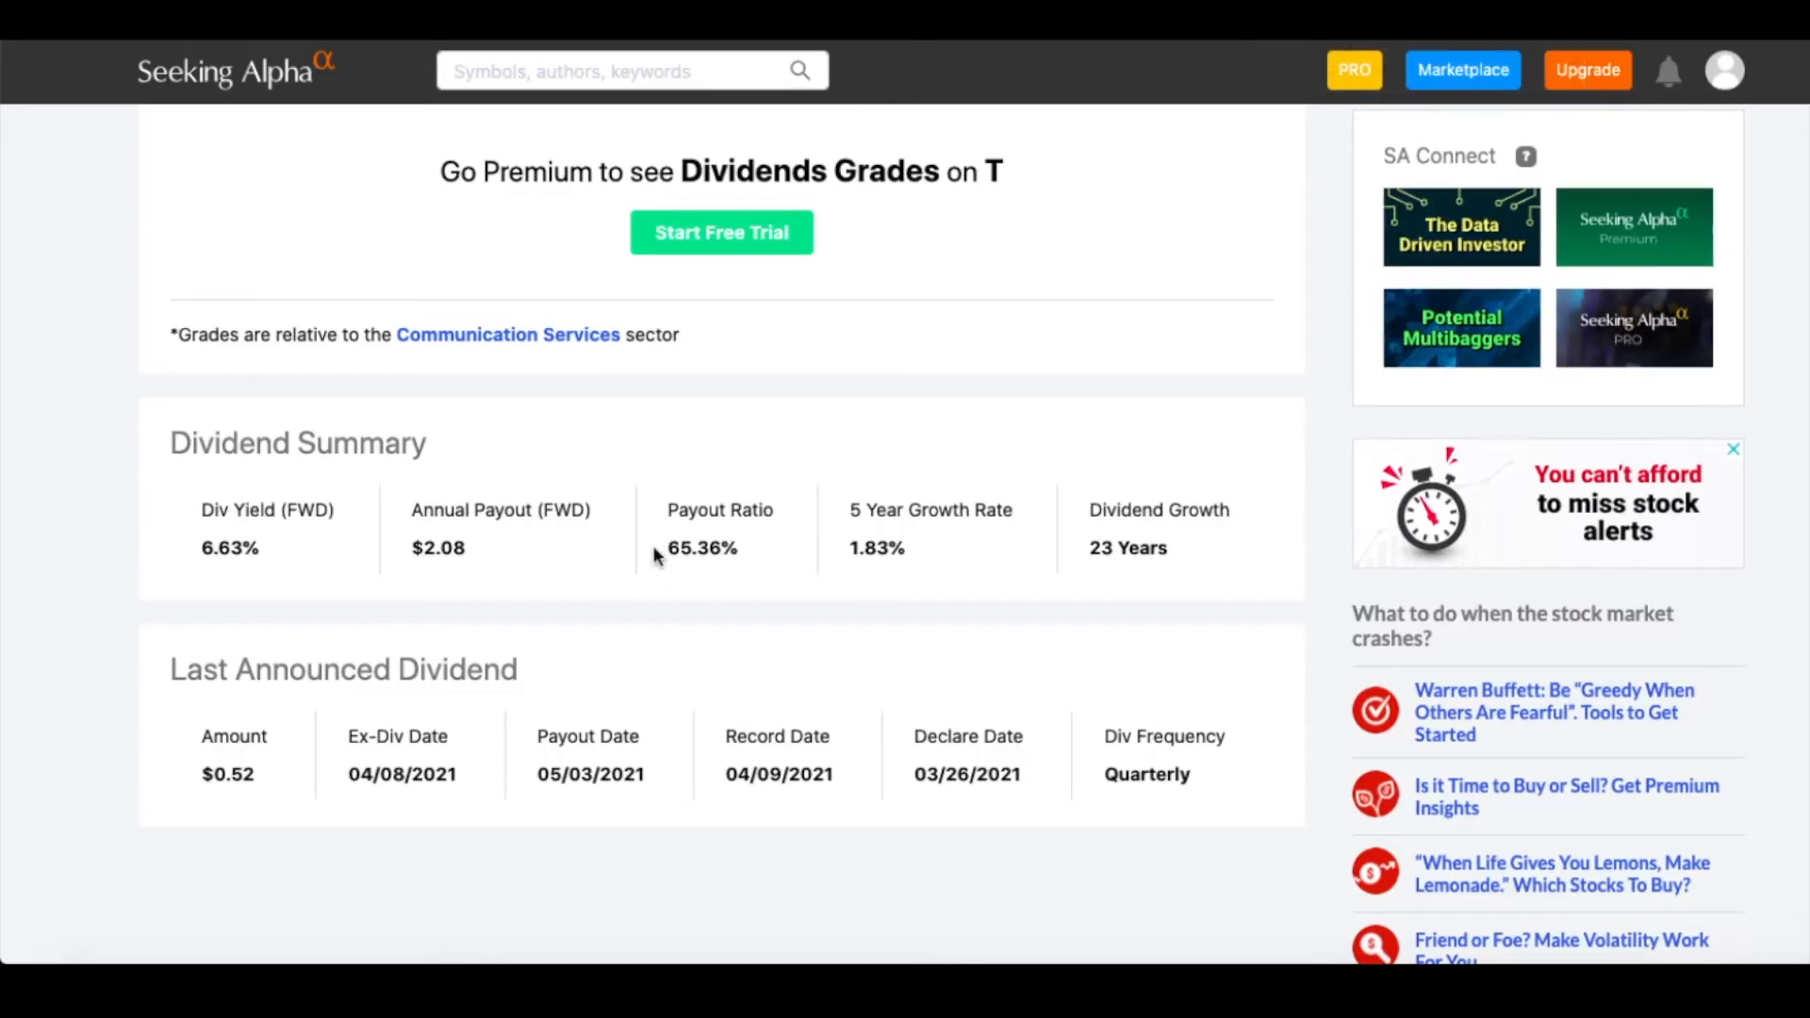
# Select AT&T's 65.36% payout ratio in Seeking Alpha's dividend summary.
pyautogui.doubleClick(701, 547)
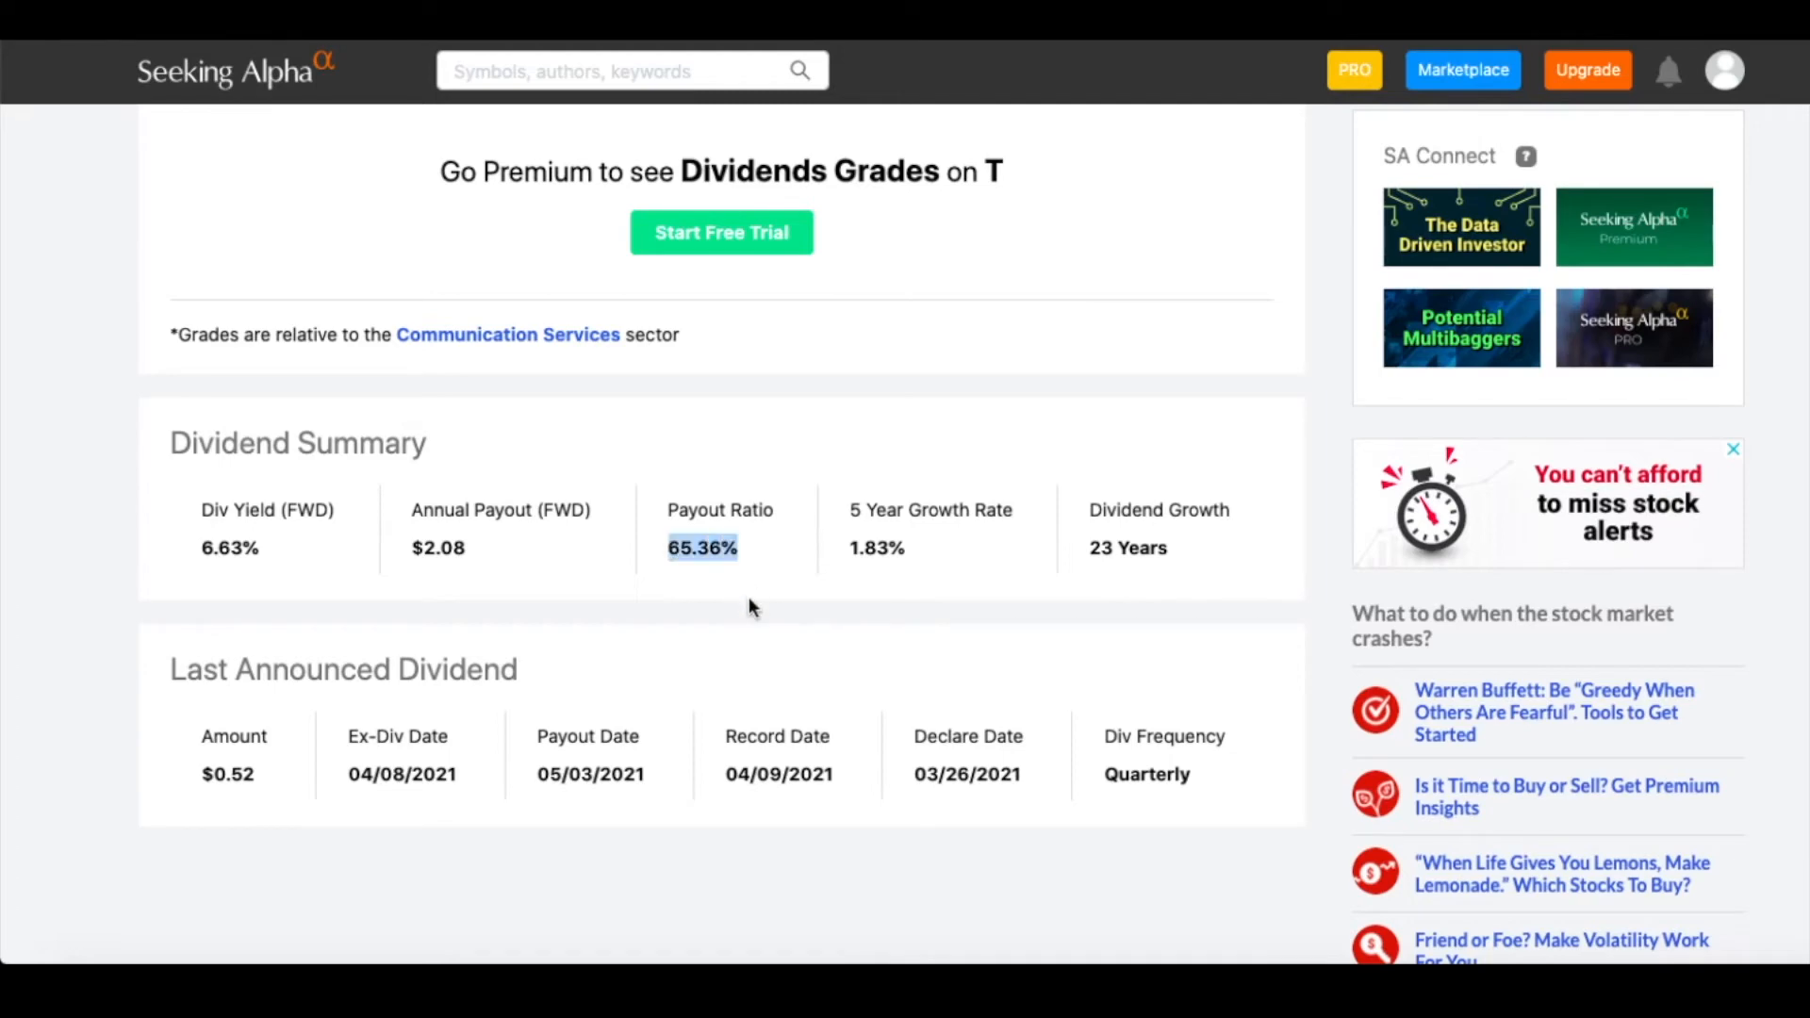
pyautogui.moveTo(747, 595)
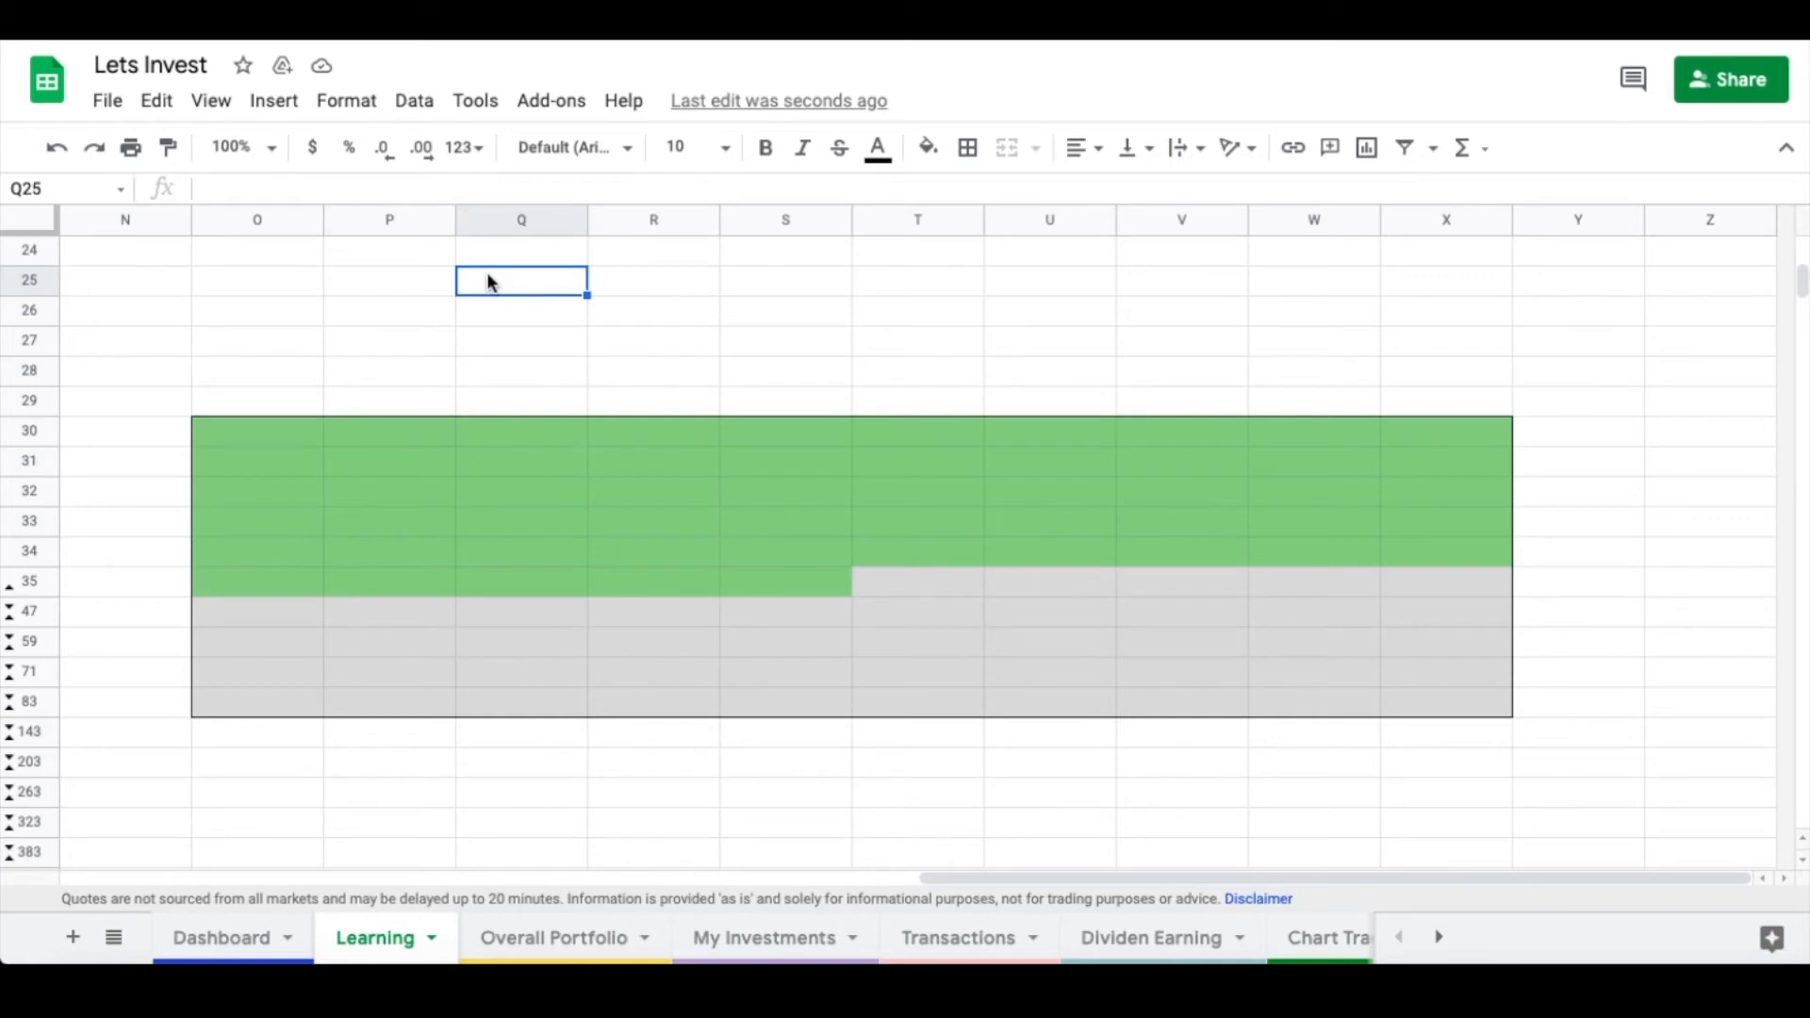
pyautogui.moveTo(1136, 698)
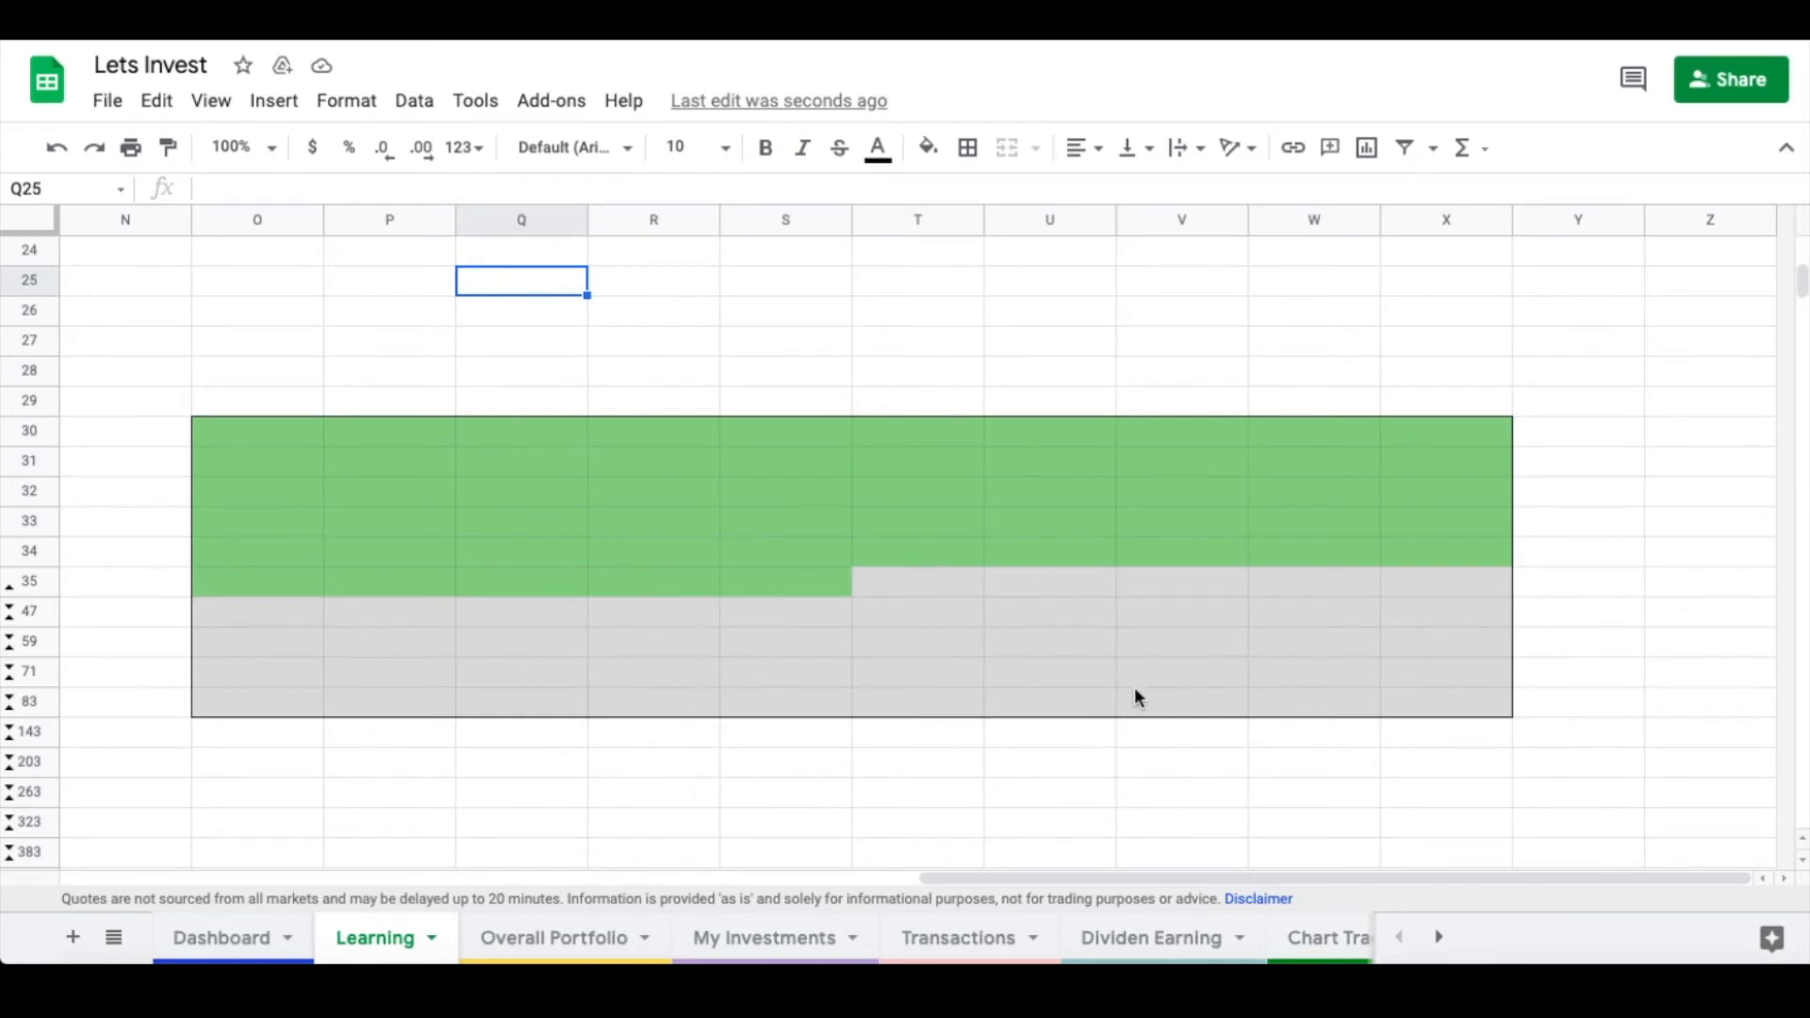
pyautogui.moveTo(802, 822)
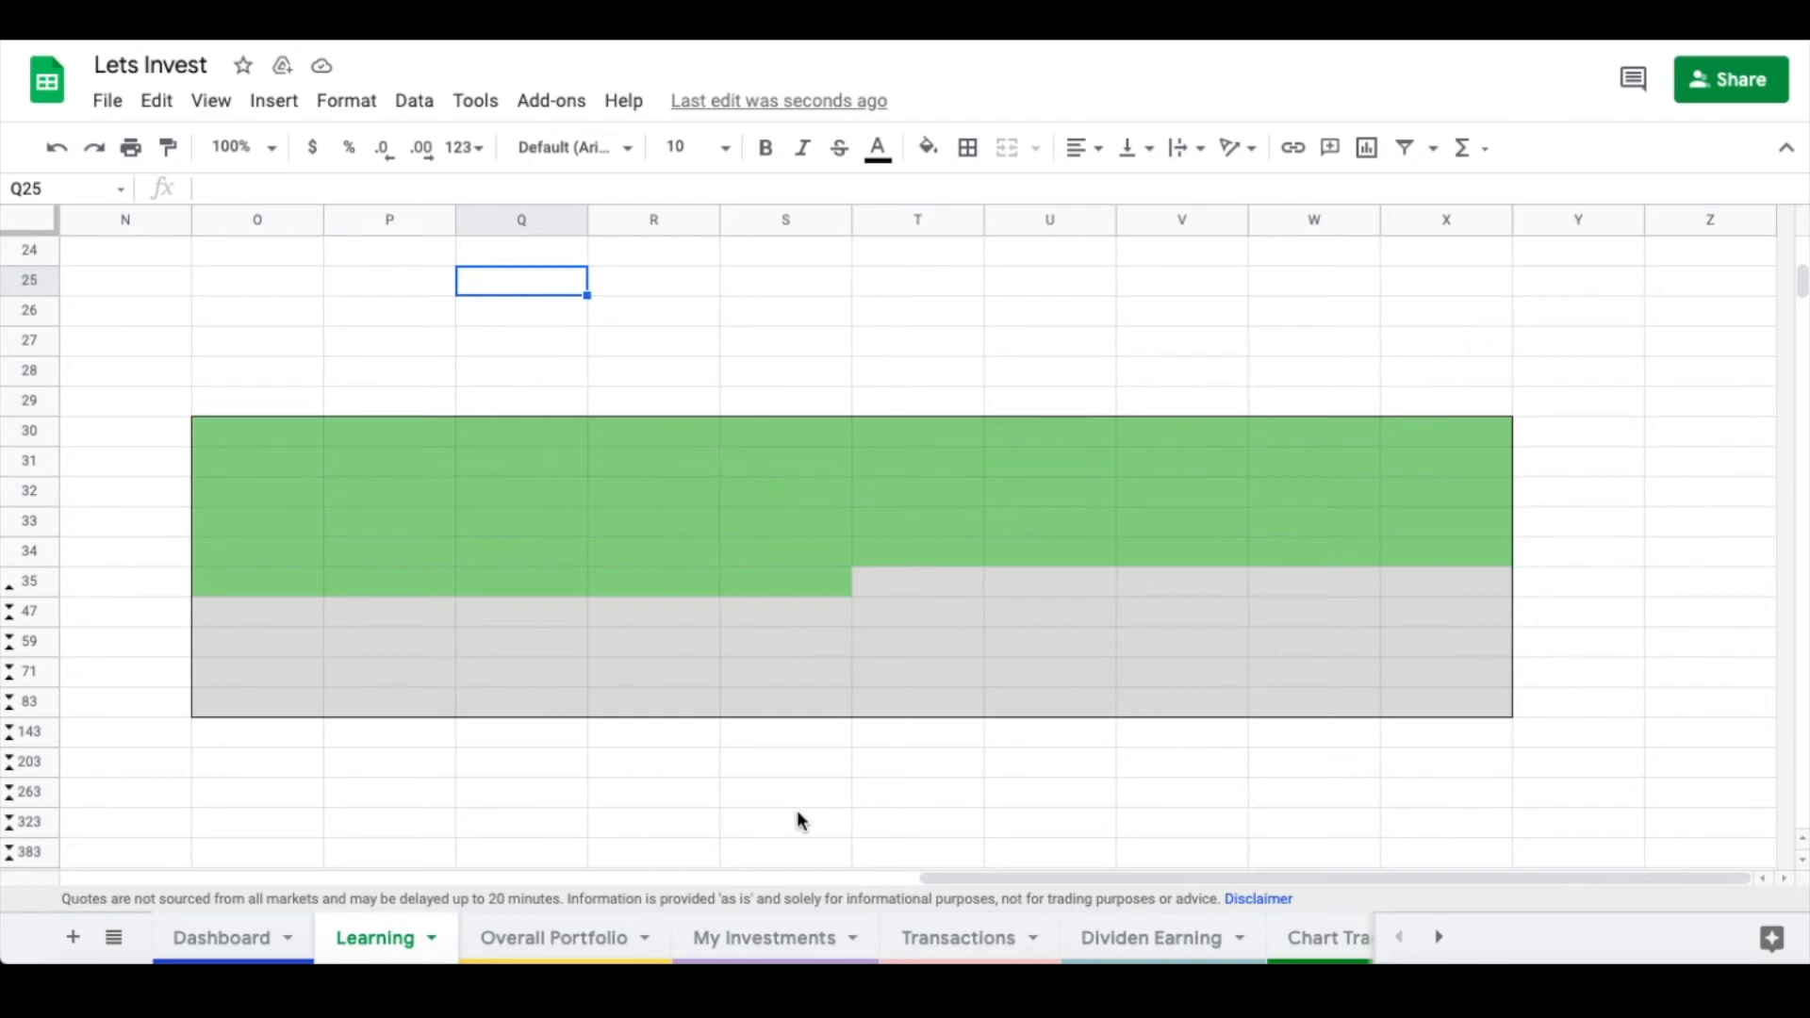
pyautogui.moveTo(804, 781)
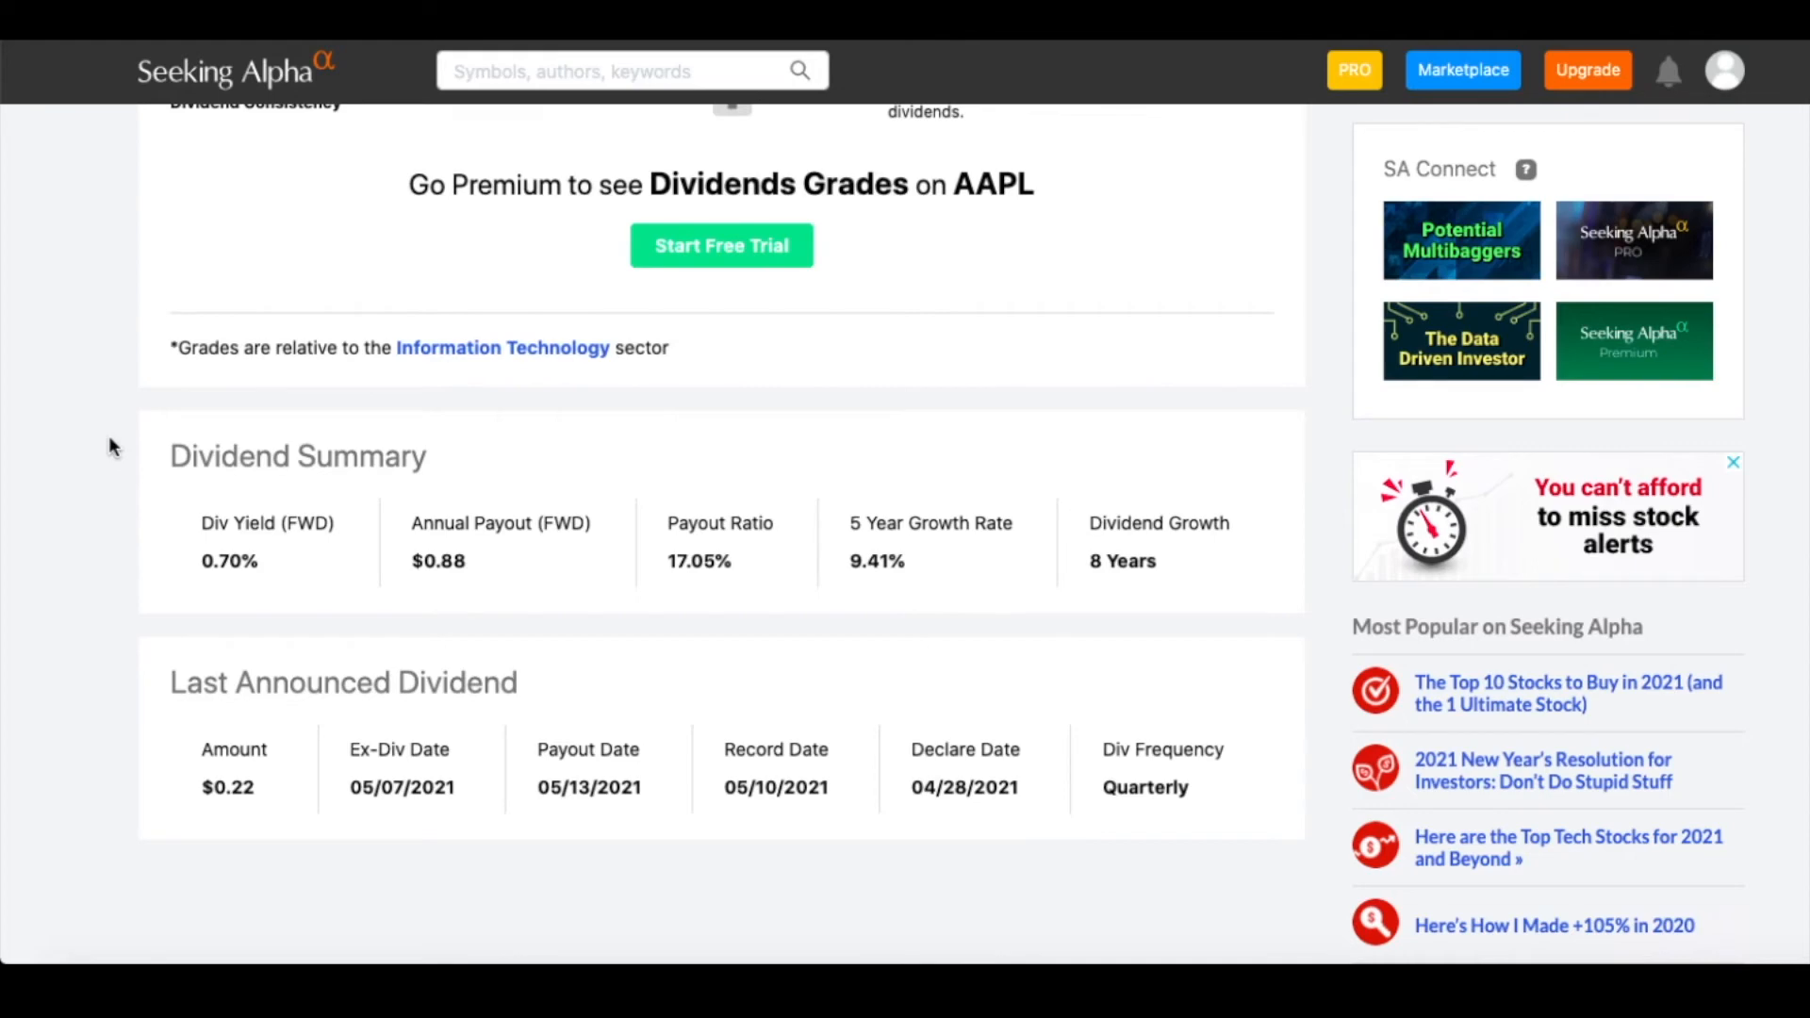
pyautogui.moveTo(668, 563)
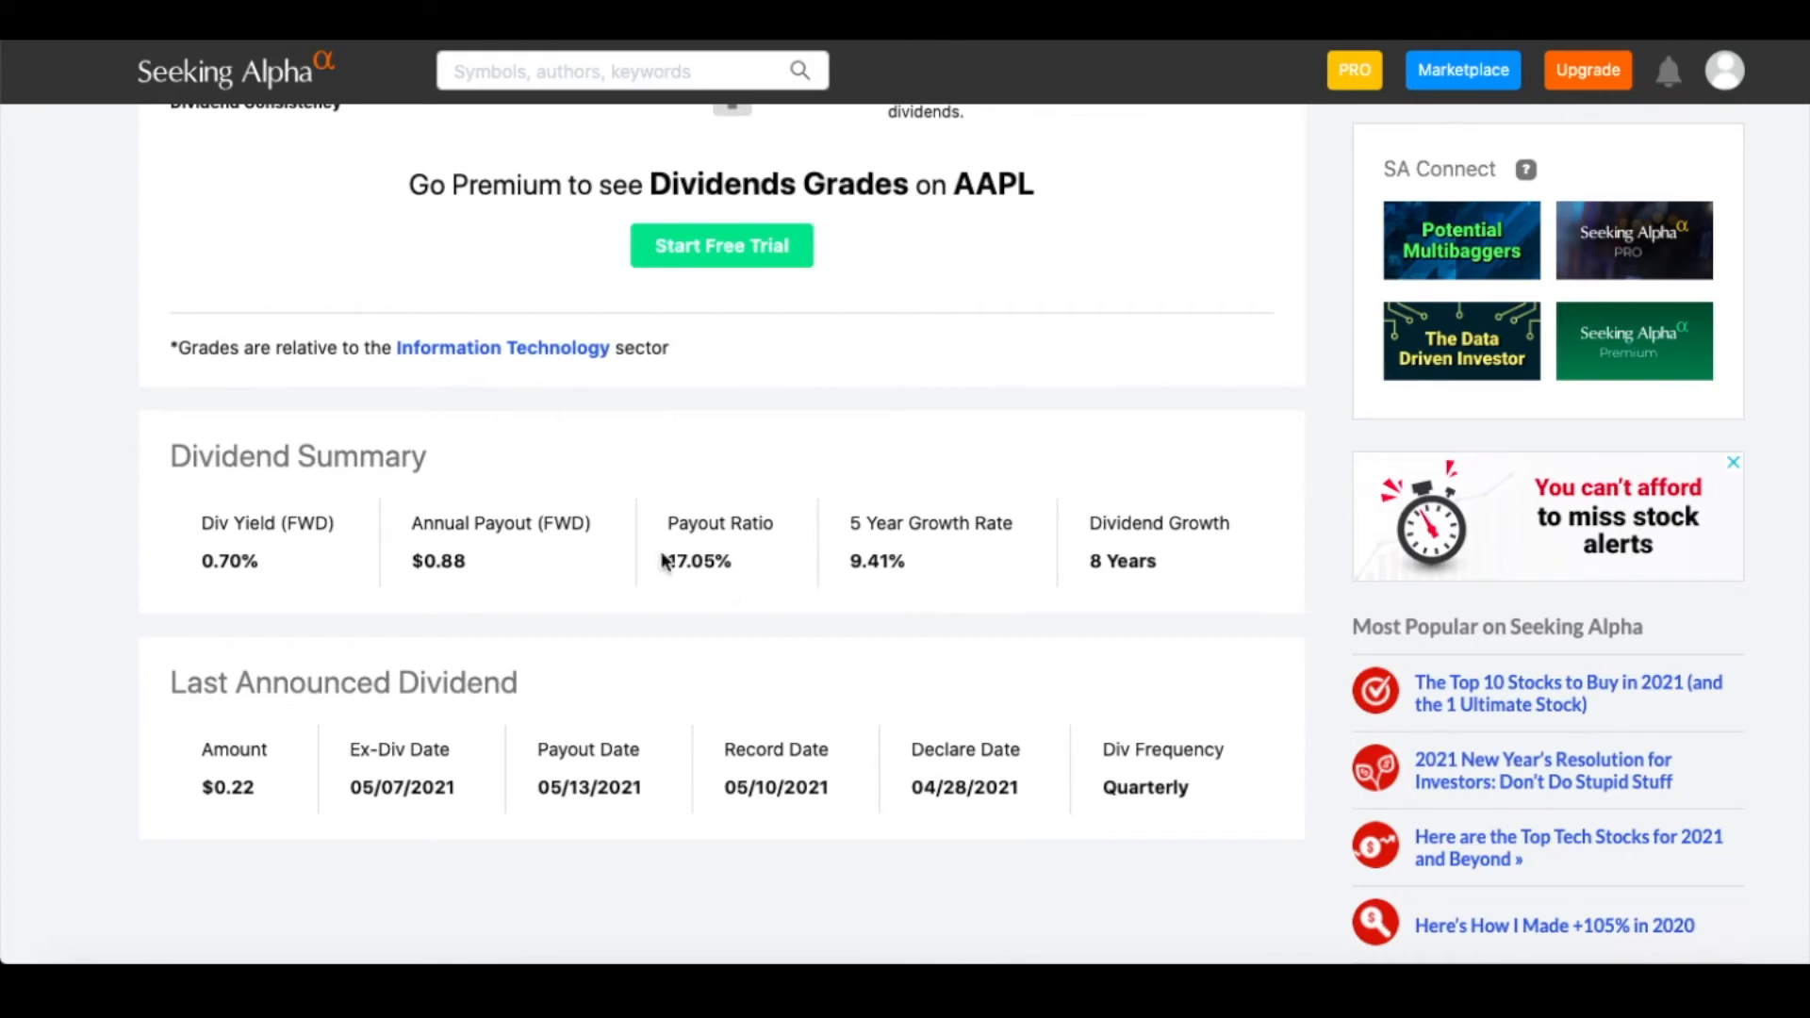
# Select Apple's 17.05% payout ratio in Seeking Alpha's dividend summary.
pyautogui.doubleClick(697, 561)
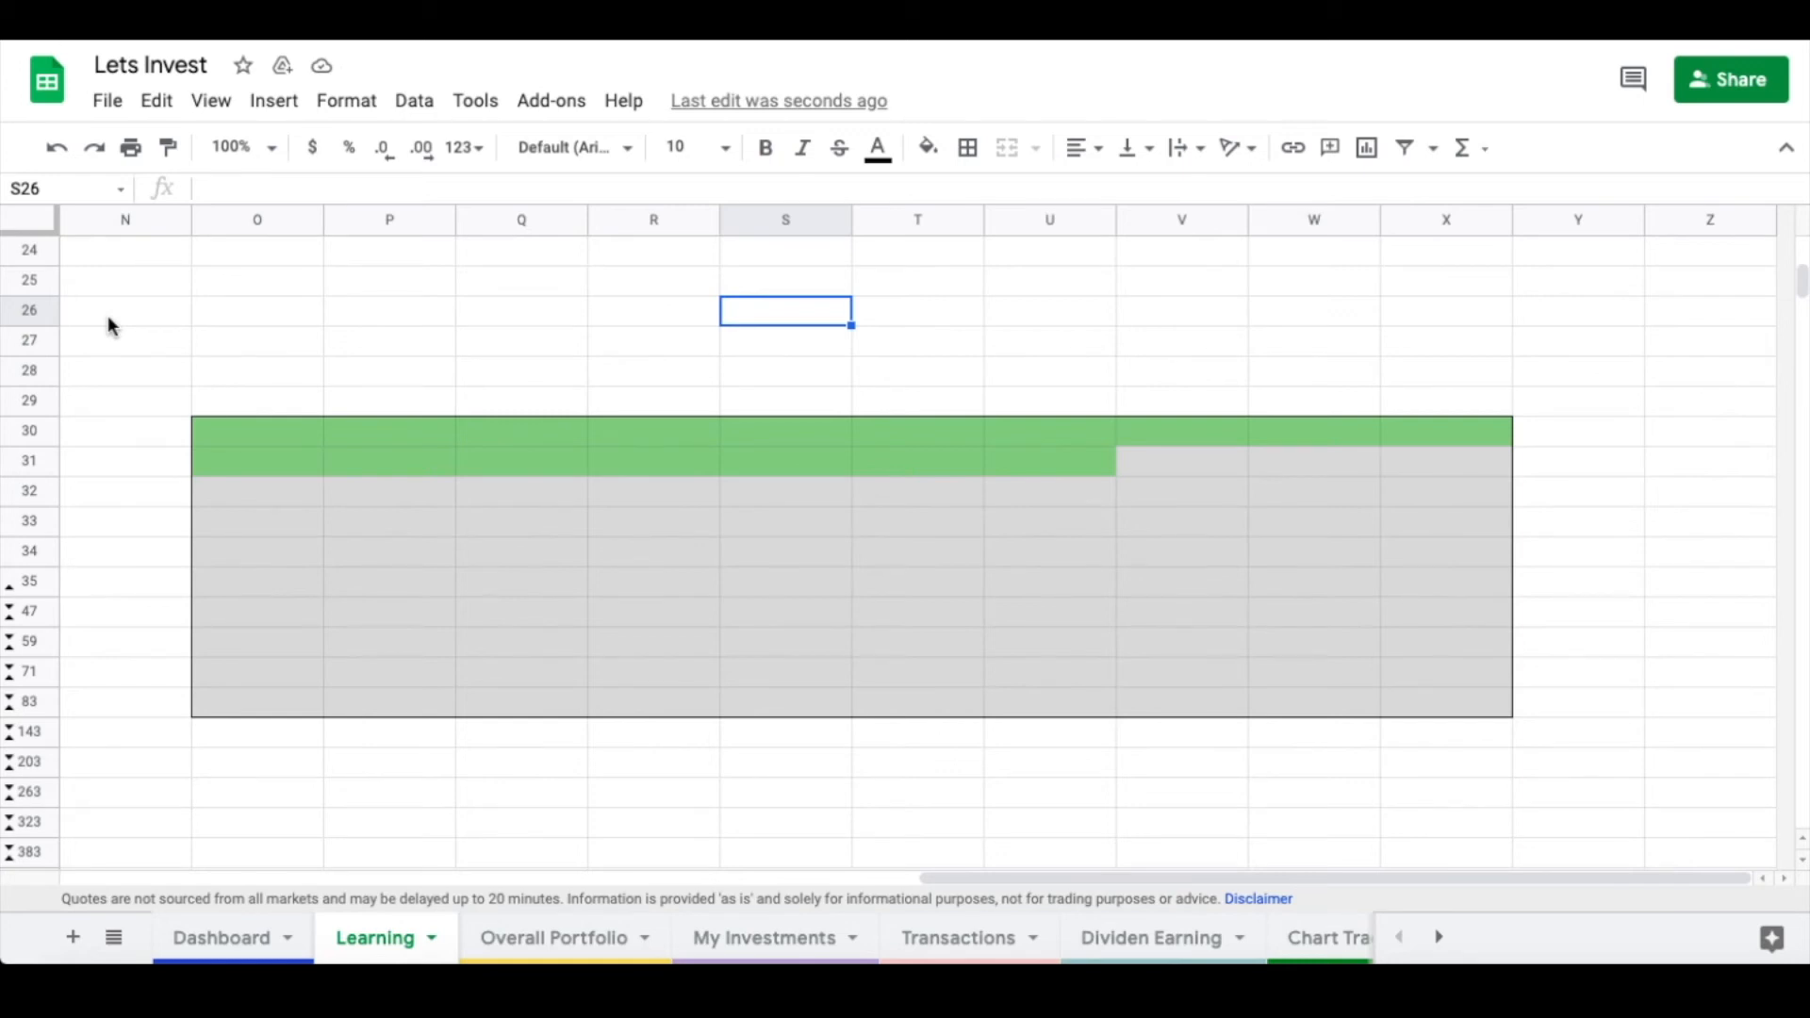
pyautogui.moveTo(226, 504)
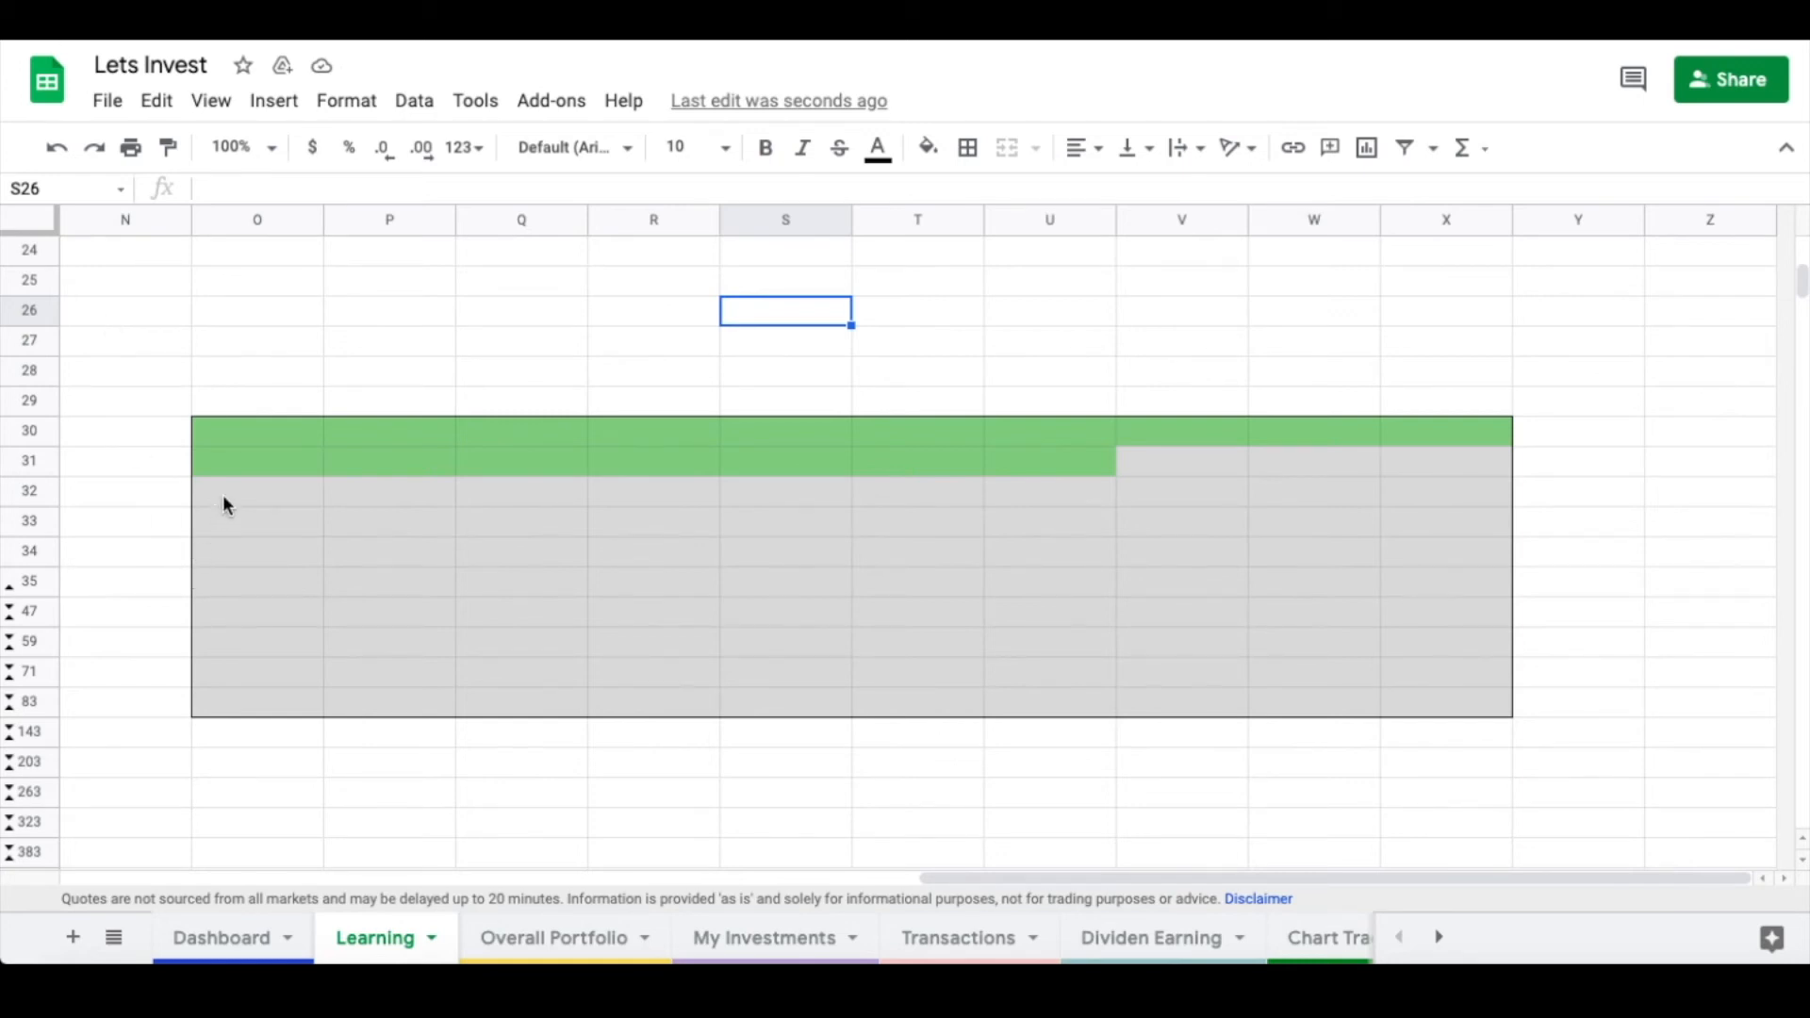
pyautogui.moveTo(257, 490); pyautogui.dragTo(1445, 704)
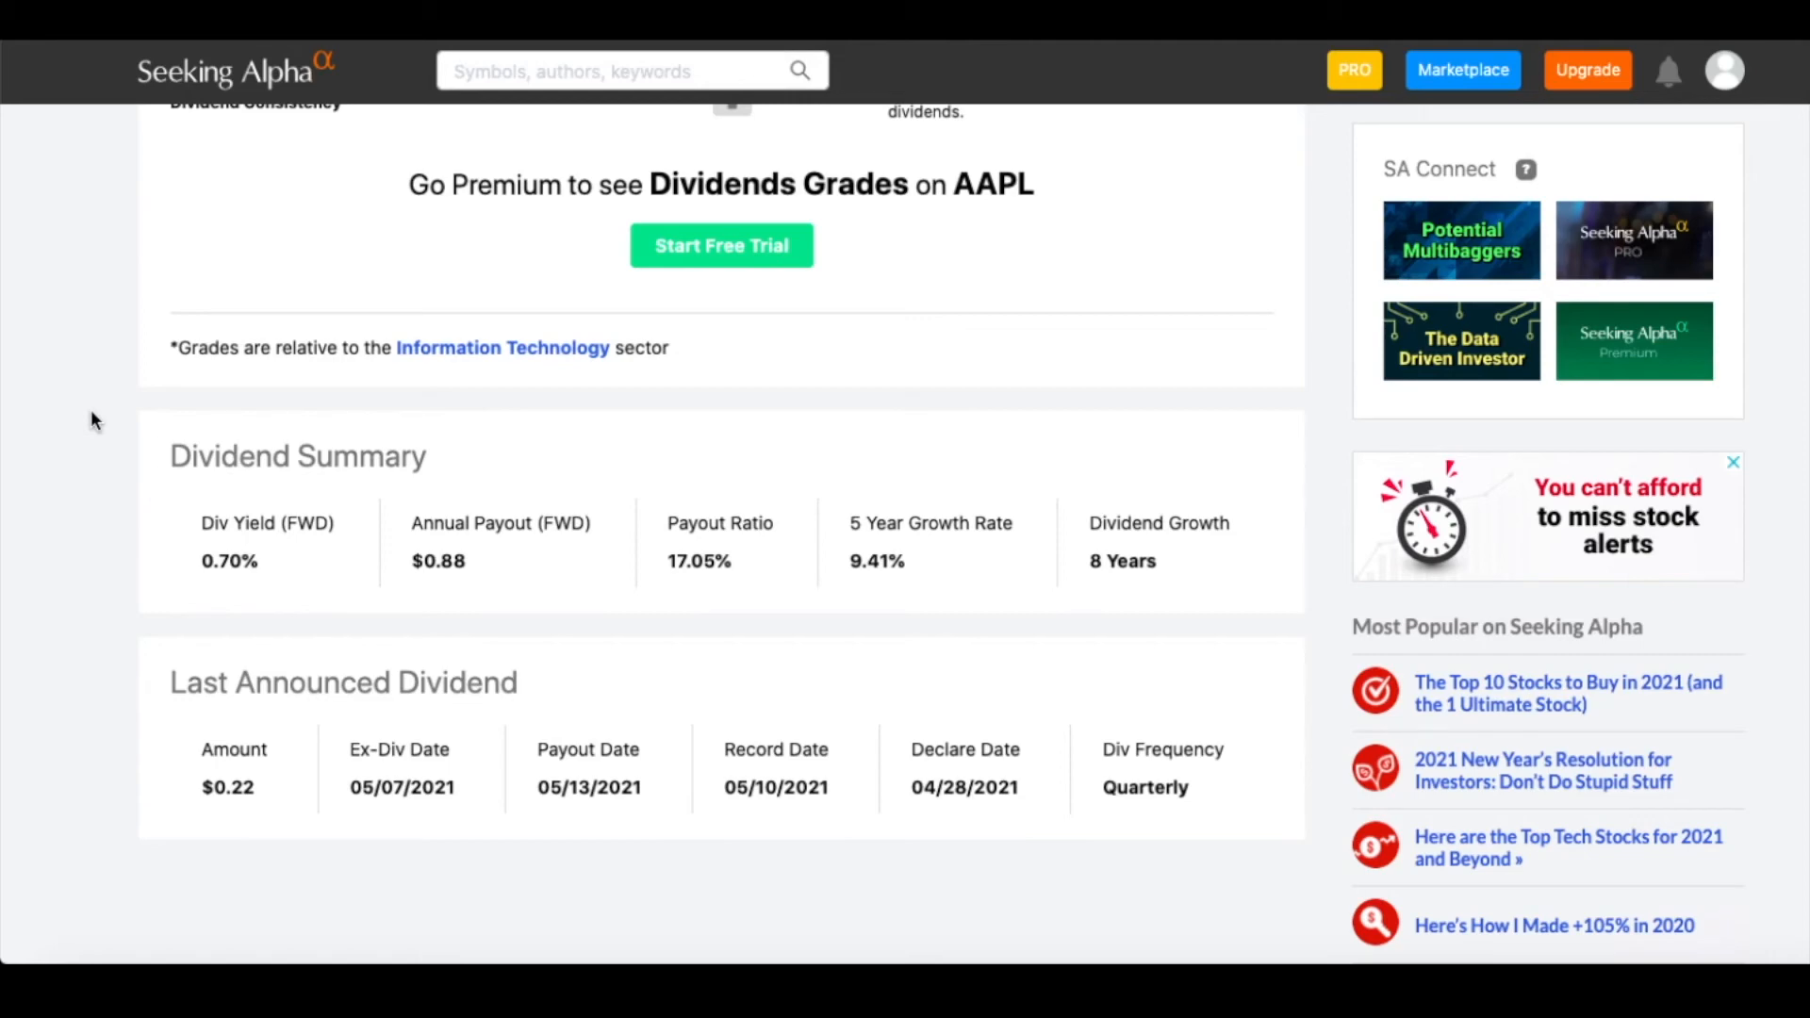
pyautogui.moveTo(843, 567)
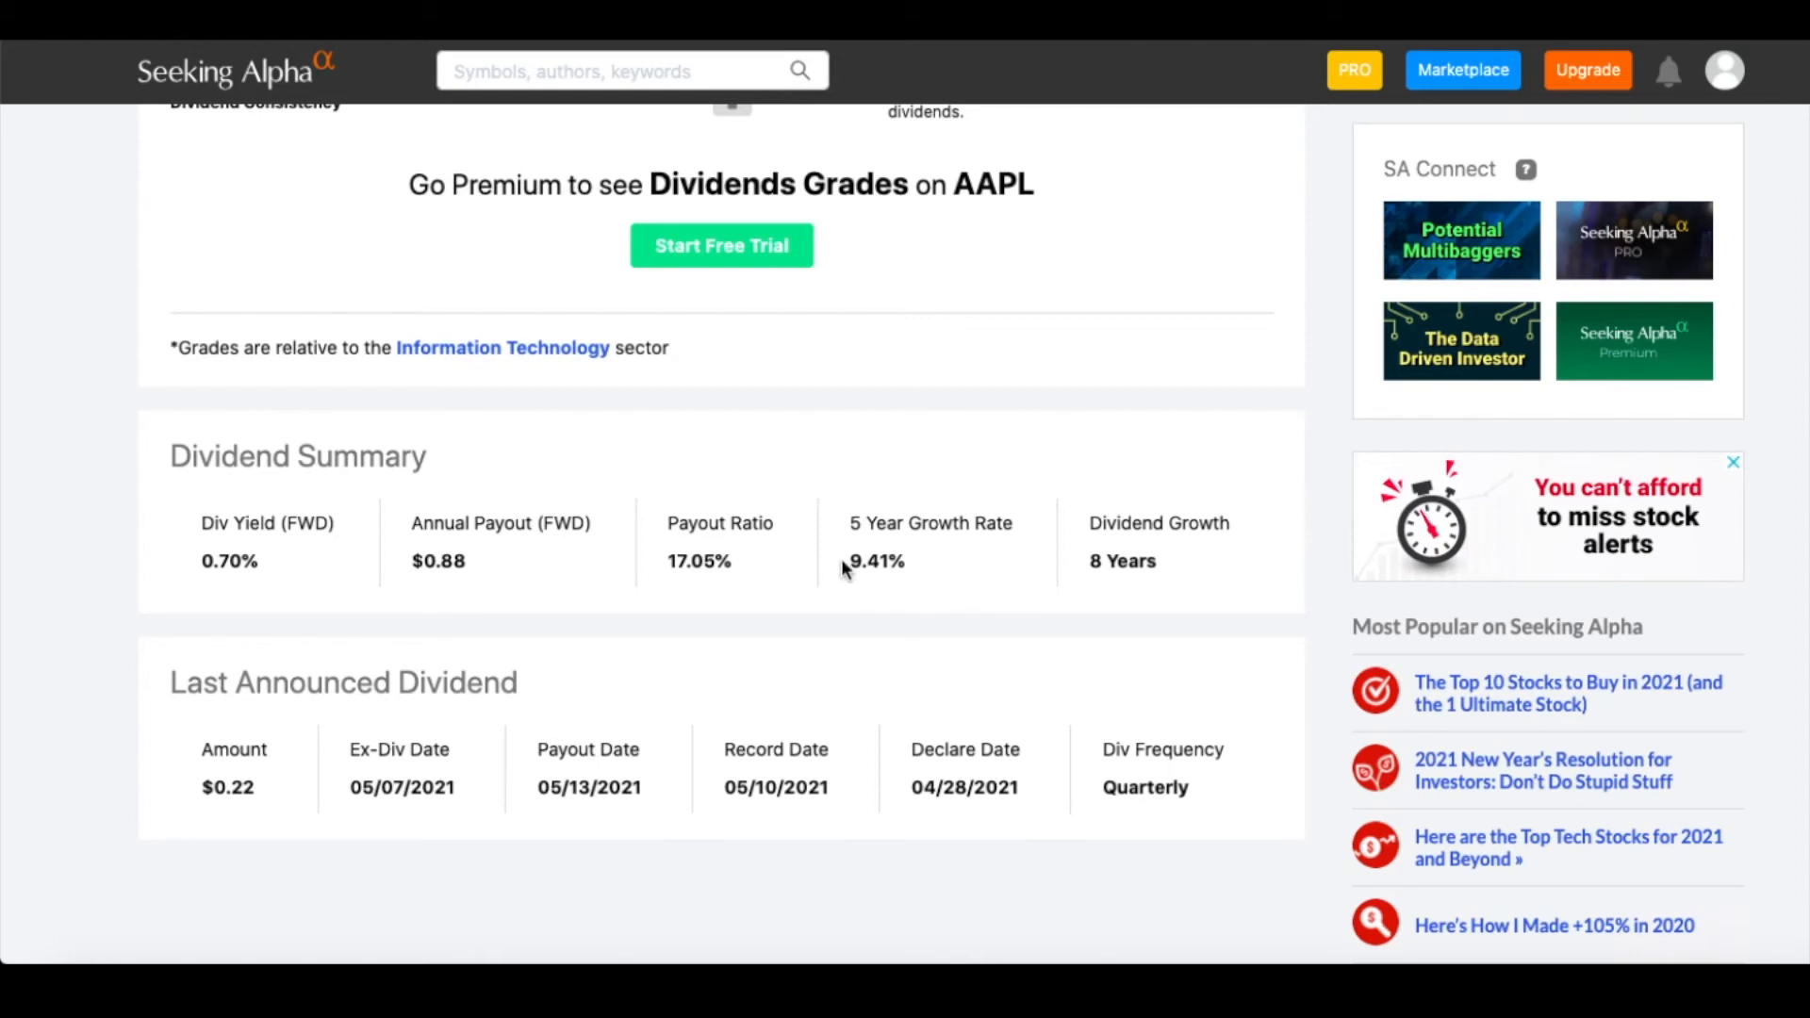
# Select Apple's 9.41% five-year dividend growth rate on Seeking Alpha.
pyautogui.doubleClick(875, 561)
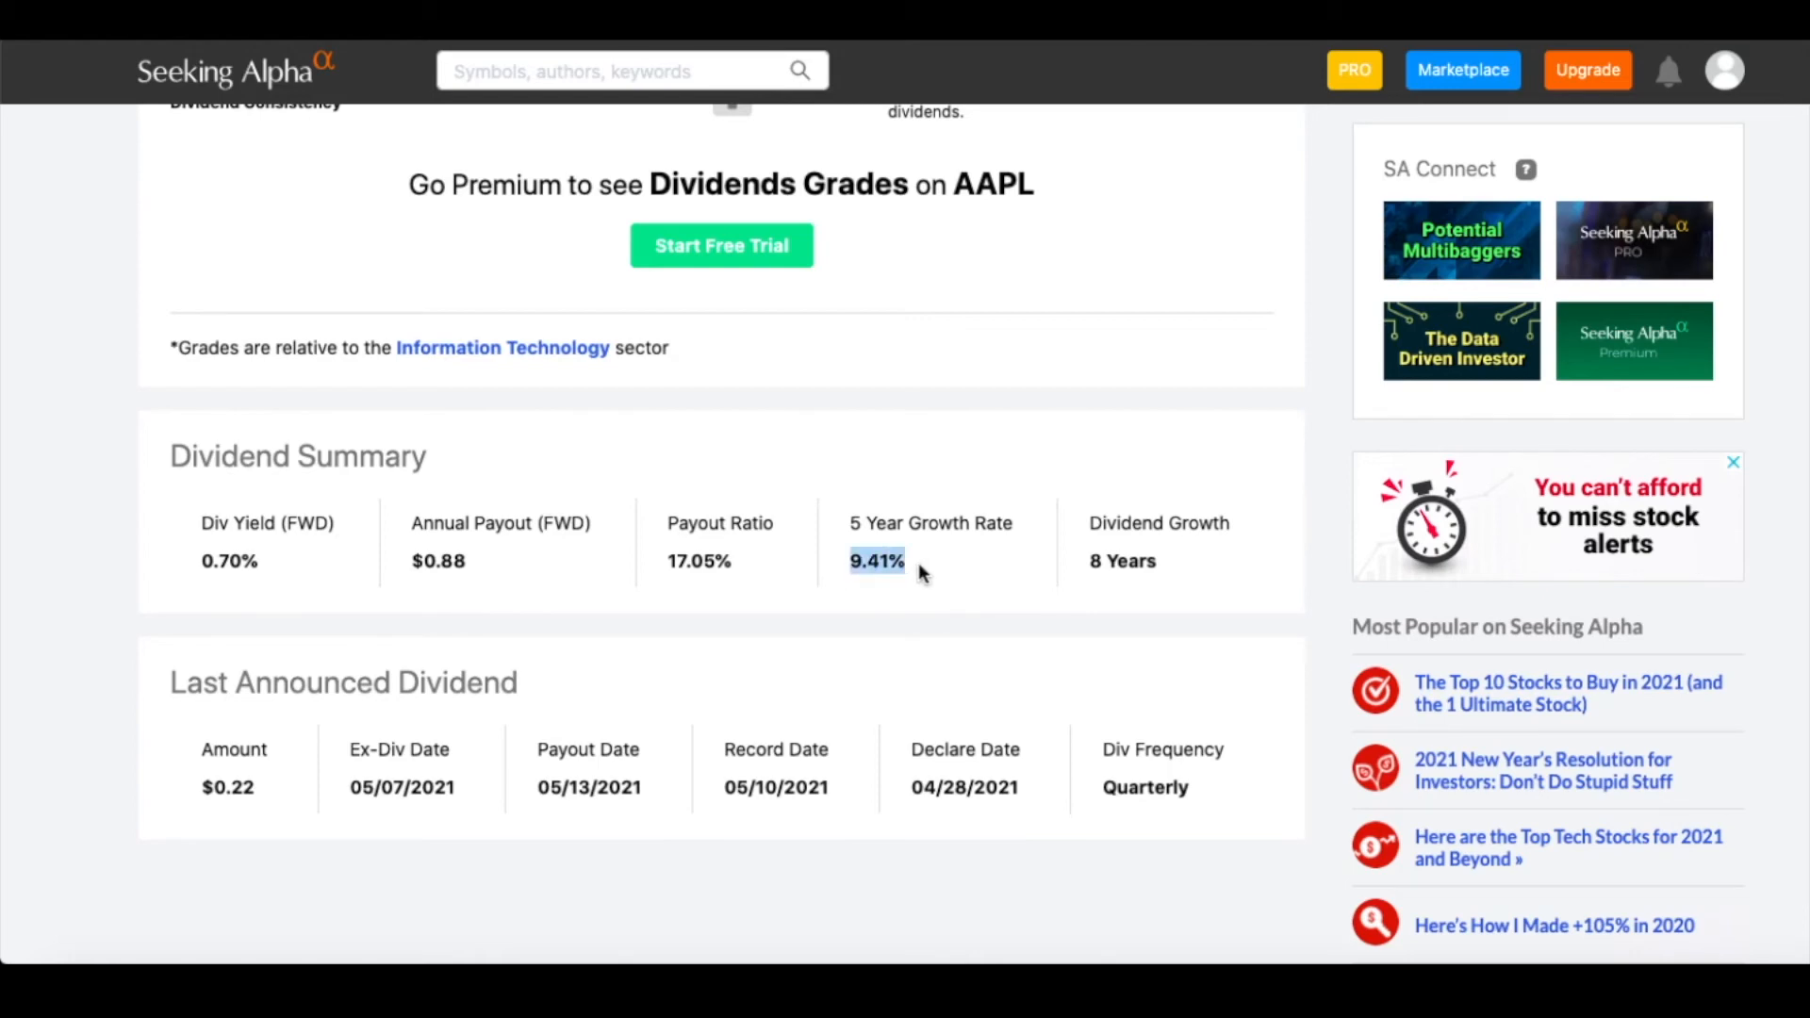
pyautogui.moveTo(1112, 582)
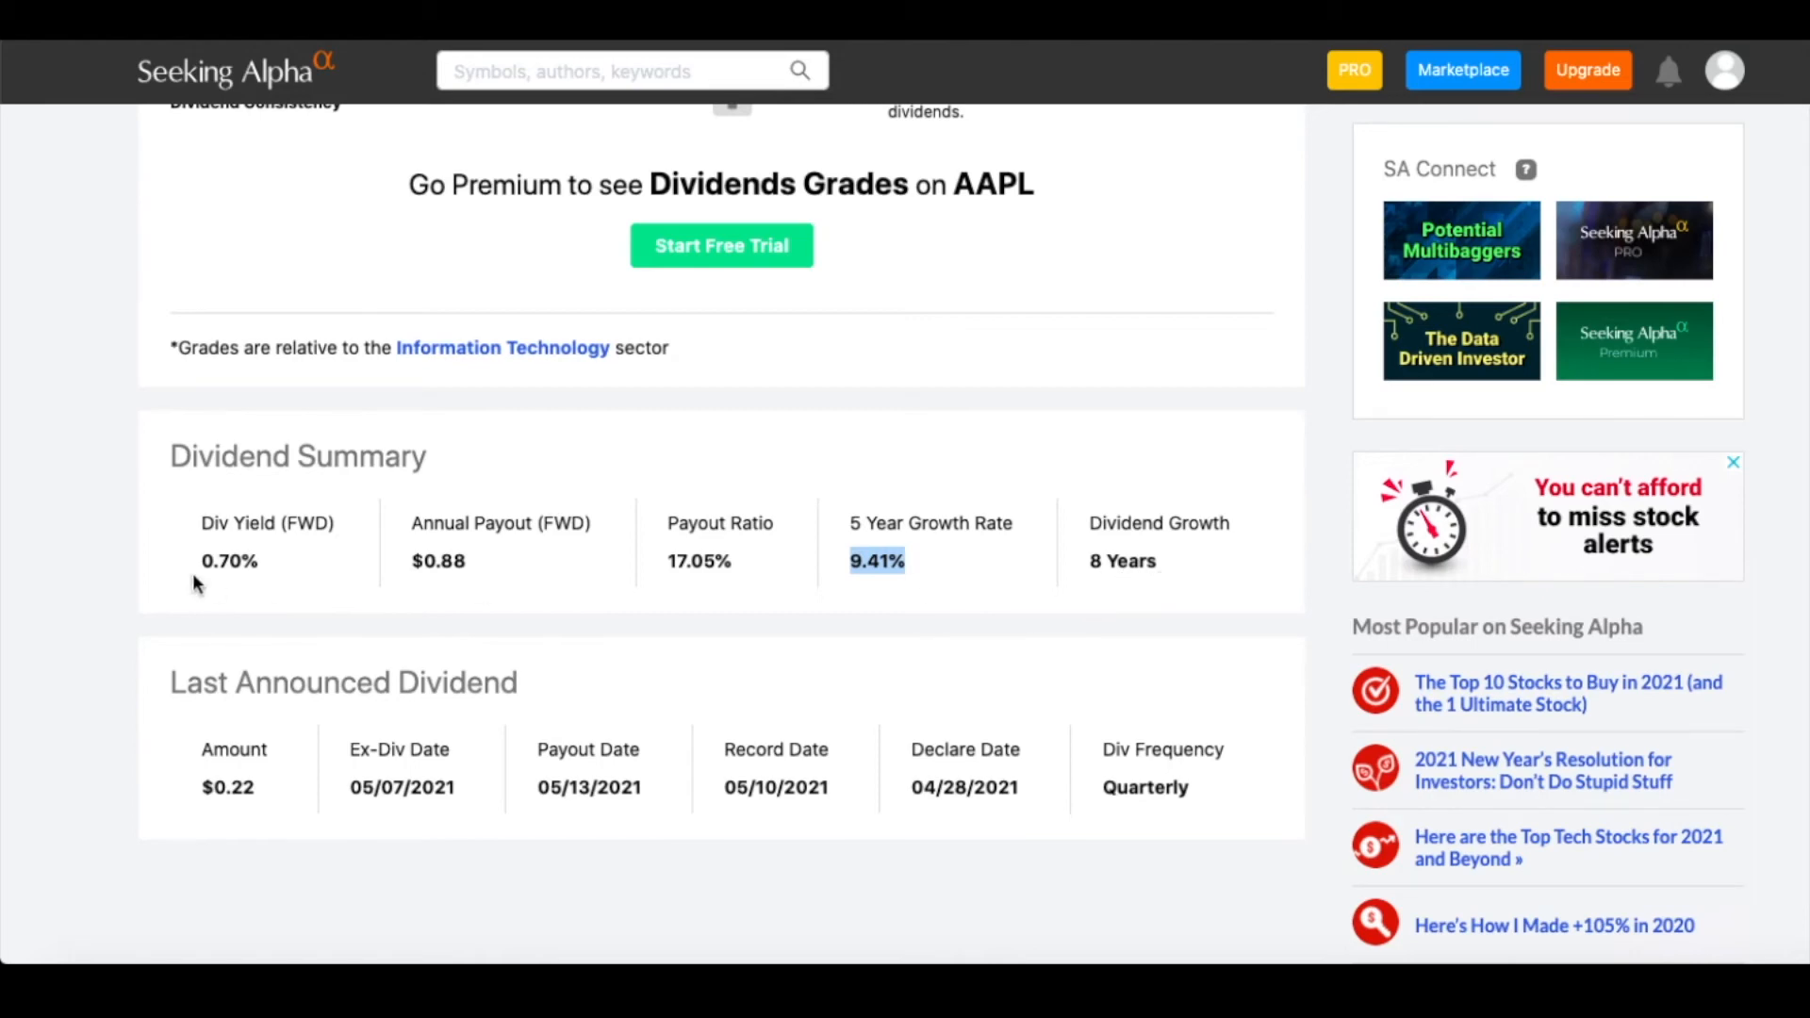
pyautogui.moveTo(159, 613)
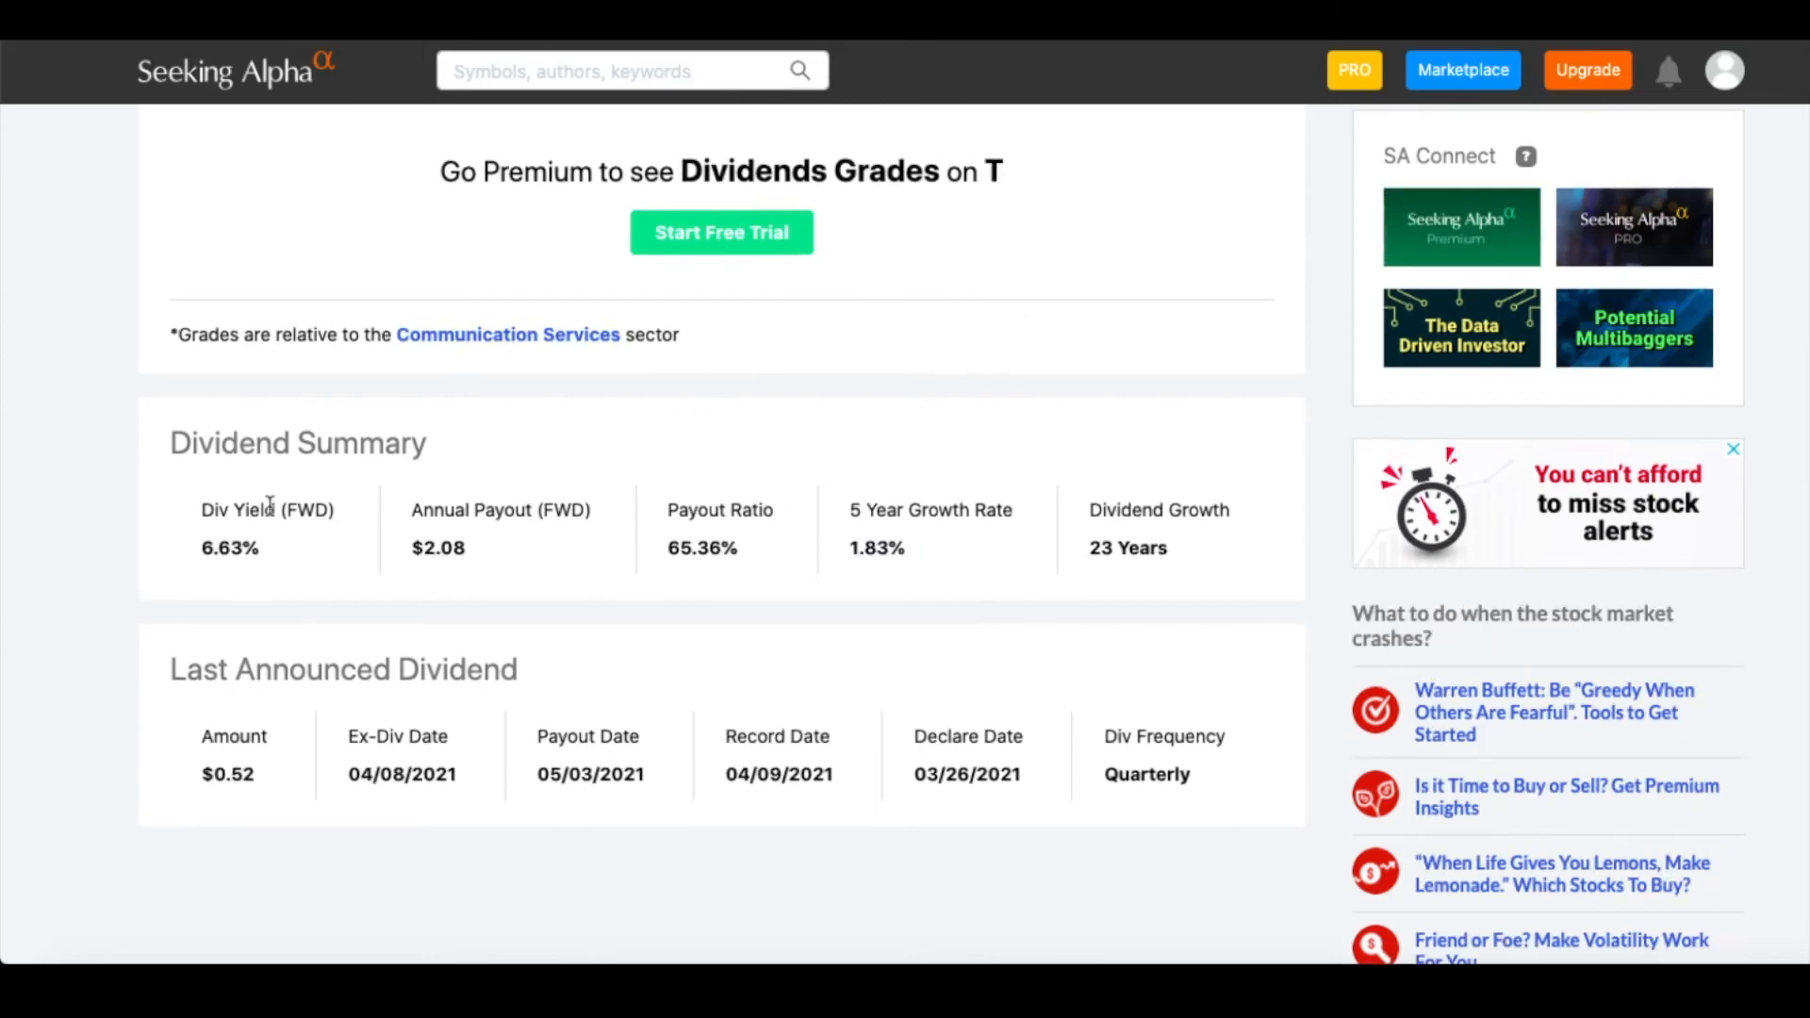
pyautogui.moveTo(1125, 561)
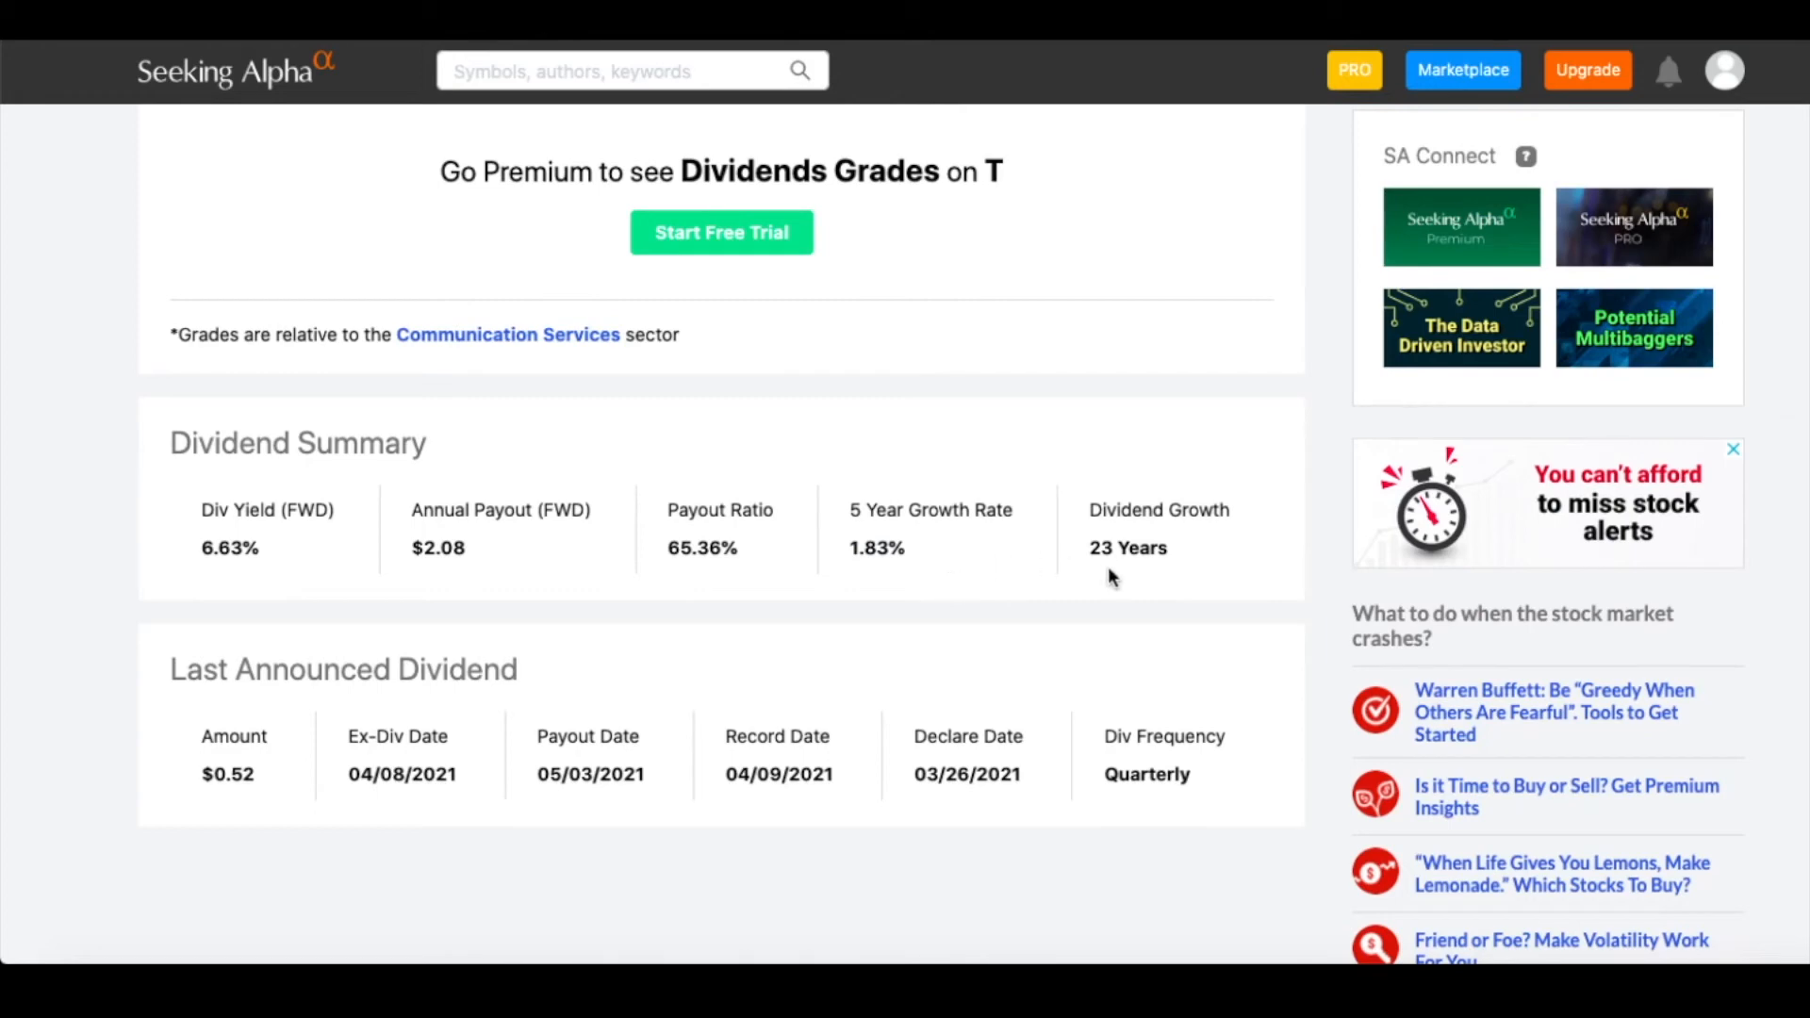
pyautogui.moveTo(1162, 574)
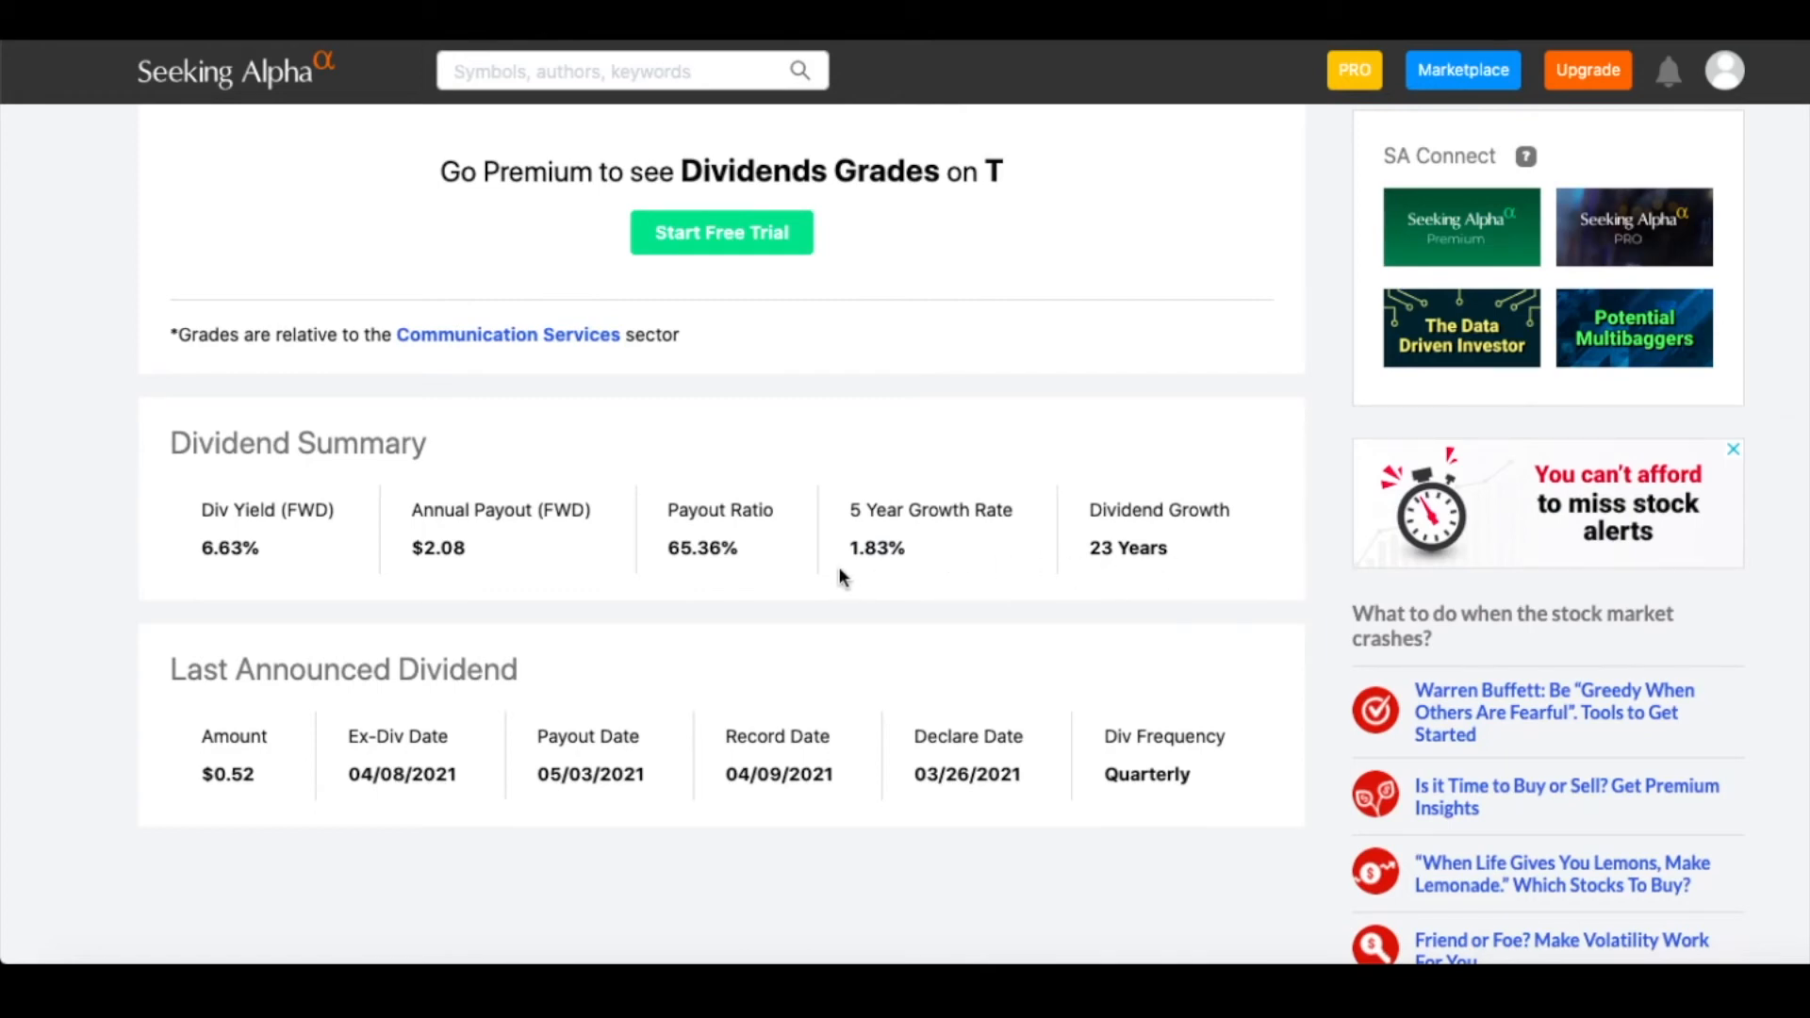
pyautogui.moveTo(883, 572)
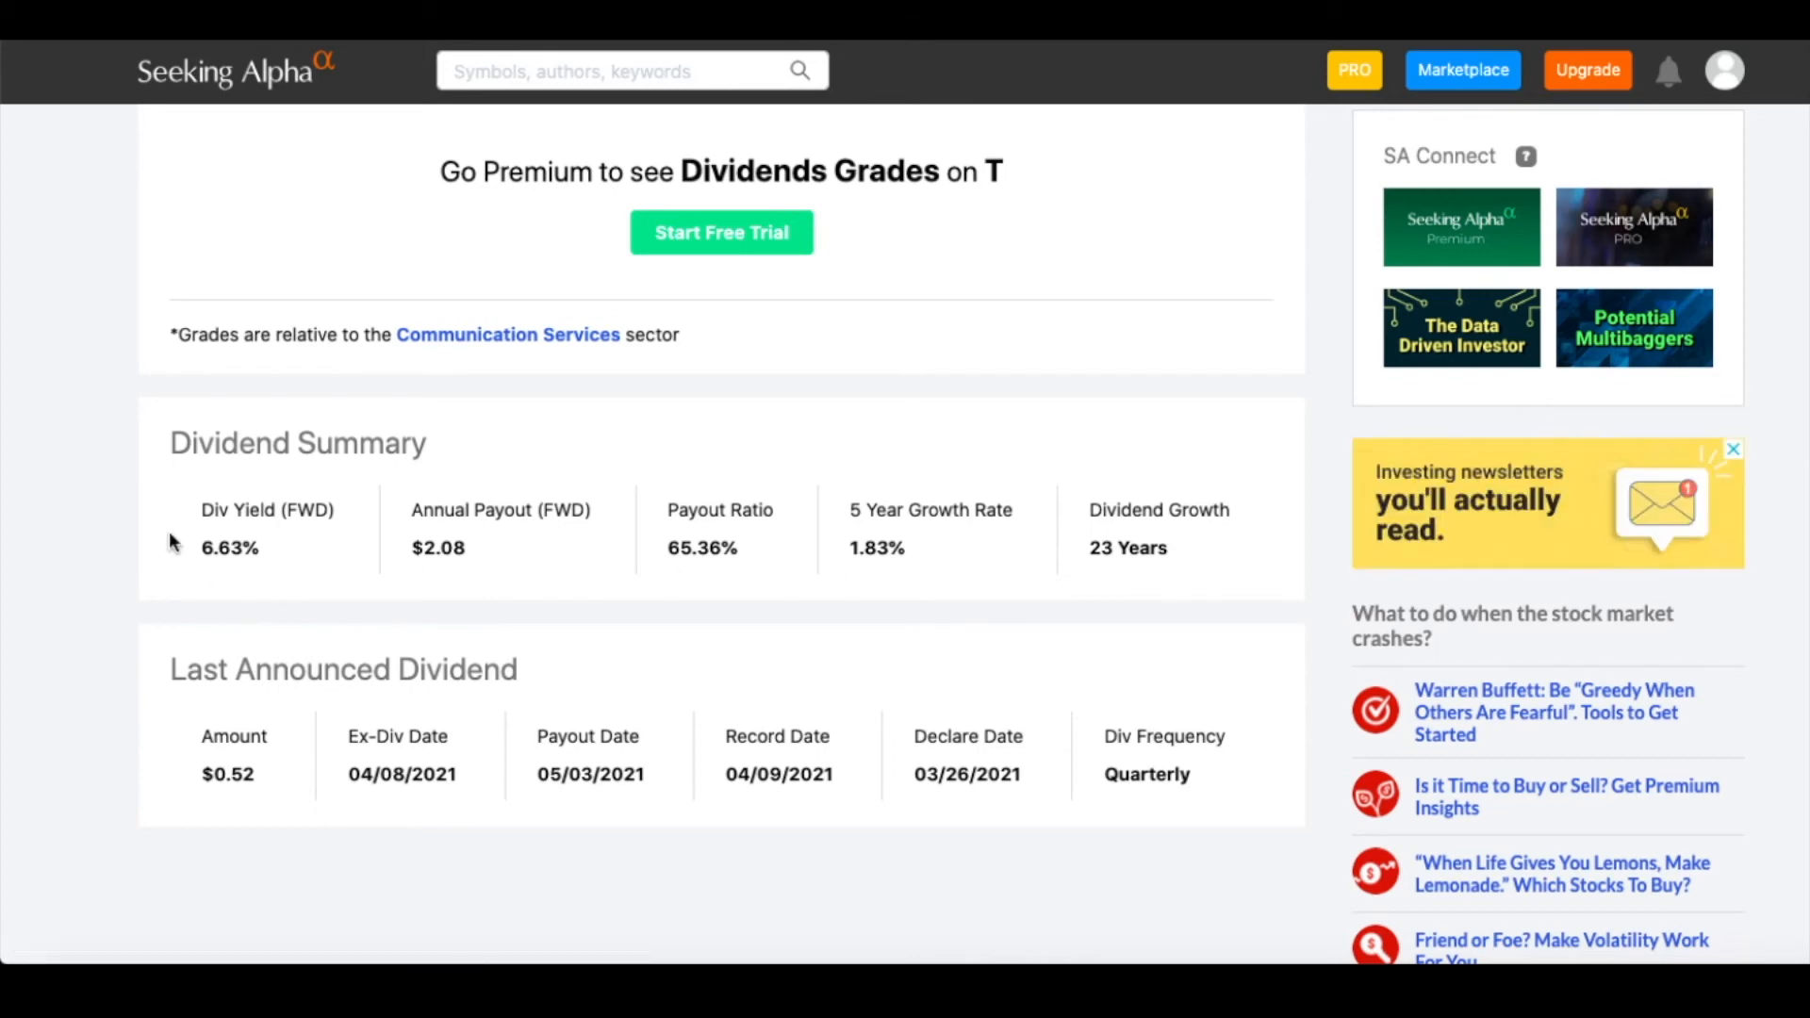
# Select T's 6.63% forward dividend yield on Seeking Alpha.
pyautogui.doubleClick(228, 547)
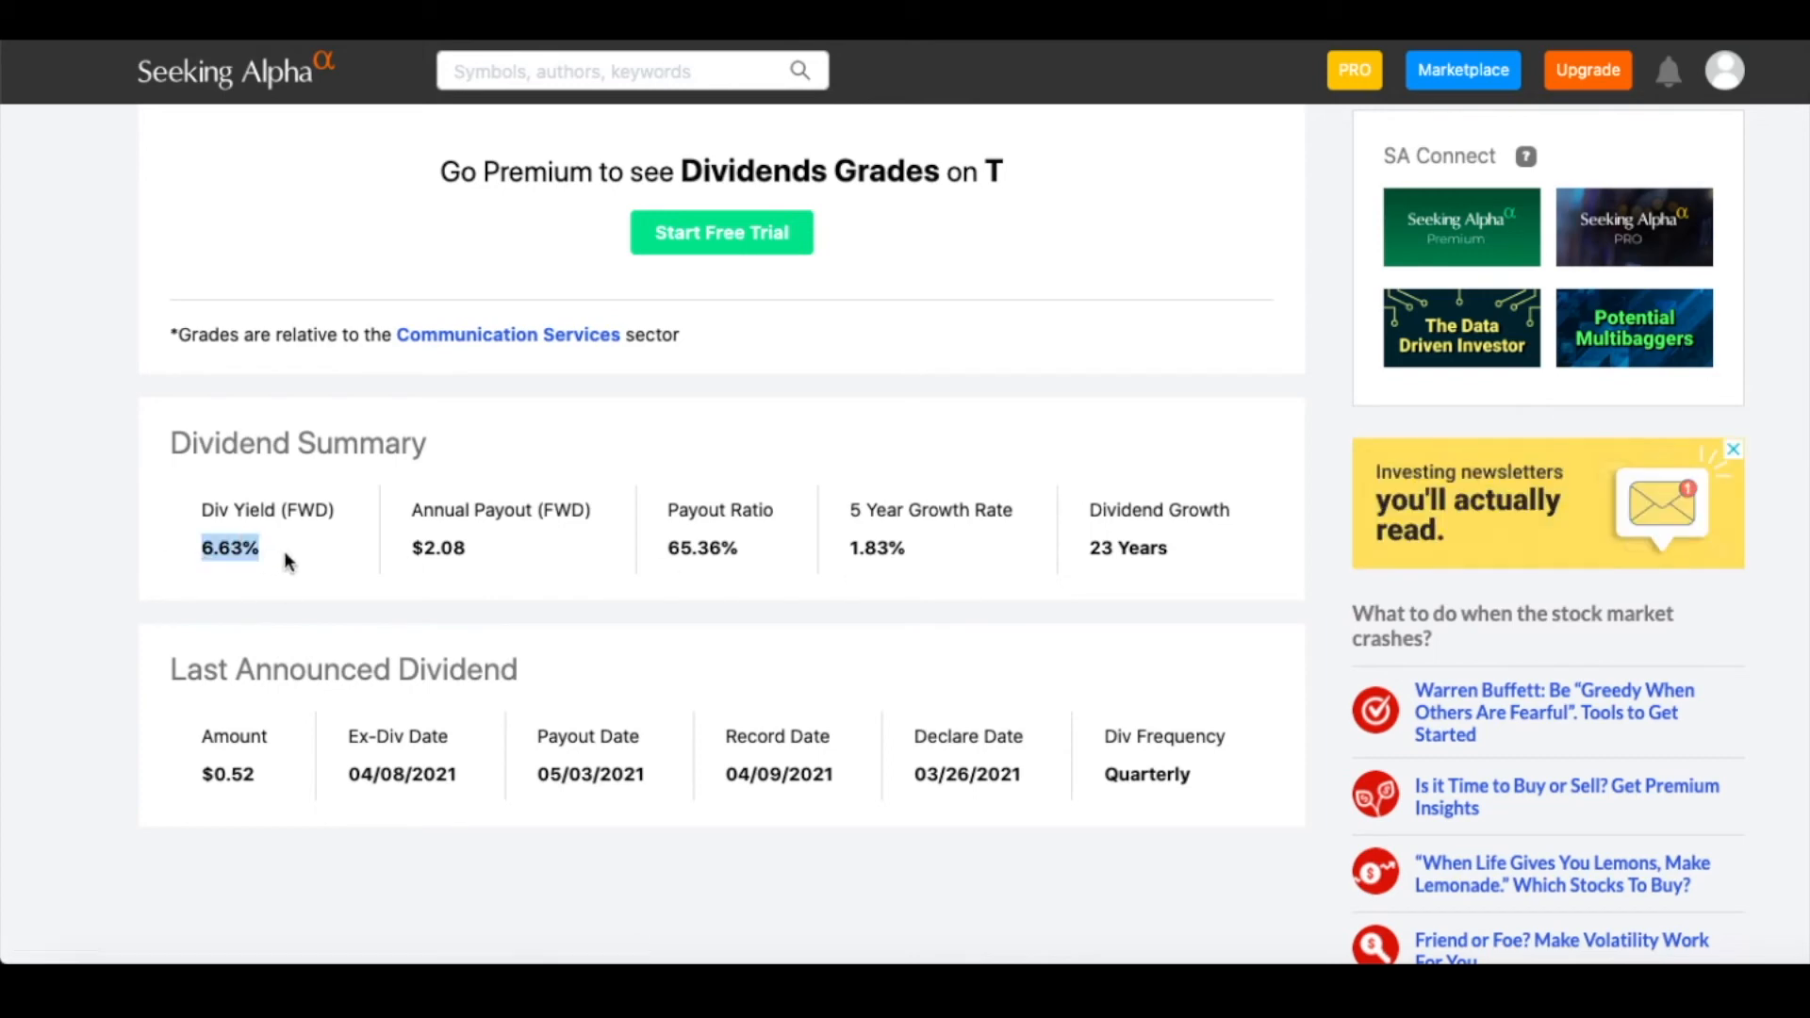
pyautogui.moveTo(664, 566)
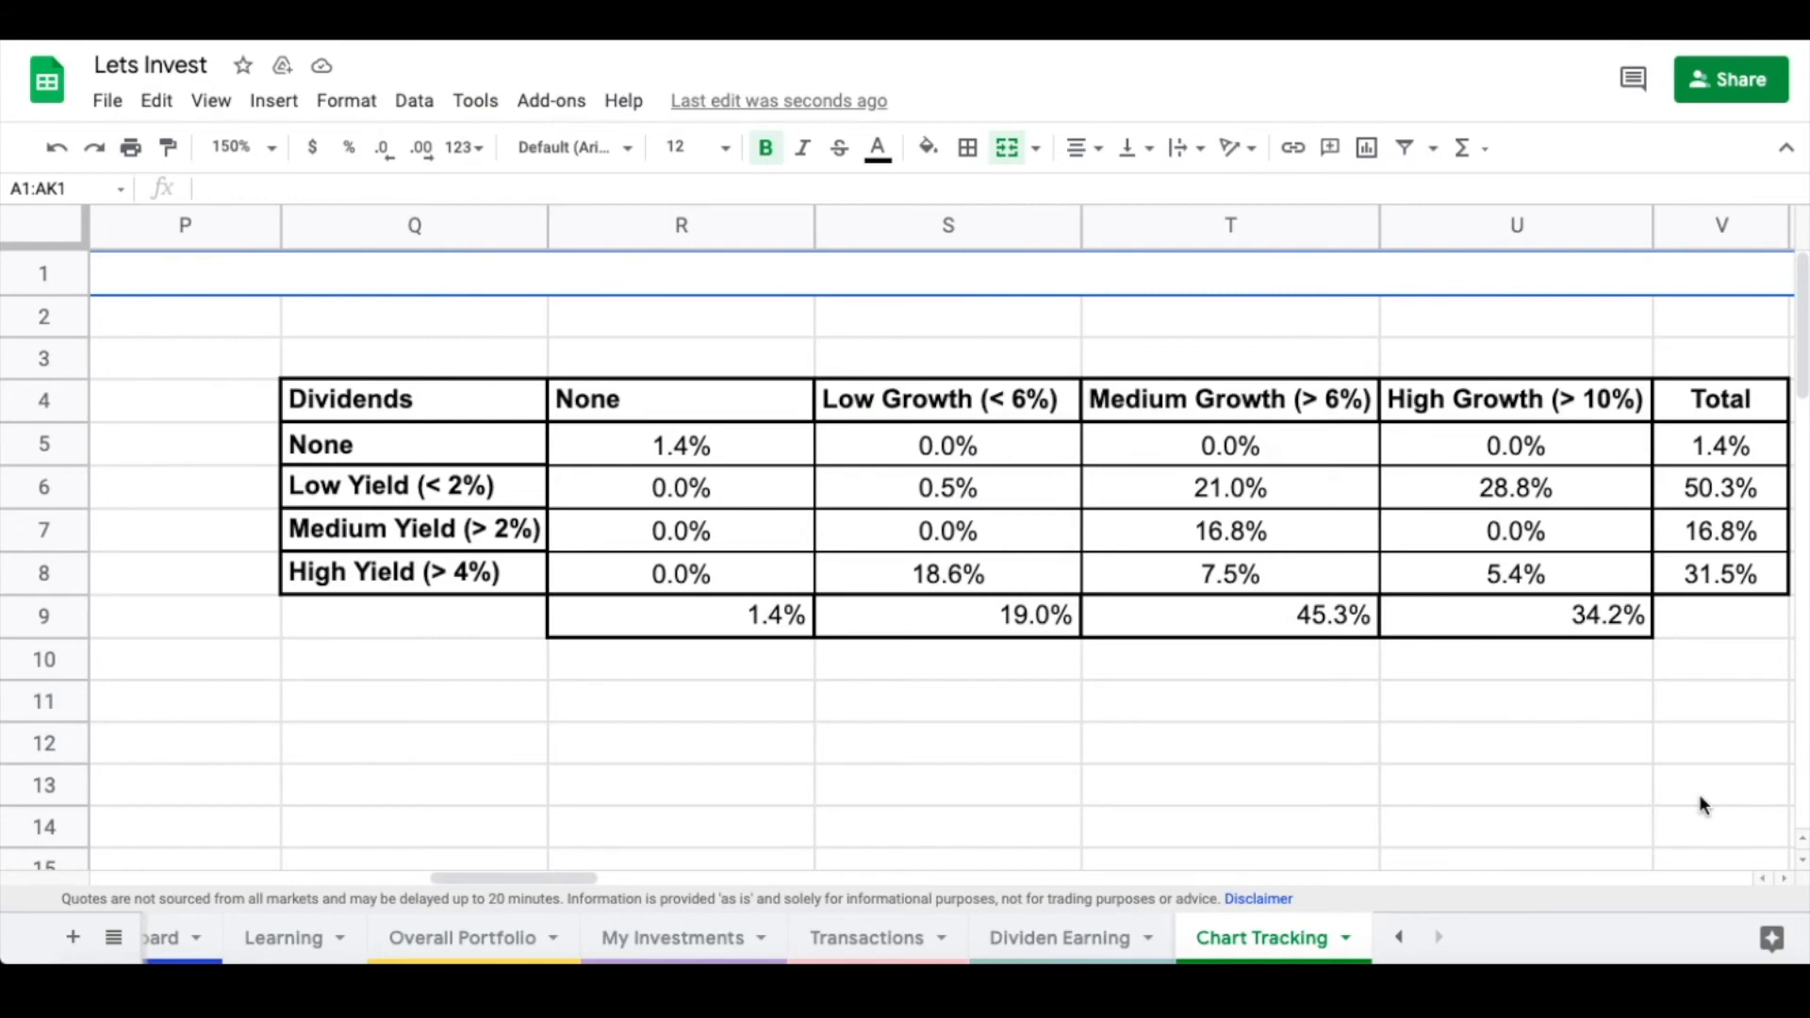
pyautogui.moveTo(620, 576)
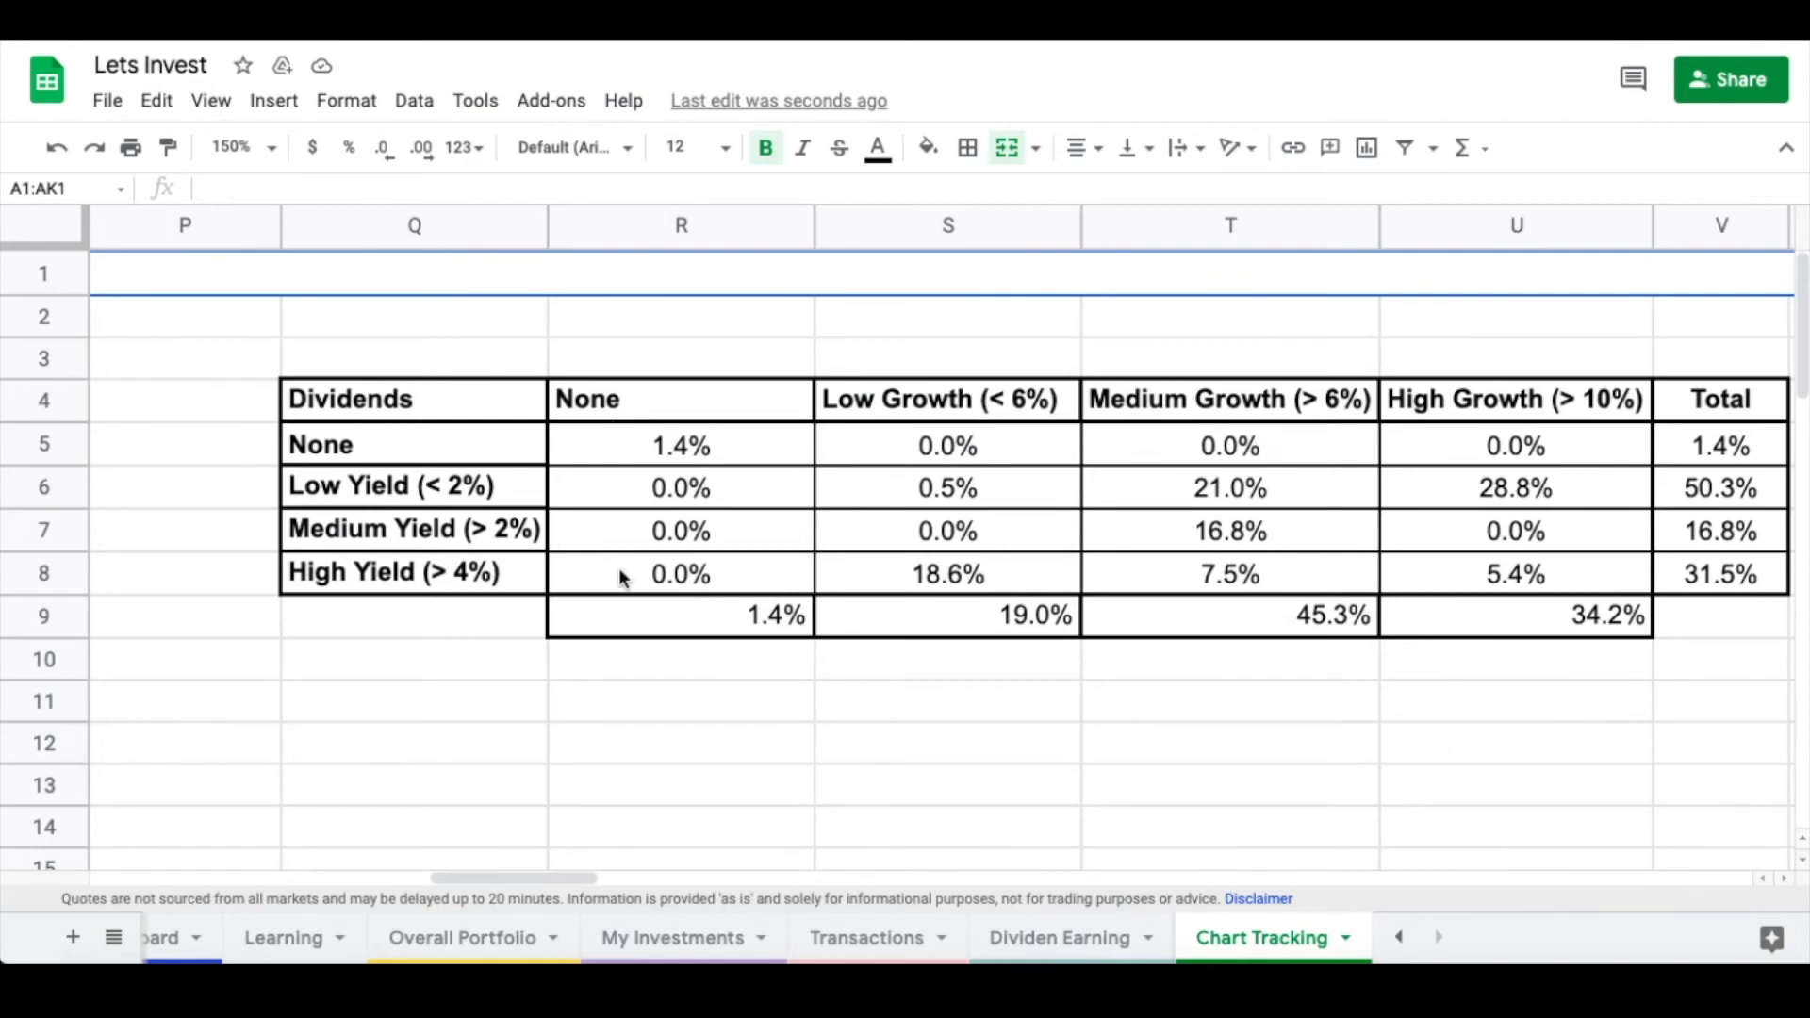
# Total the Medium and High Yield row percentages and select the row total cell.
pyautogui.moveTo(680, 530); pyautogui.dragTo(1515, 574)
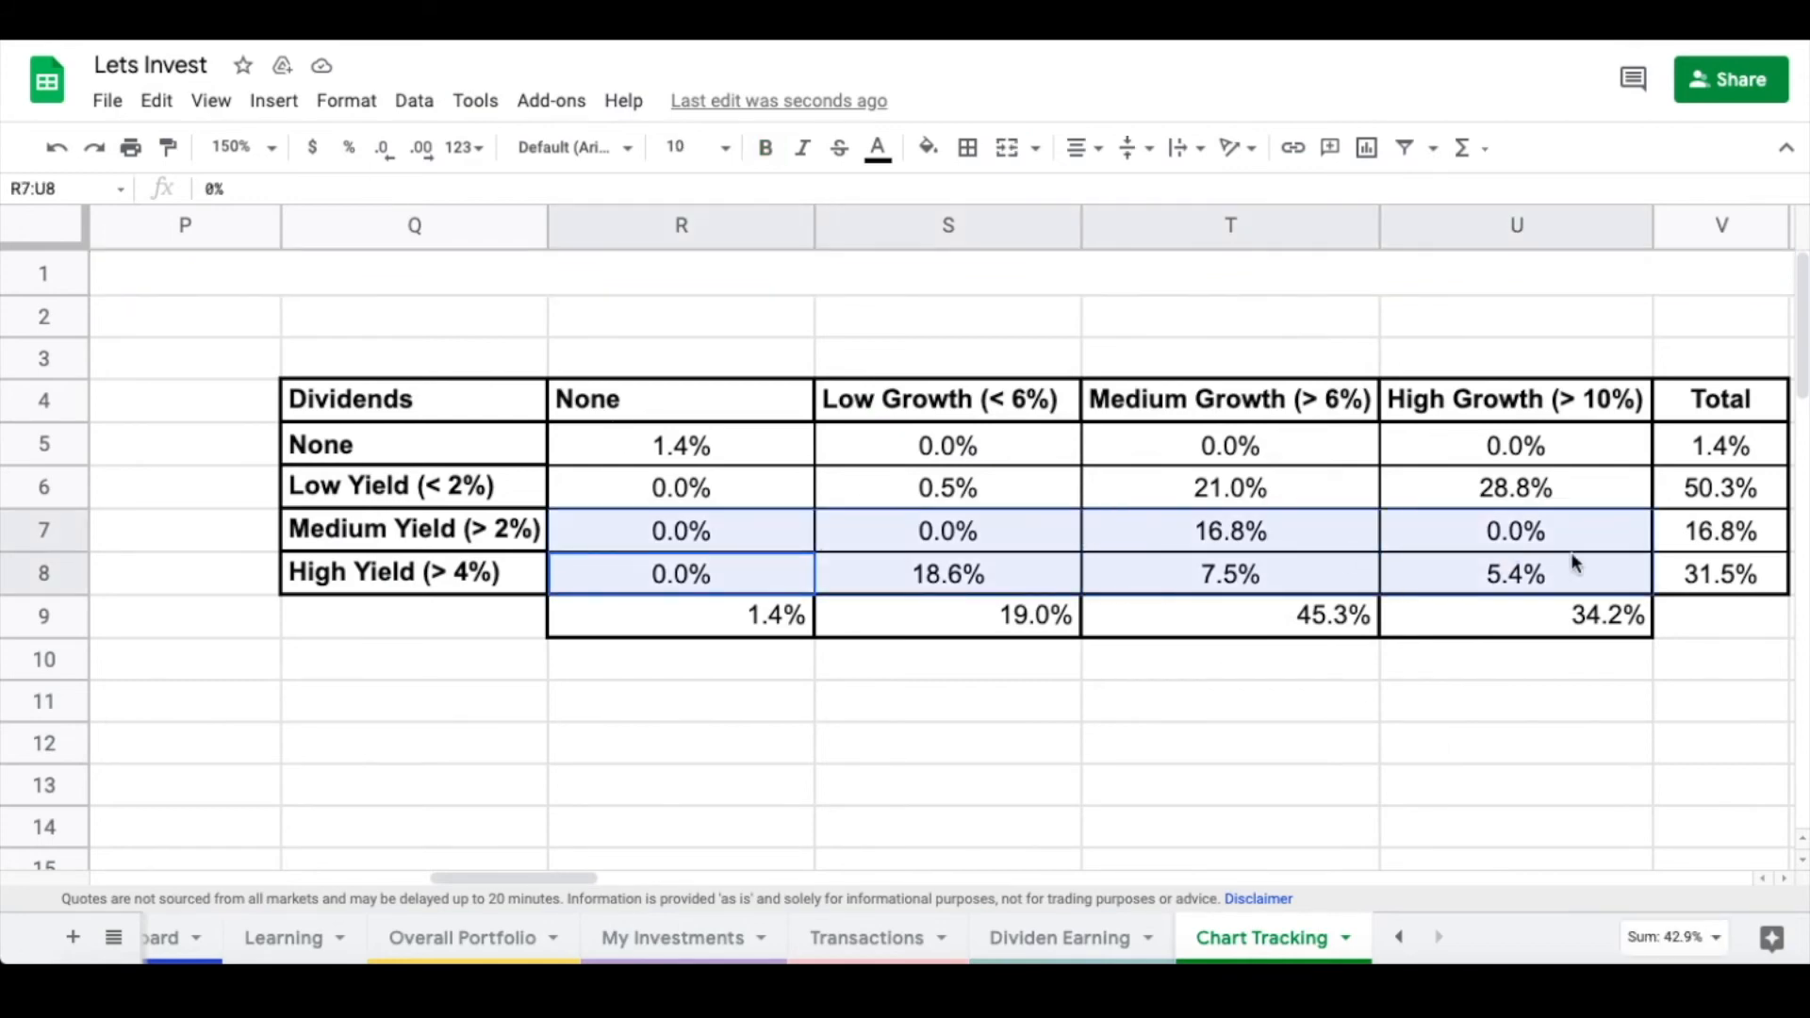
pyautogui.click(1719, 574)
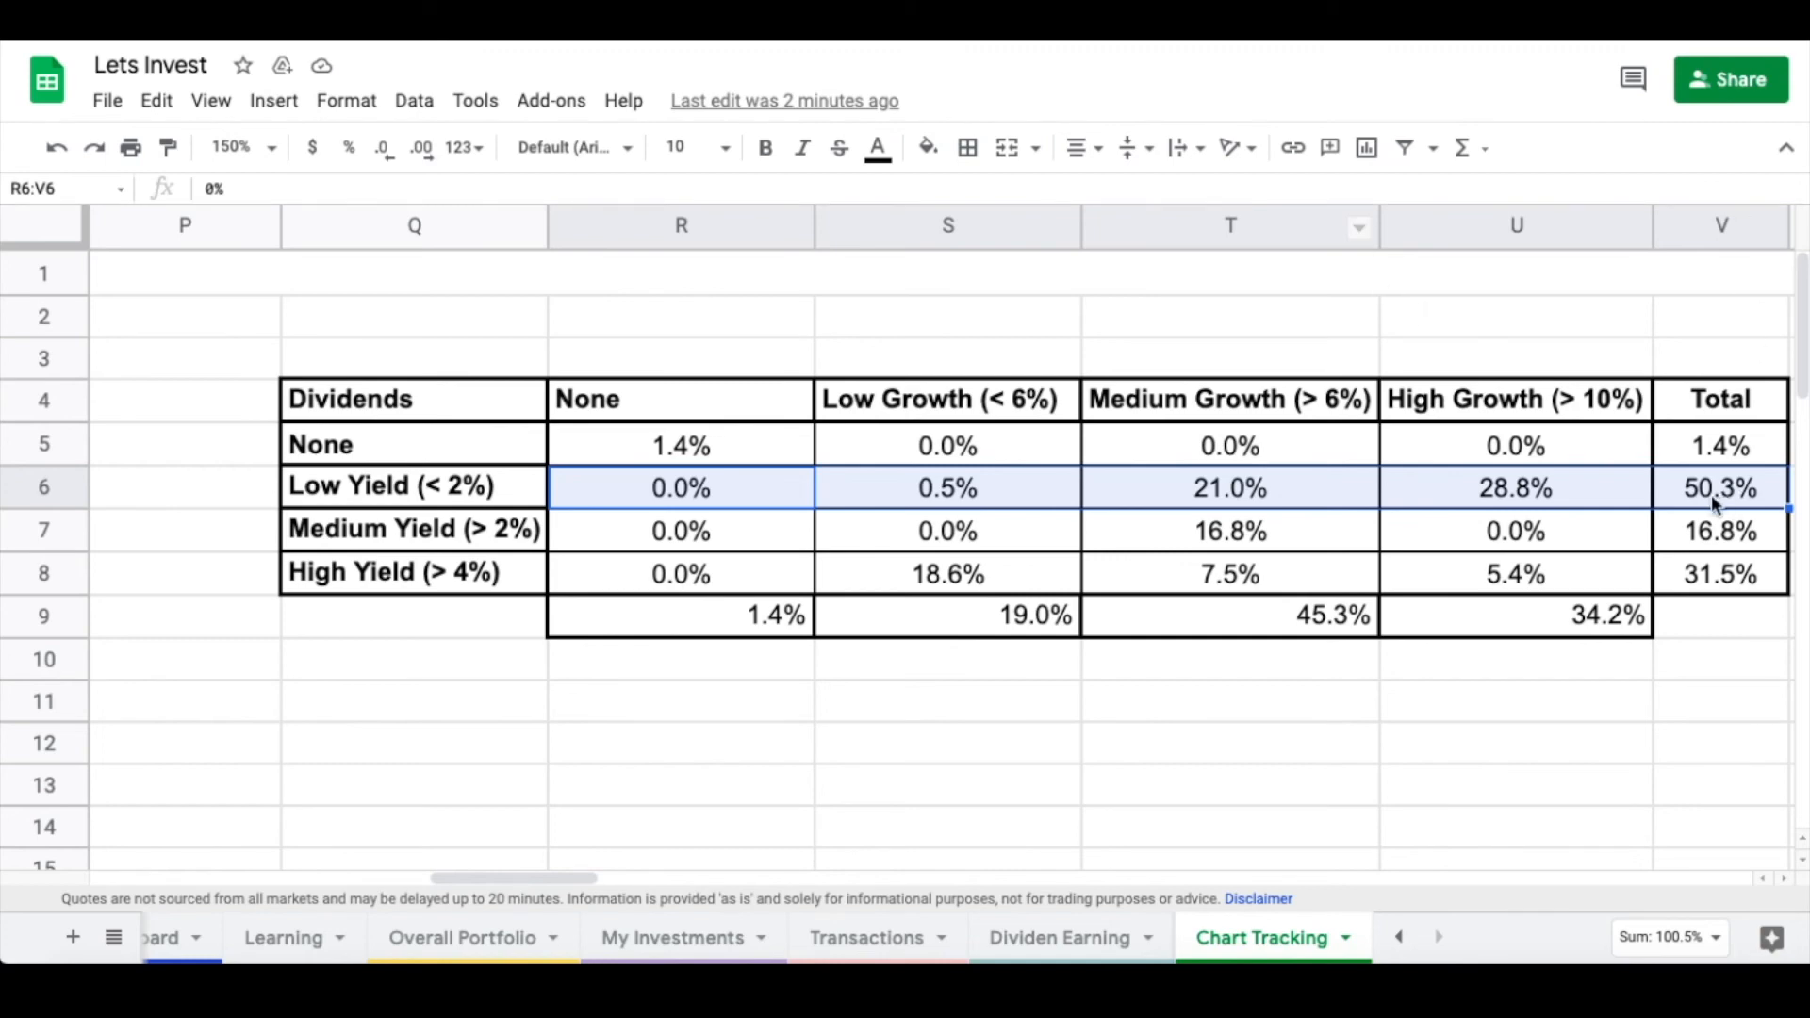
# Check the Medium Yield total's SUM formula, then switch to the Dashboard sheet.
pyautogui.click(1719, 529)
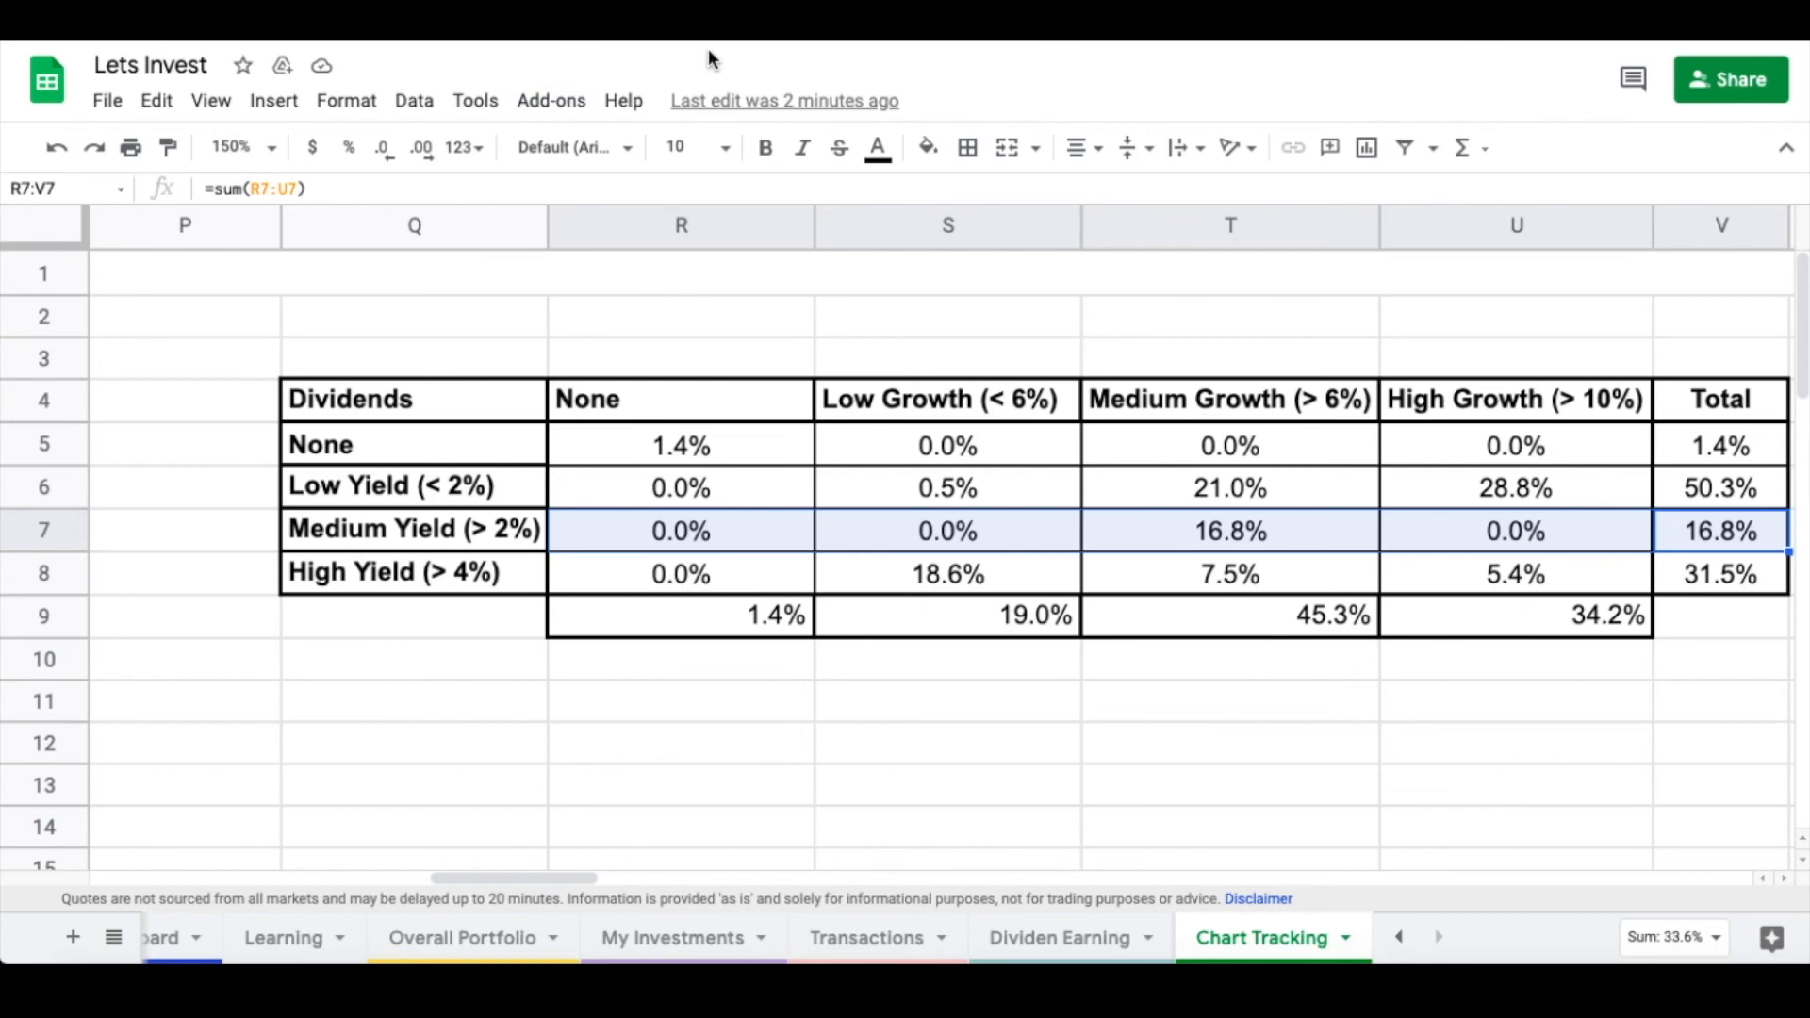
pyautogui.click(211, 937)
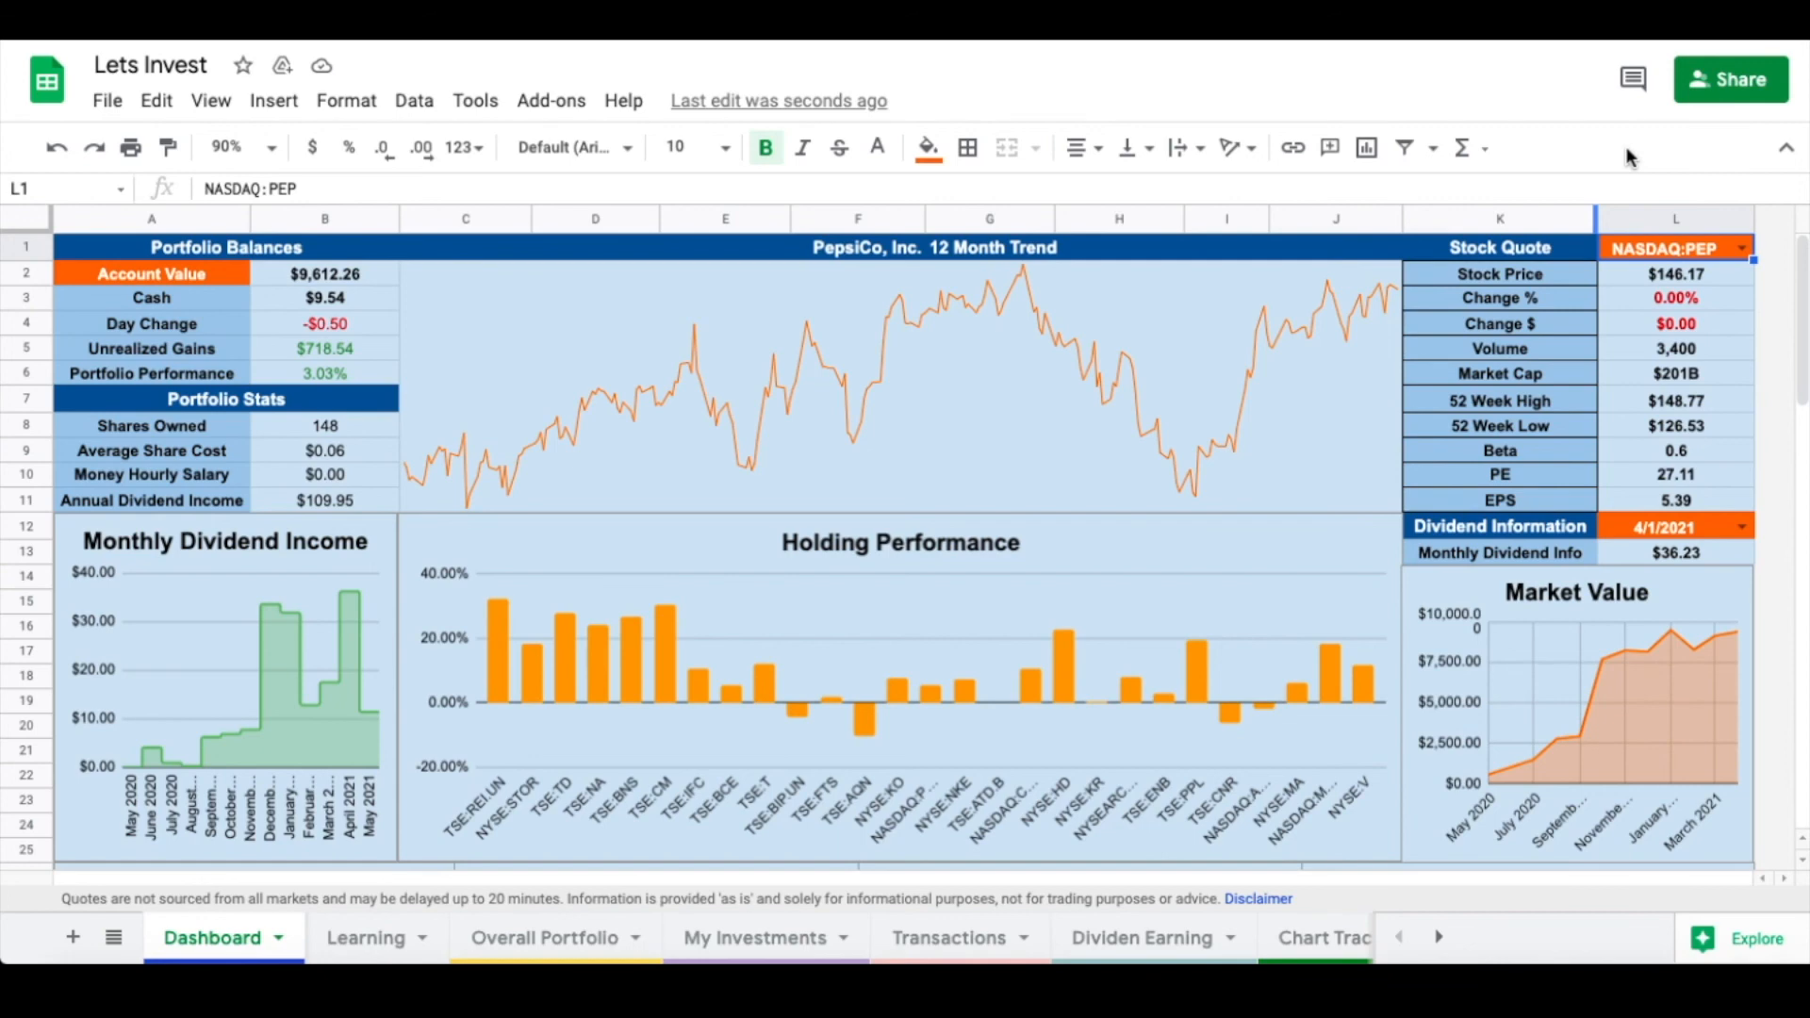
pyautogui.moveTo(1520, 646)
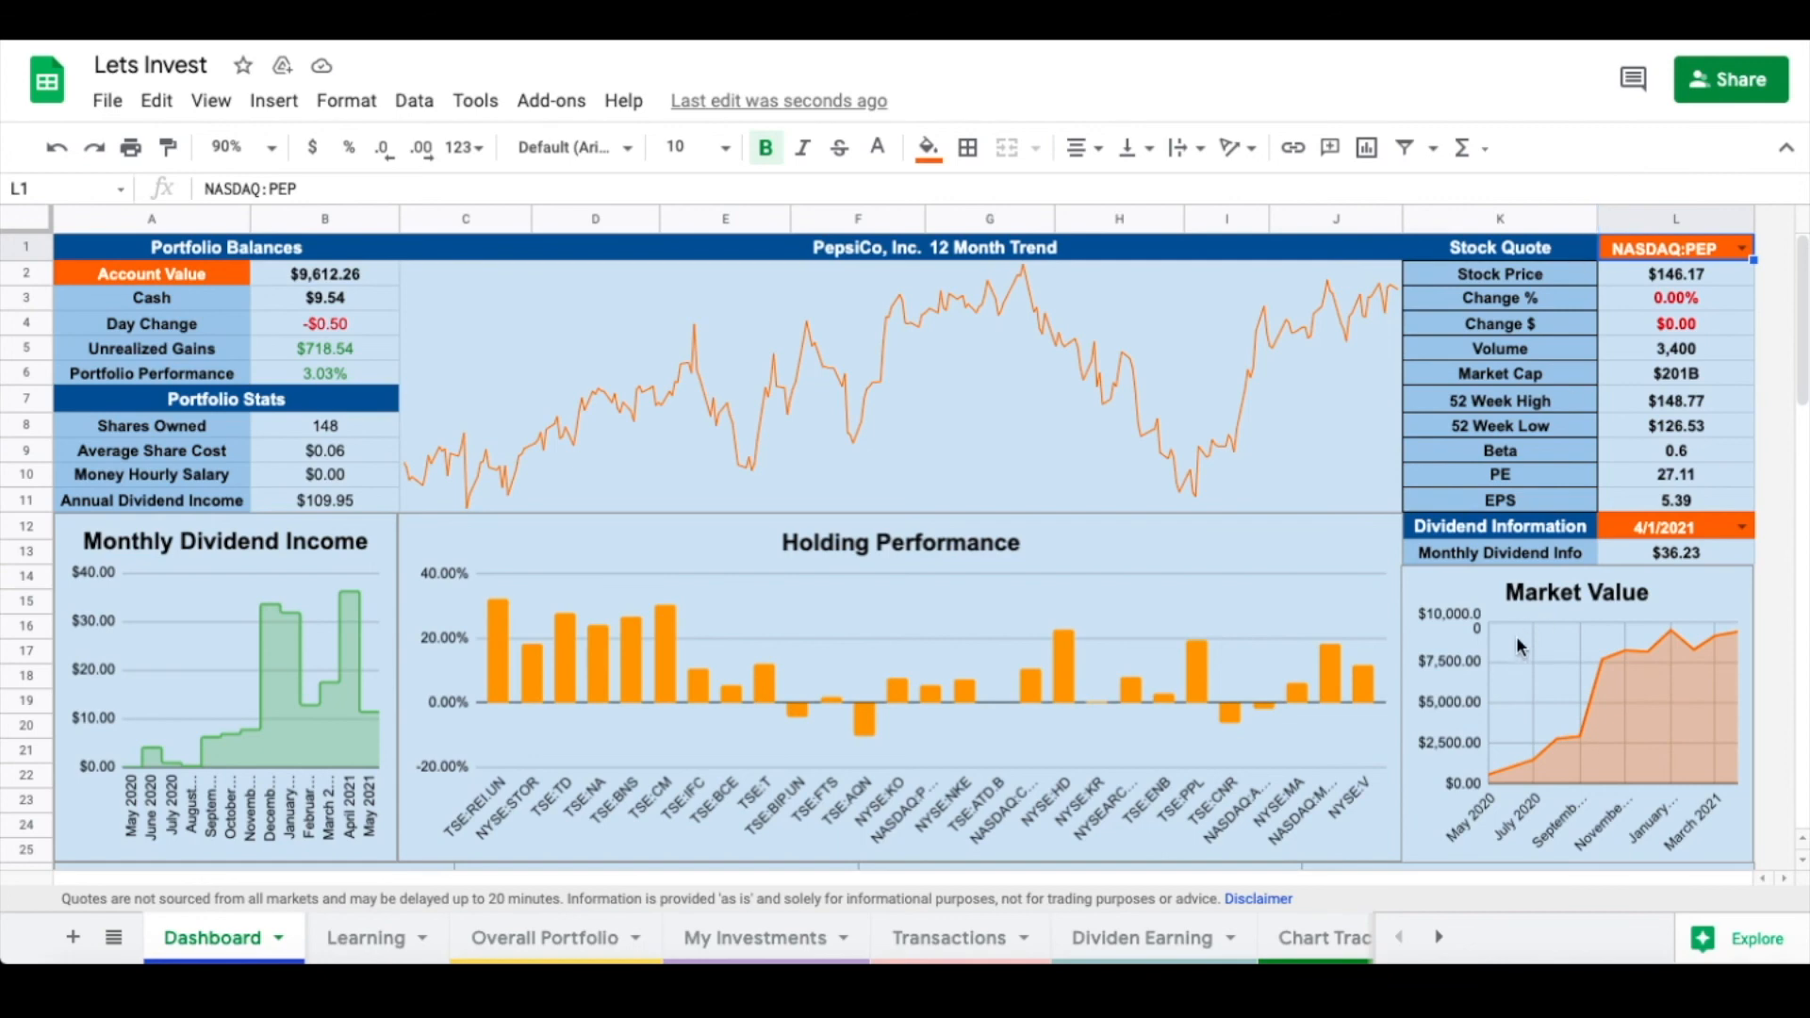
pyautogui.moveTo(1770, 609)
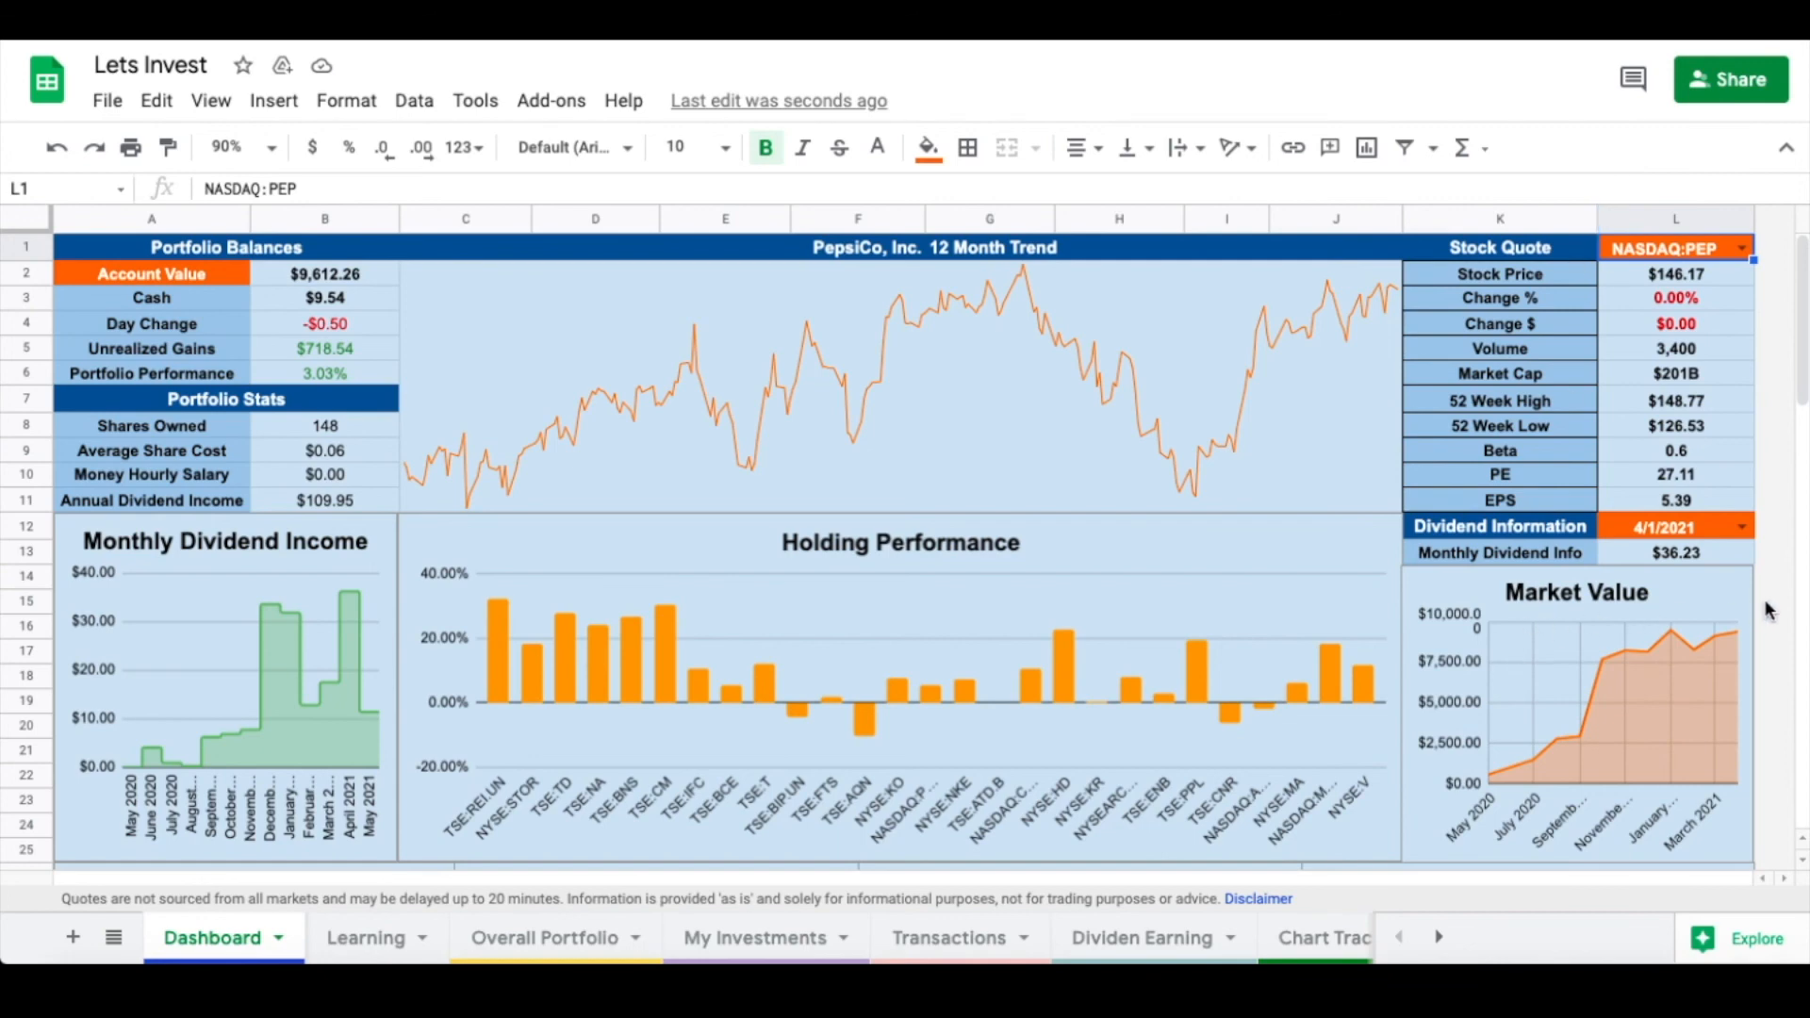
pyautogui.scroll(-3)
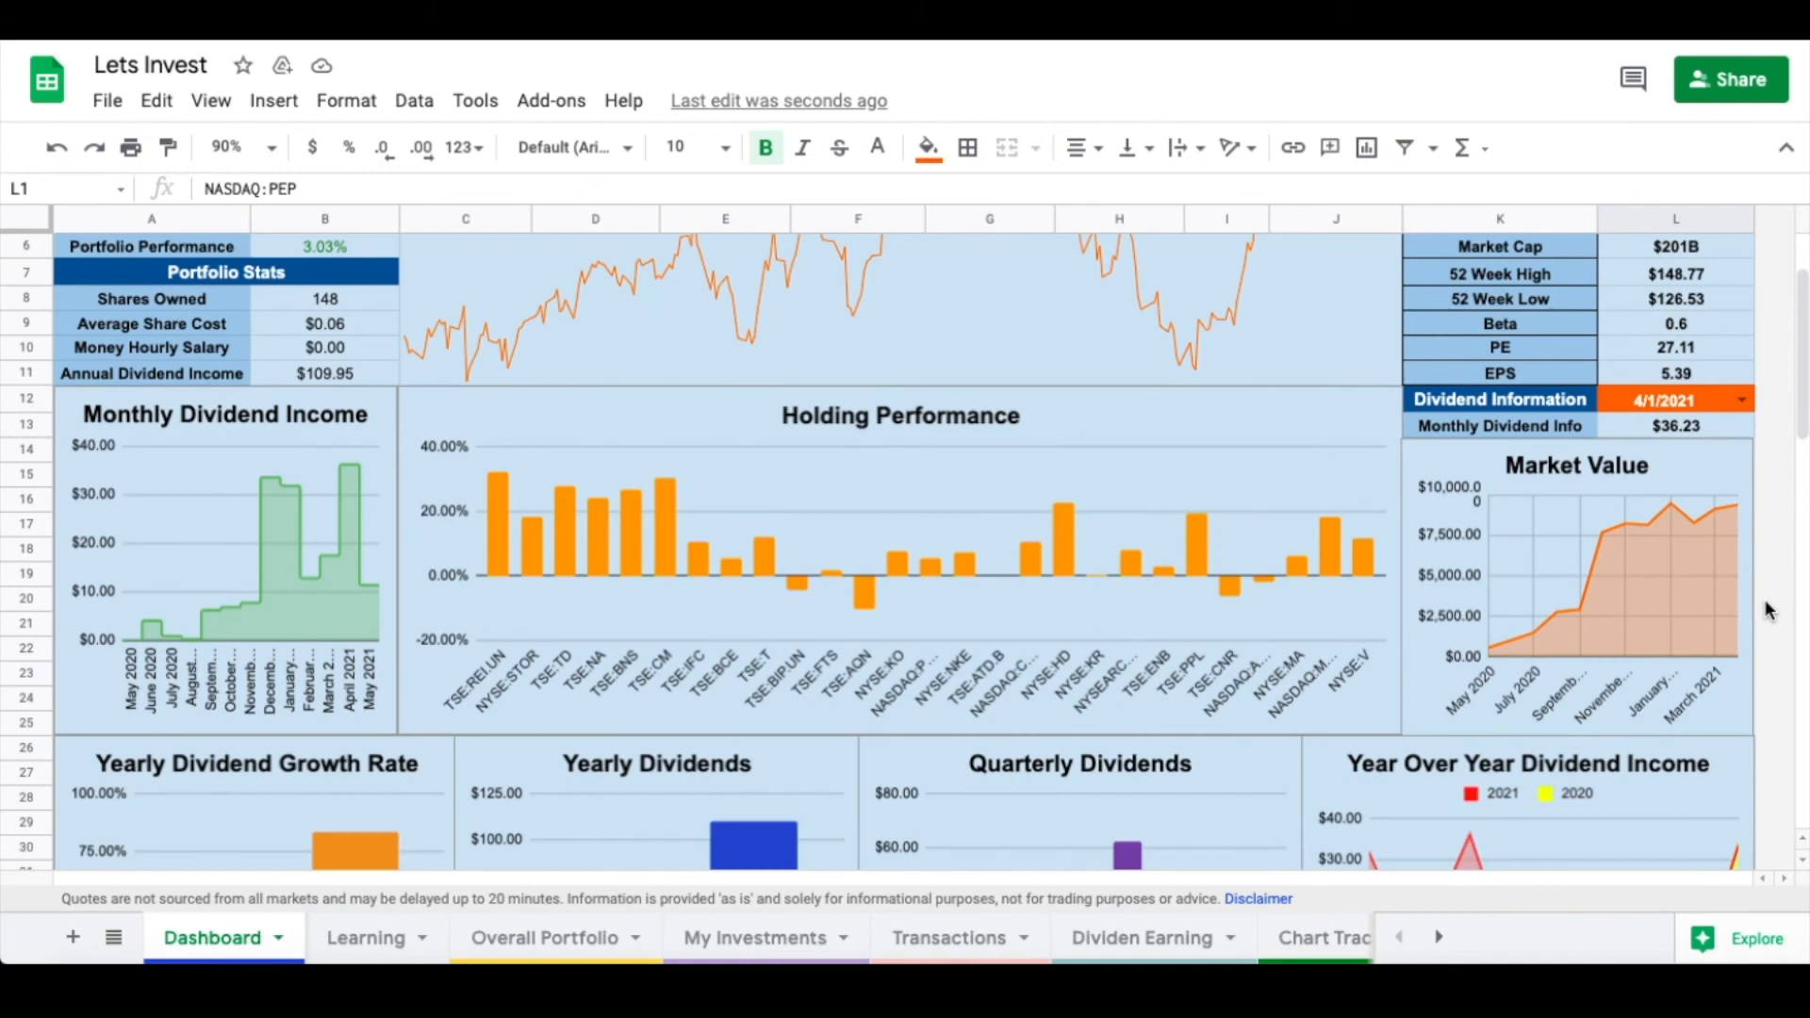
pyautogui.scroll(-3)
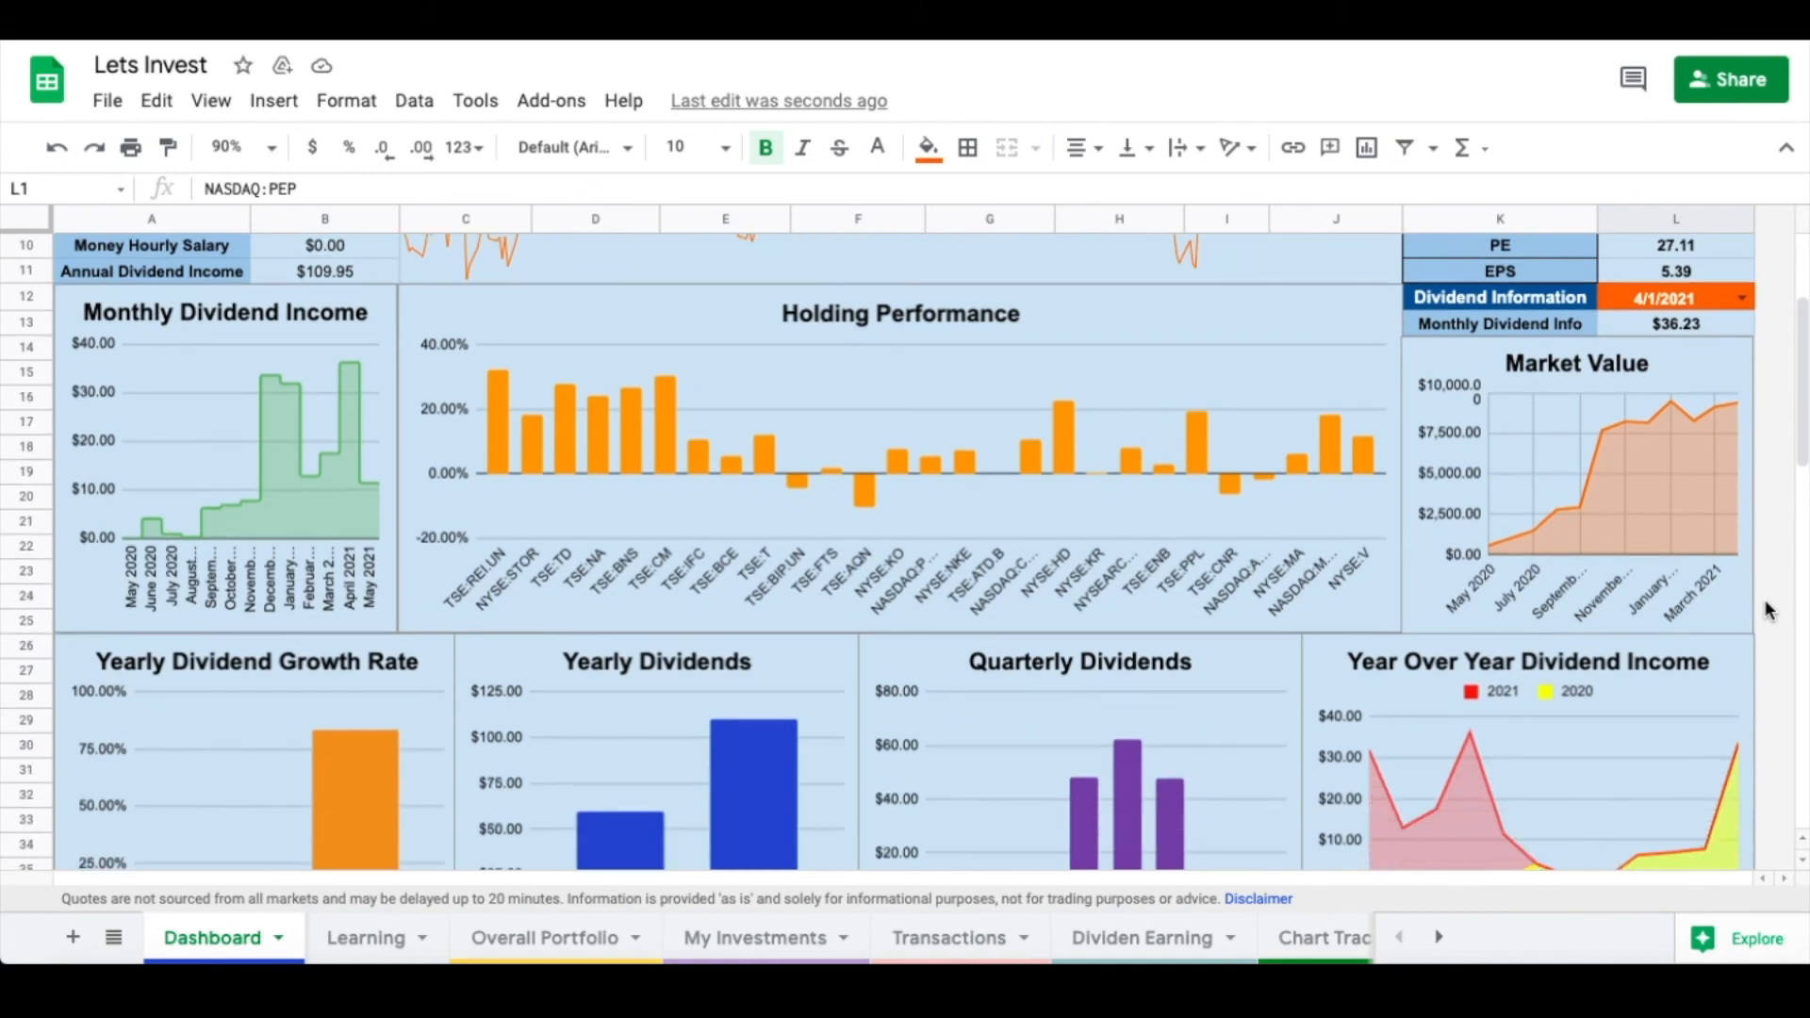
pyautogui.scroll(-3)
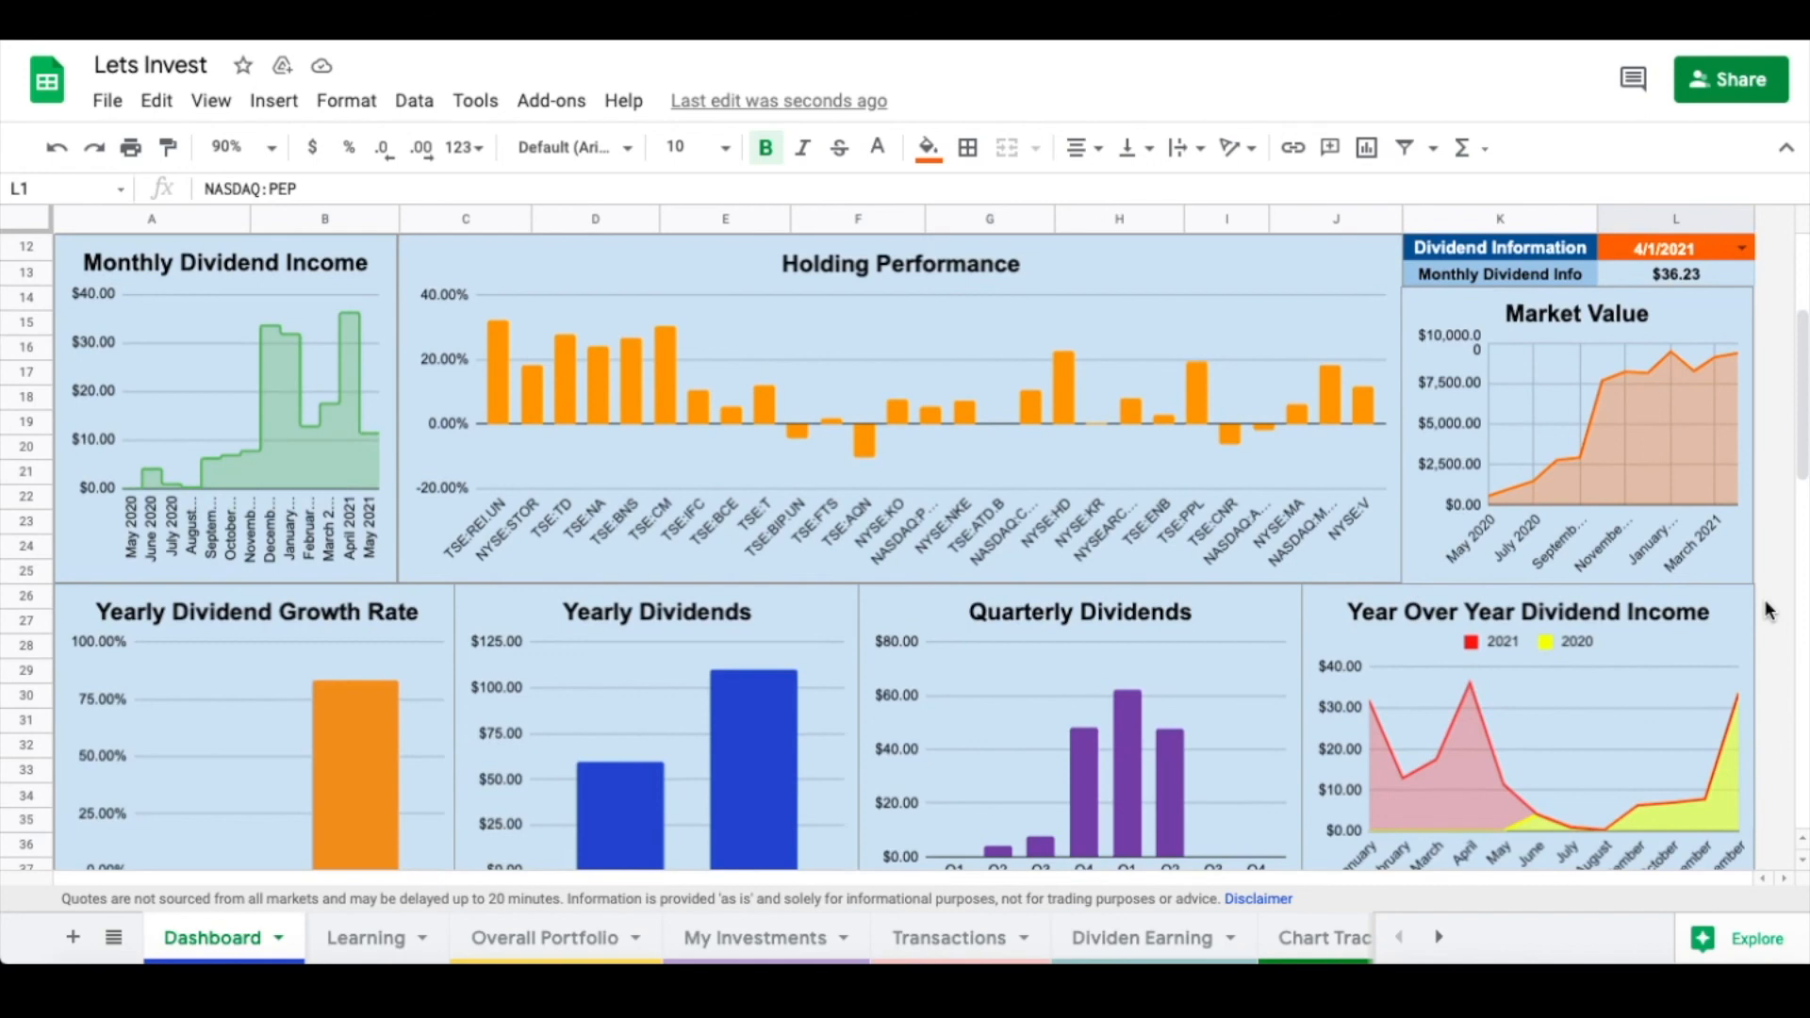
pyautogui.scroll(-3)
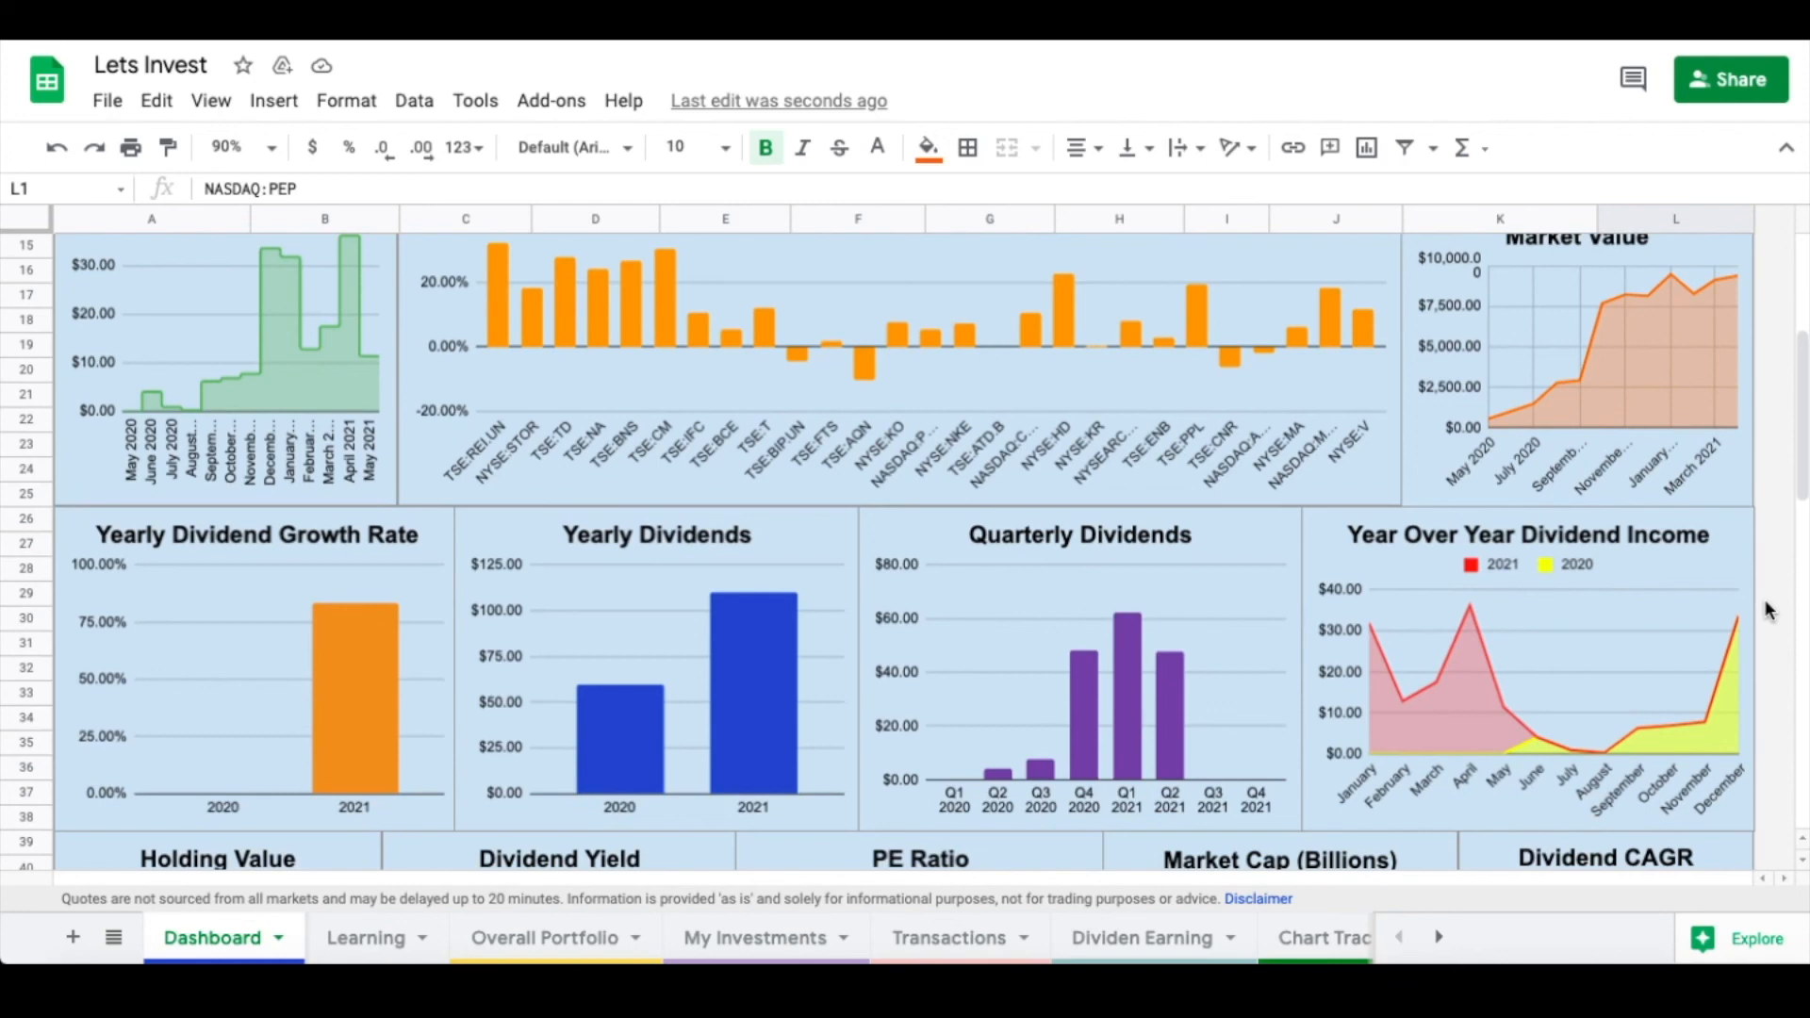
pyautogui.scroll(-3)
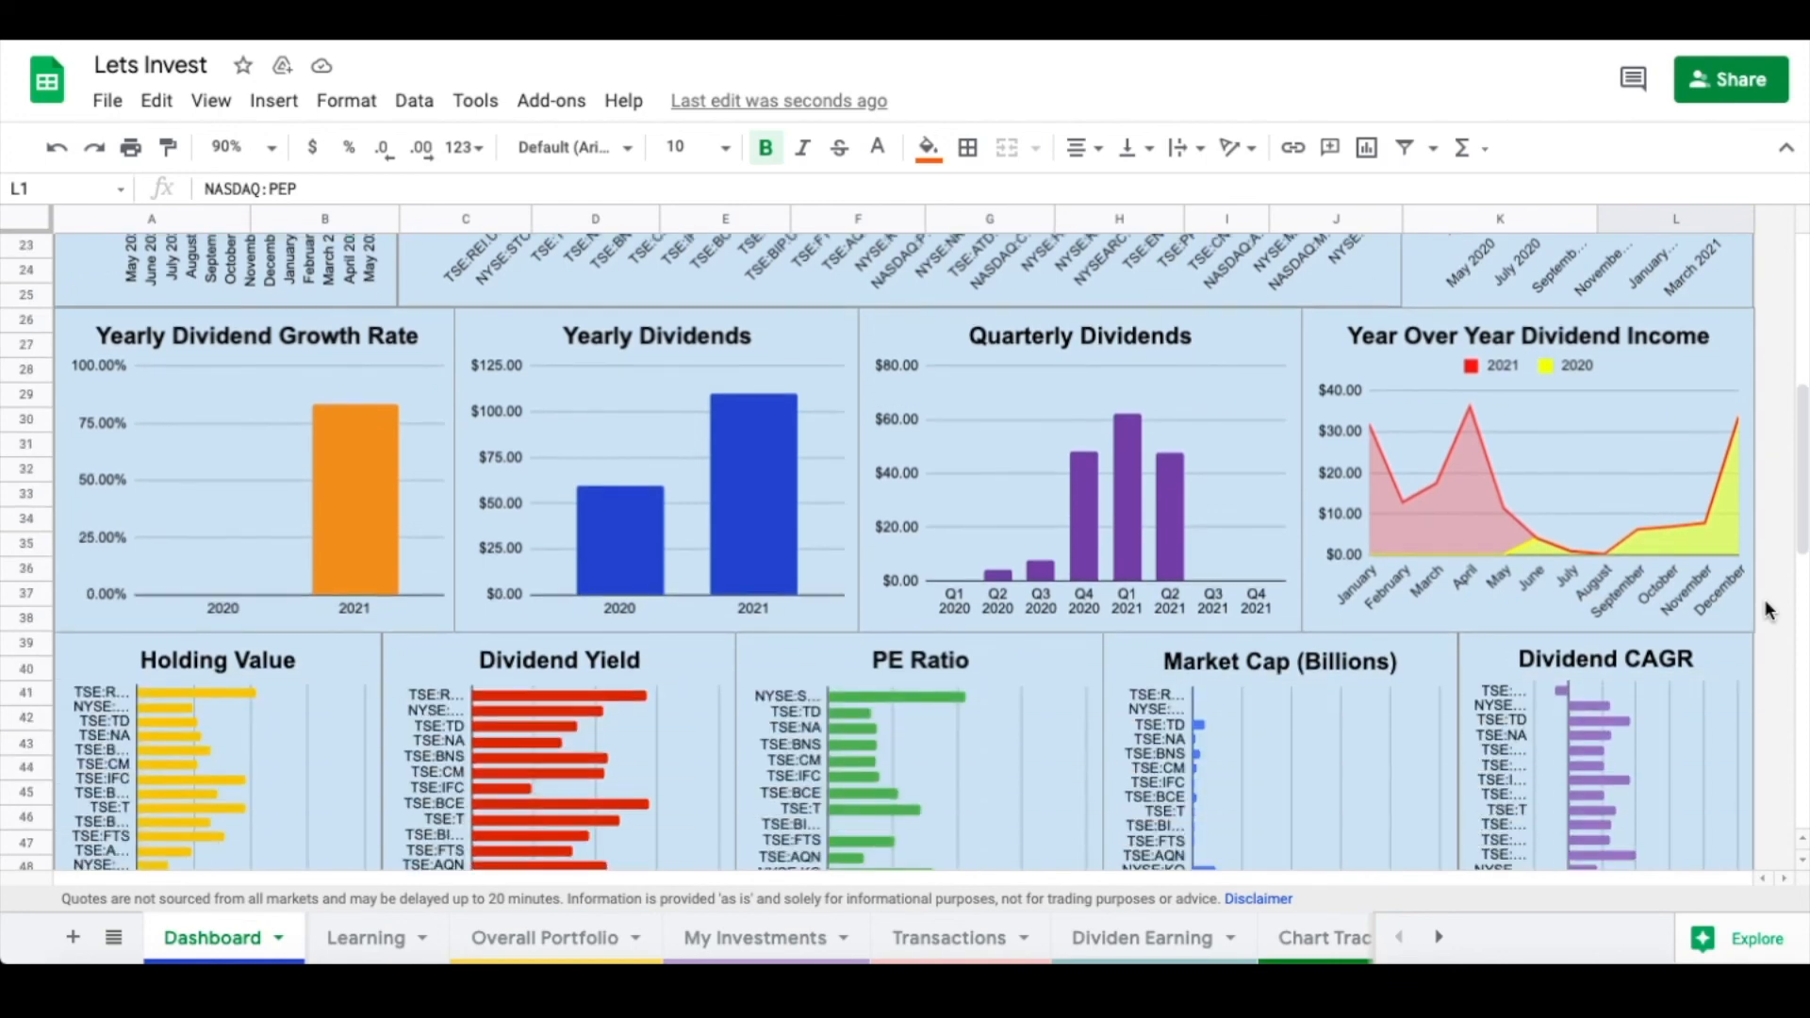
pyautogui.scroll(-3)
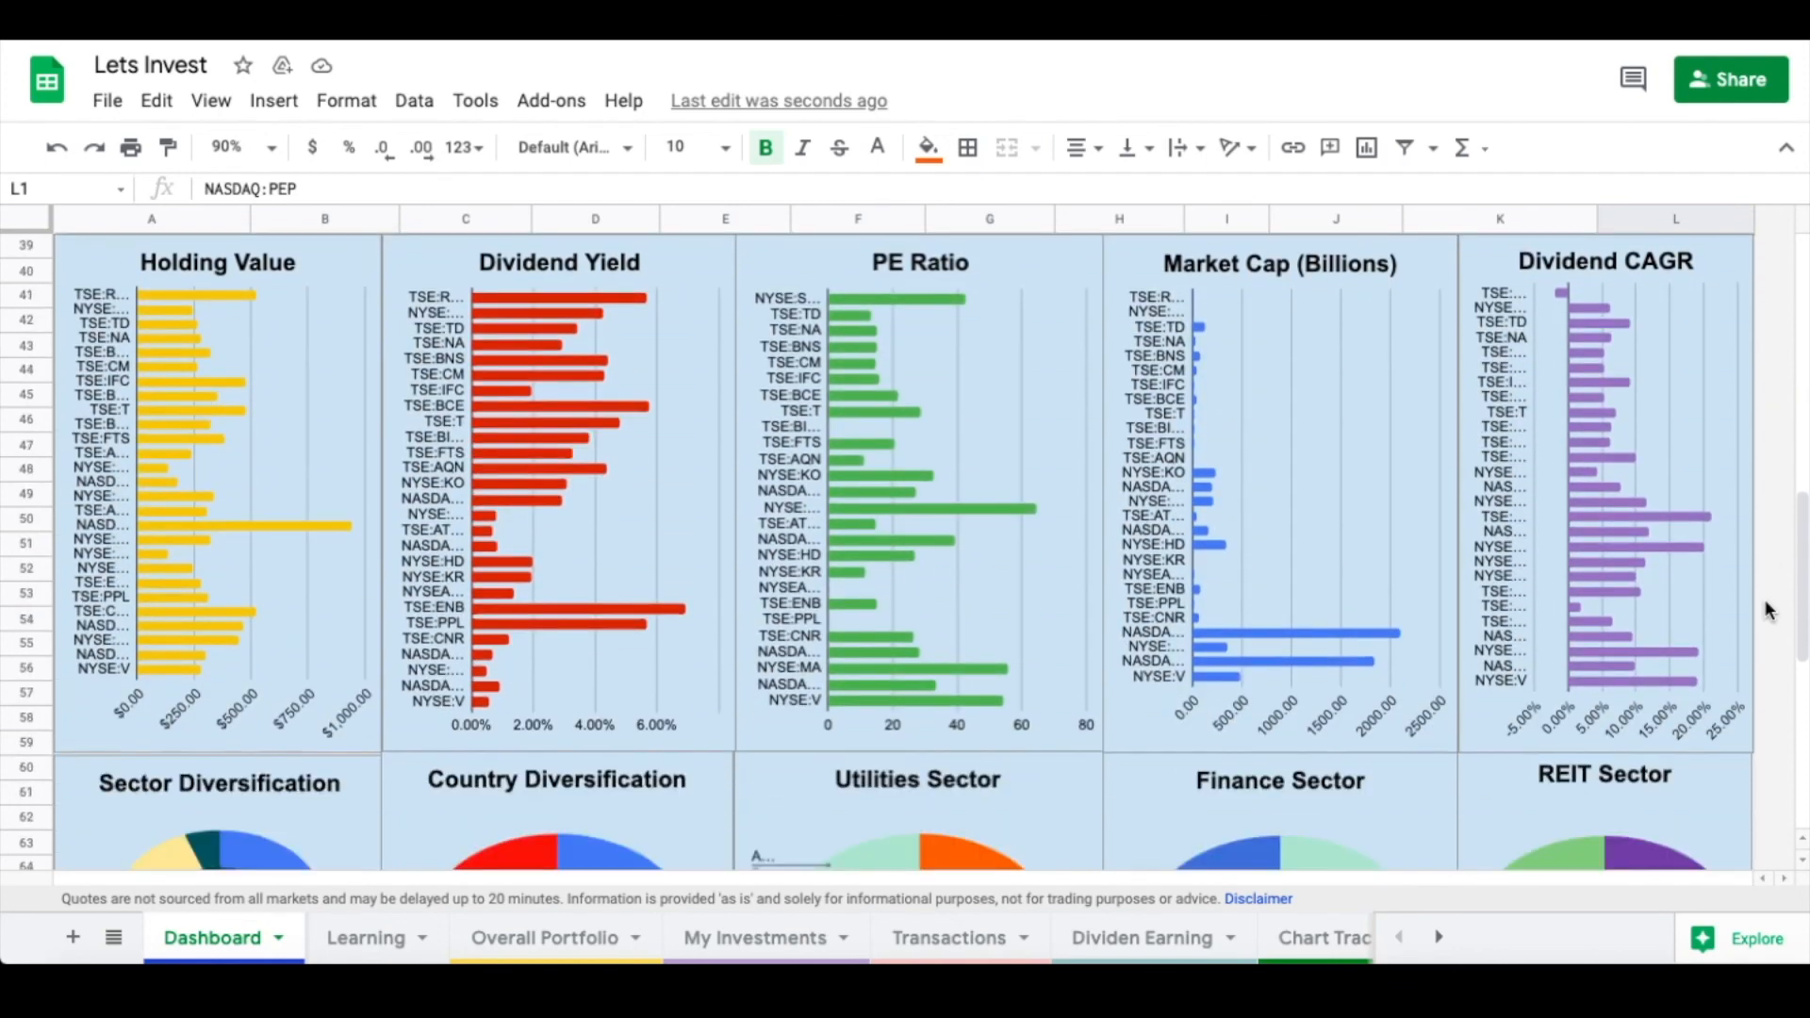
pyautogui.scroll(-3)
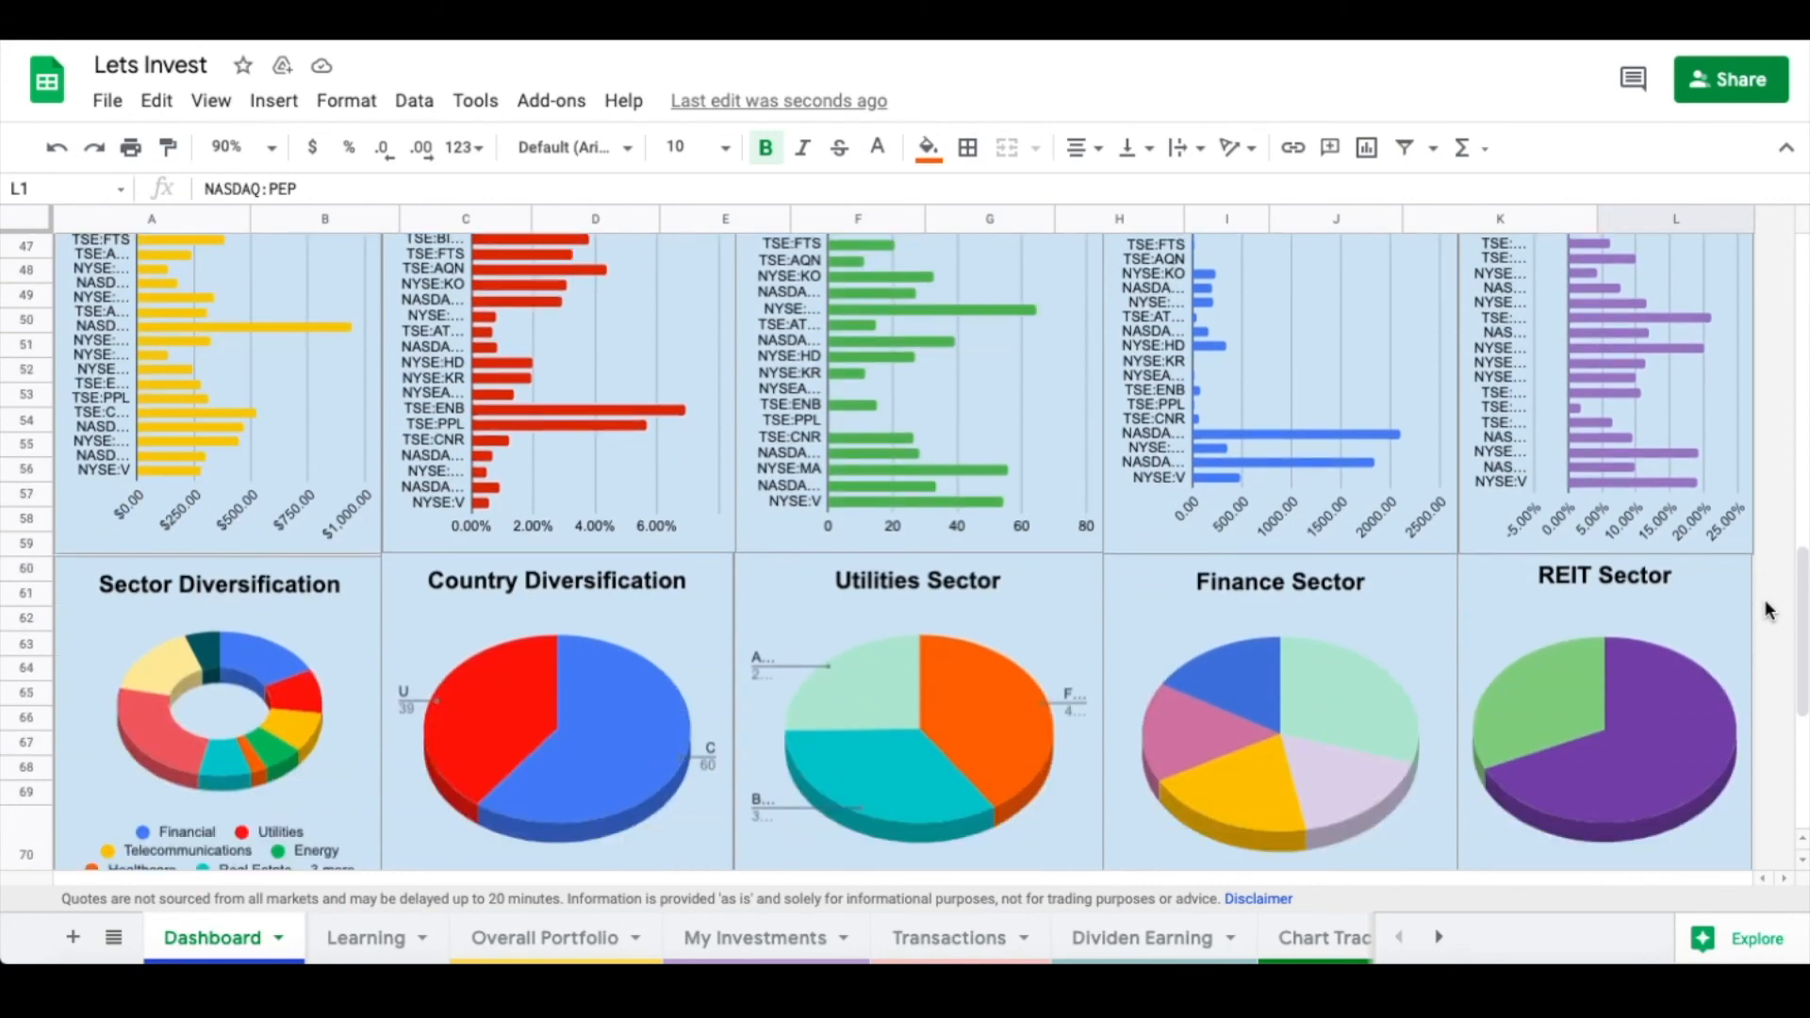
pyautogui.scroll(-3)
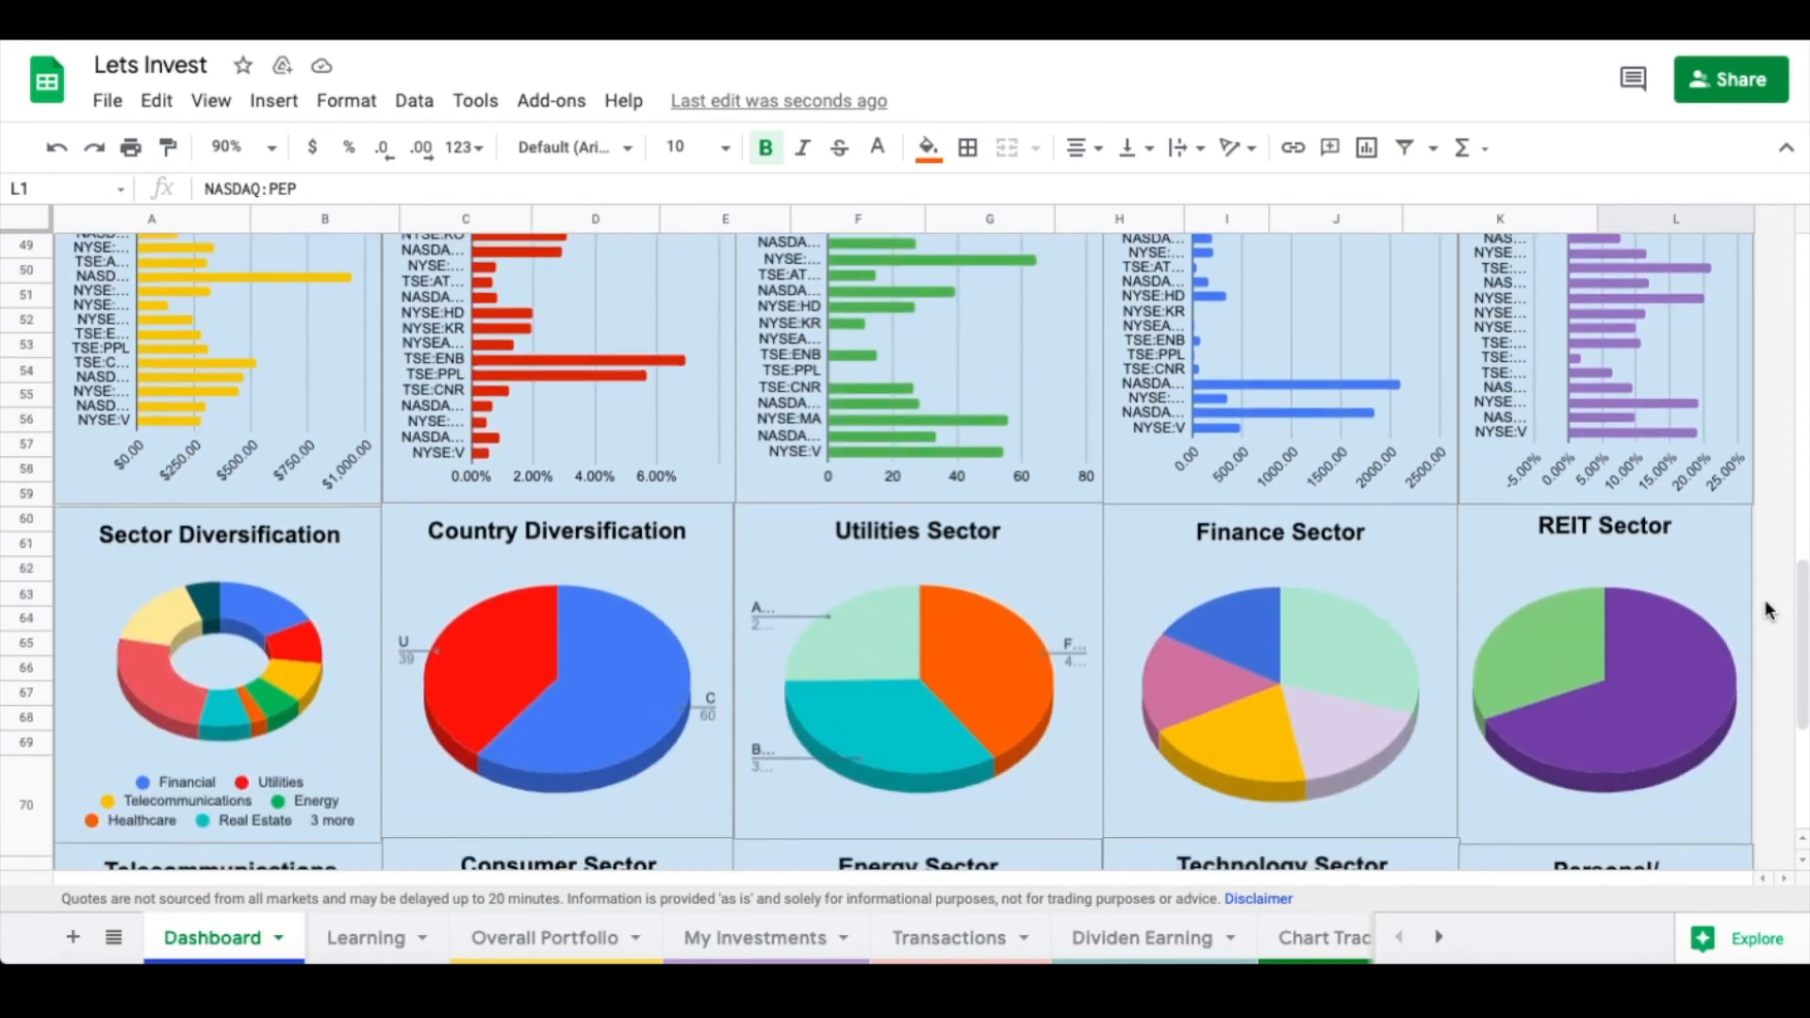
pyautogui.scroll(-3)
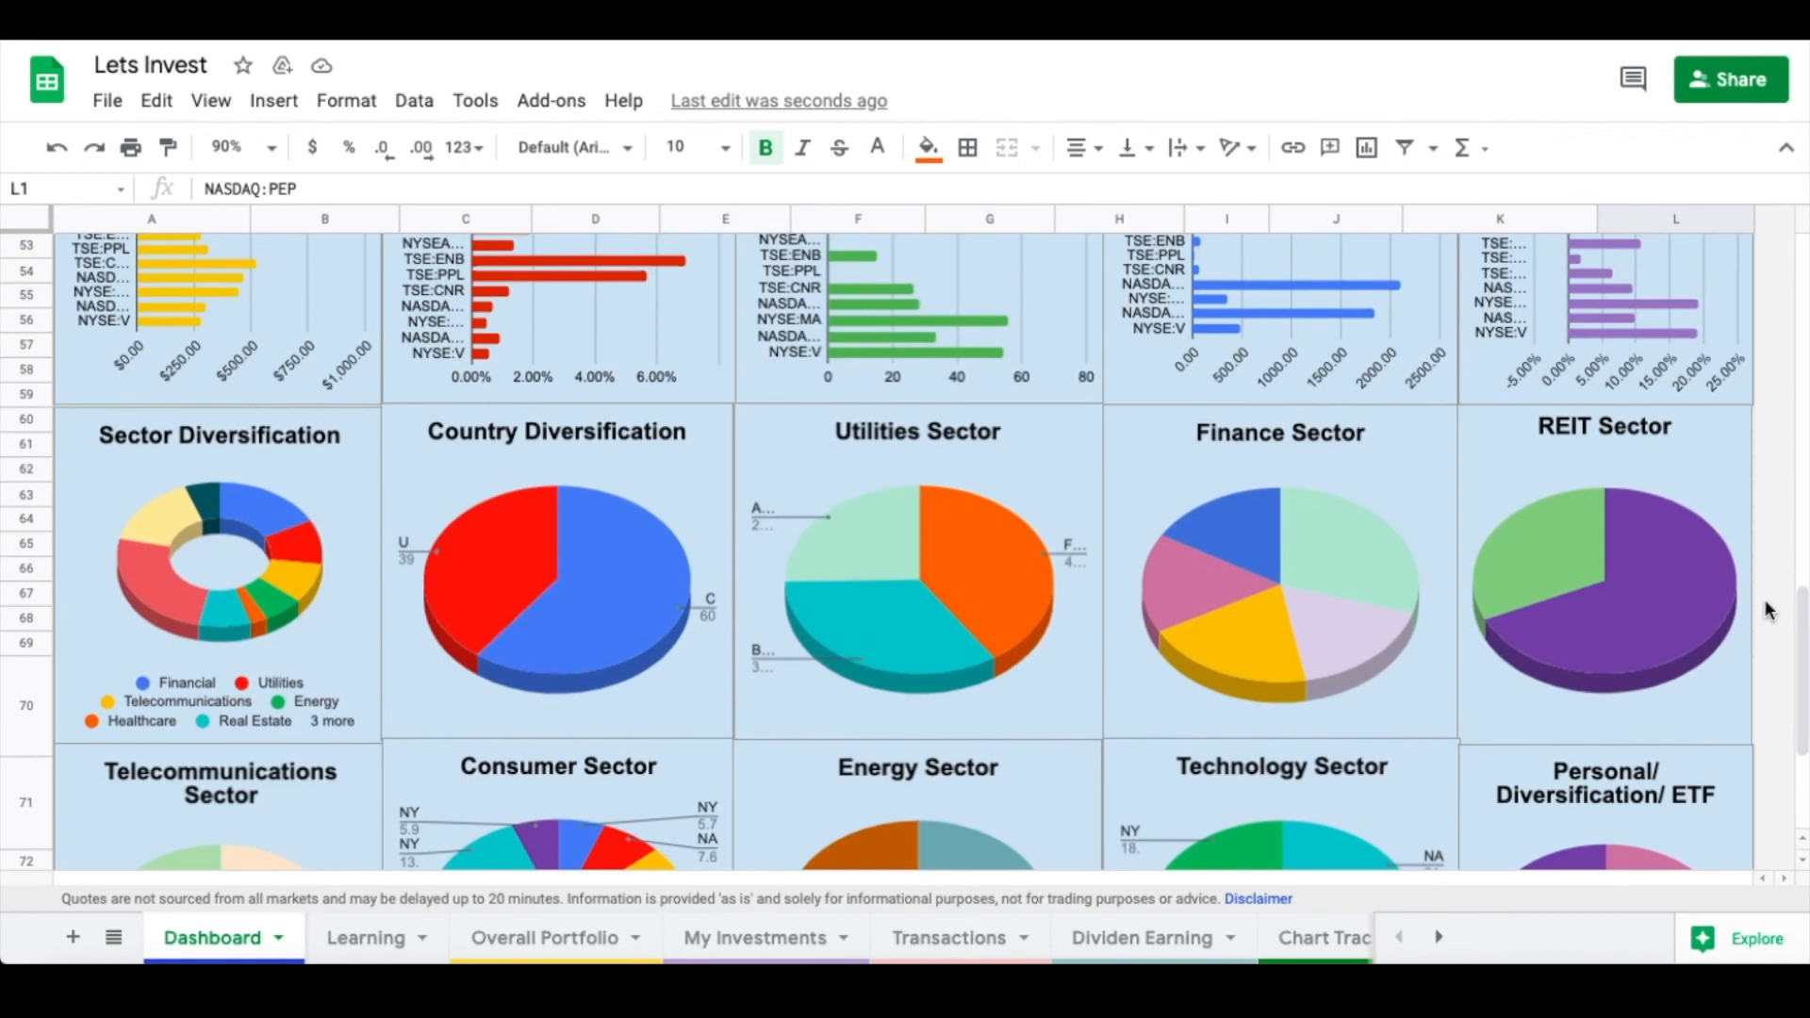
pyautogui.scroll(-3)
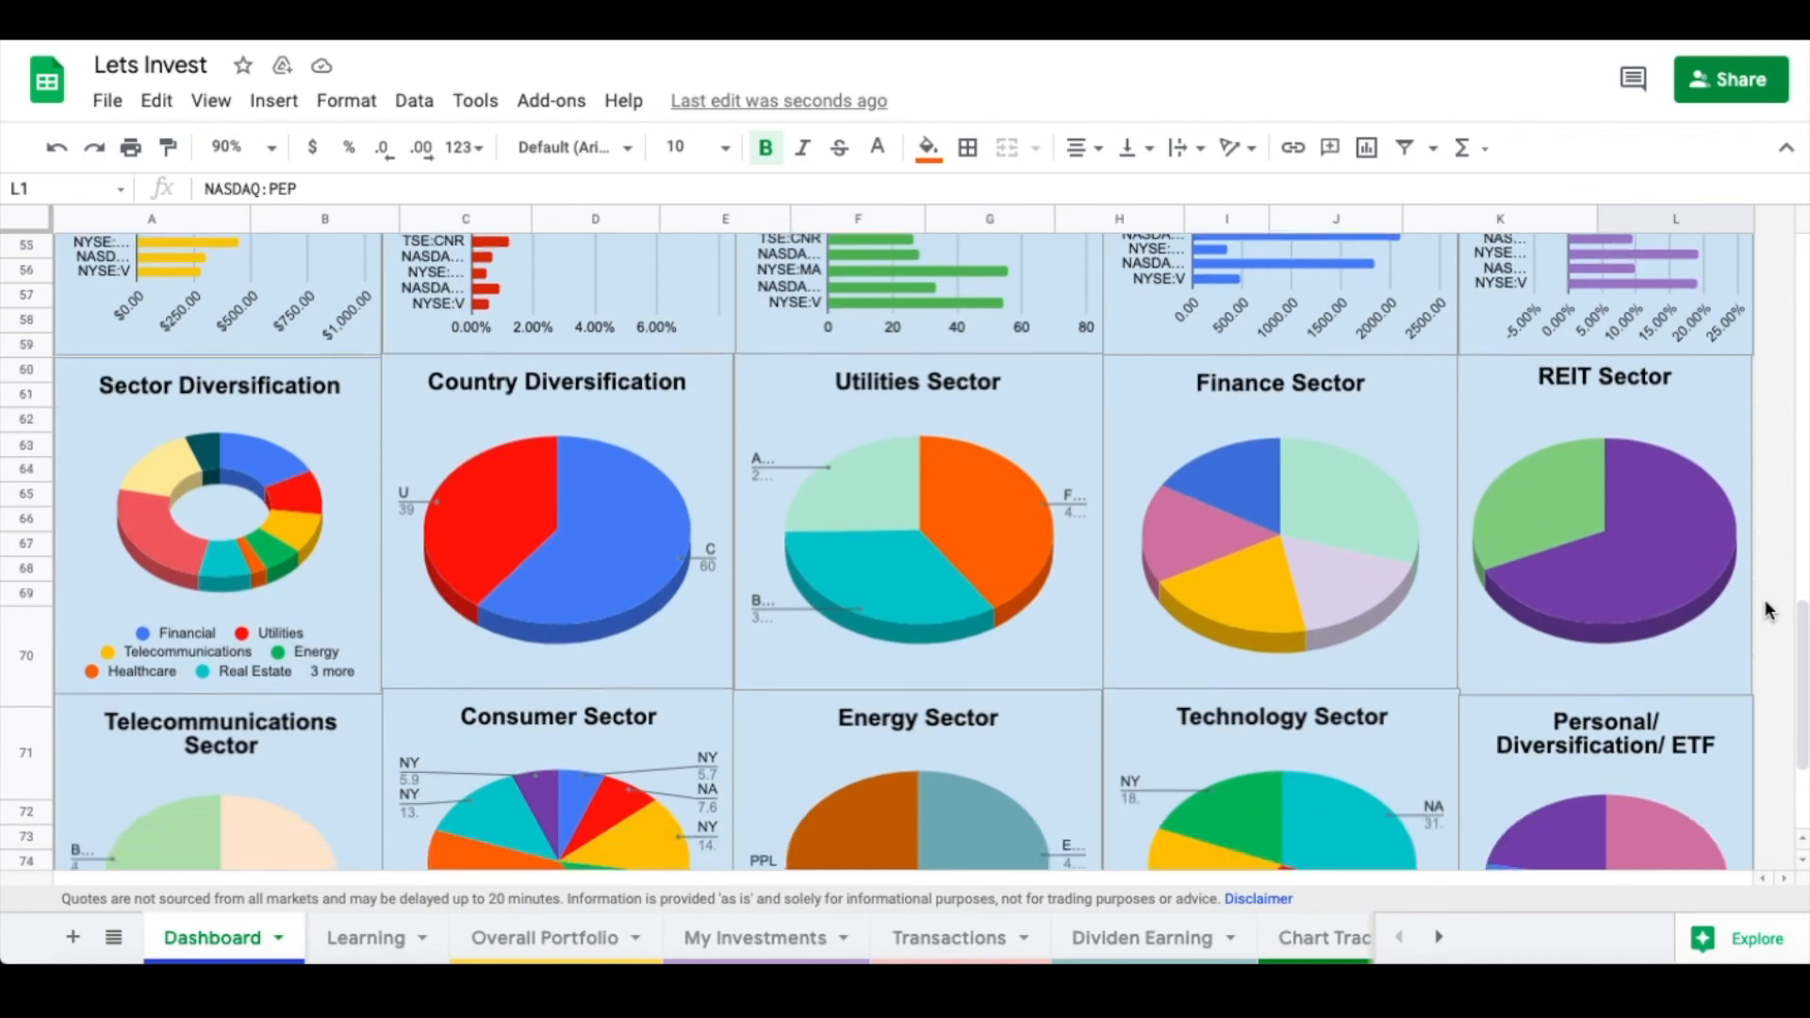
pyautogui.scroll(-3)
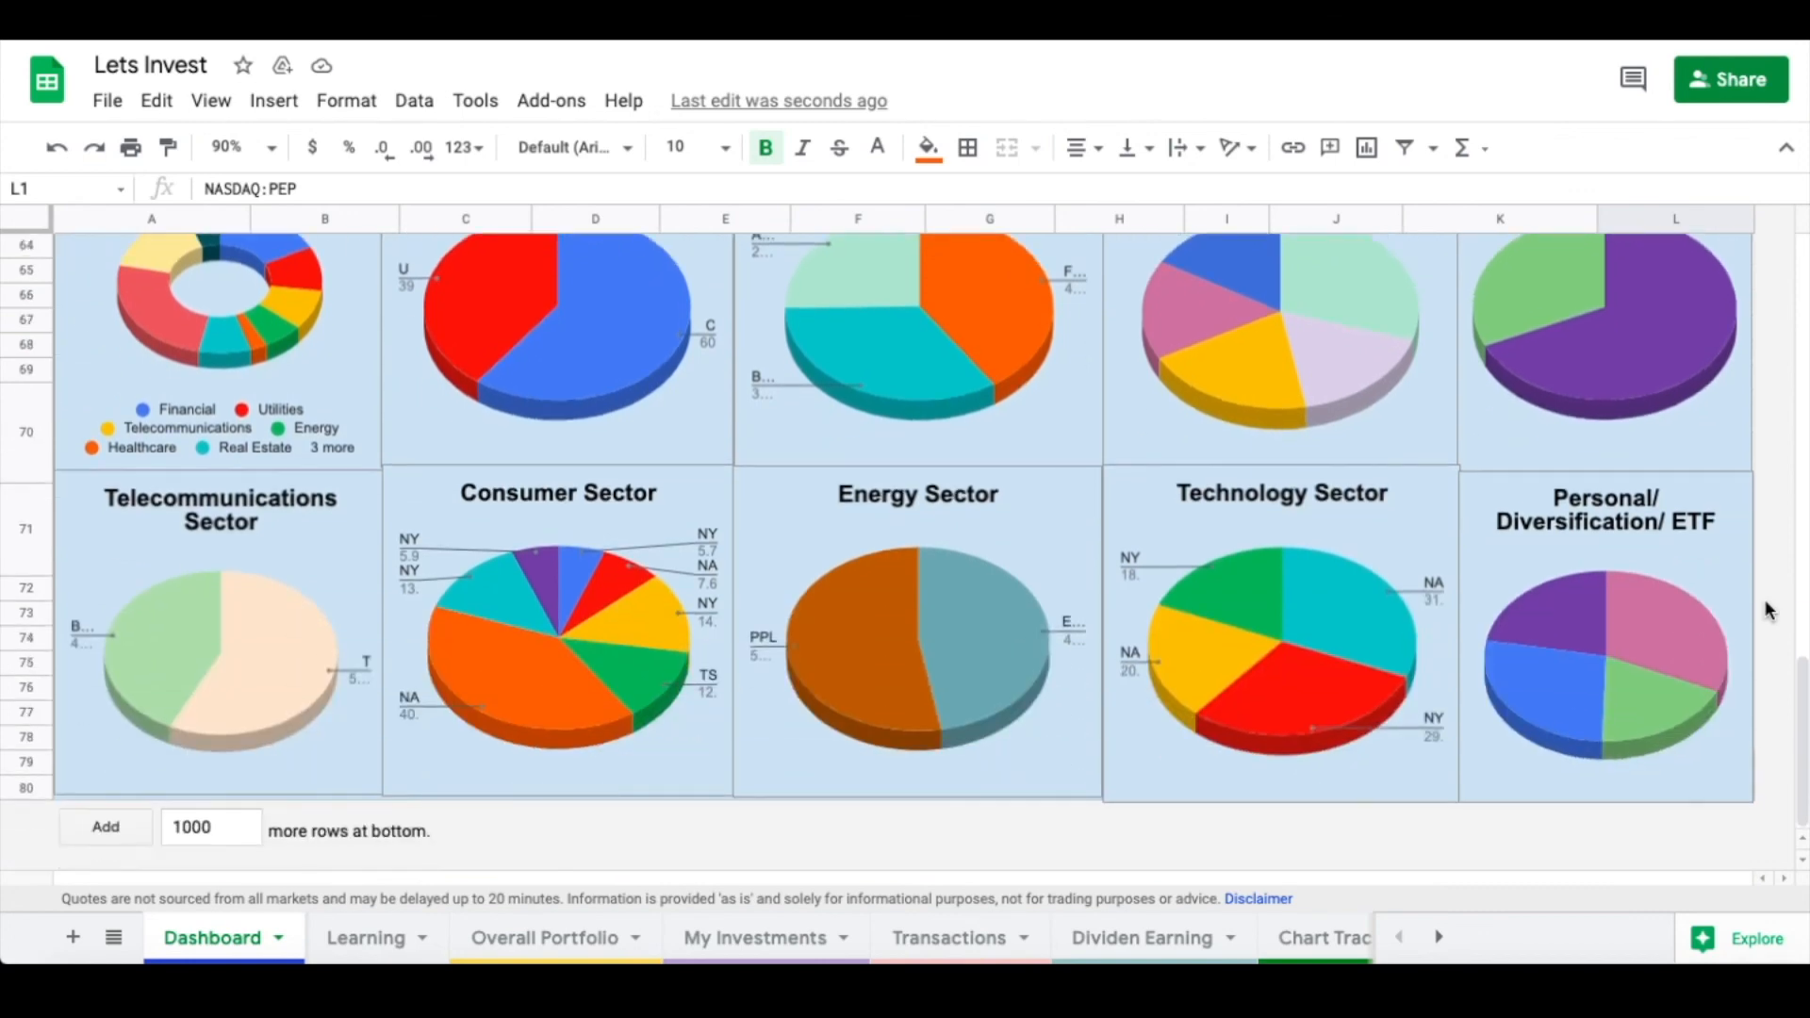